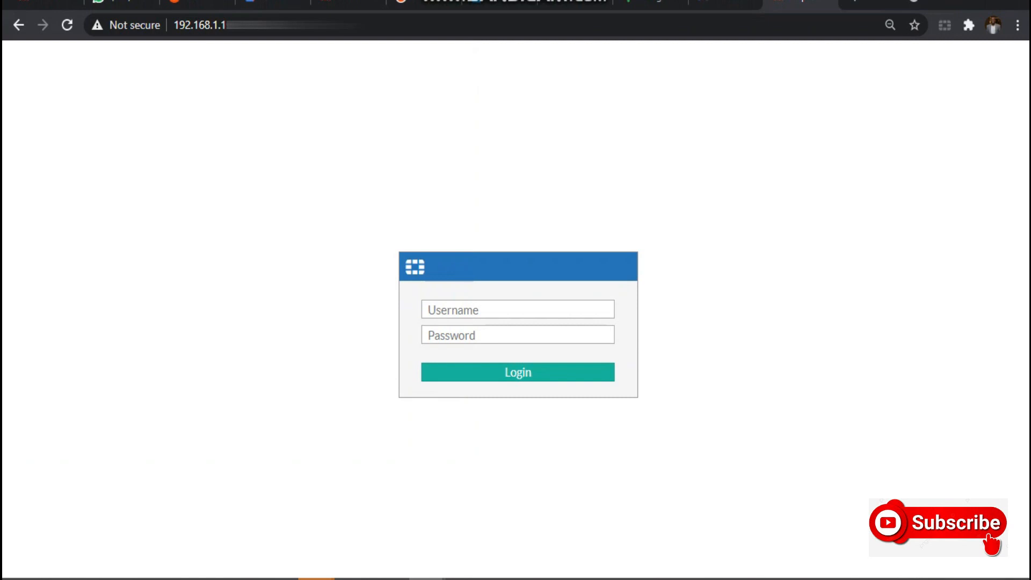
Sign in to the firewall as admin and land on the dashboard.
{"action": "left_click", "coordinate": [518, 310]}
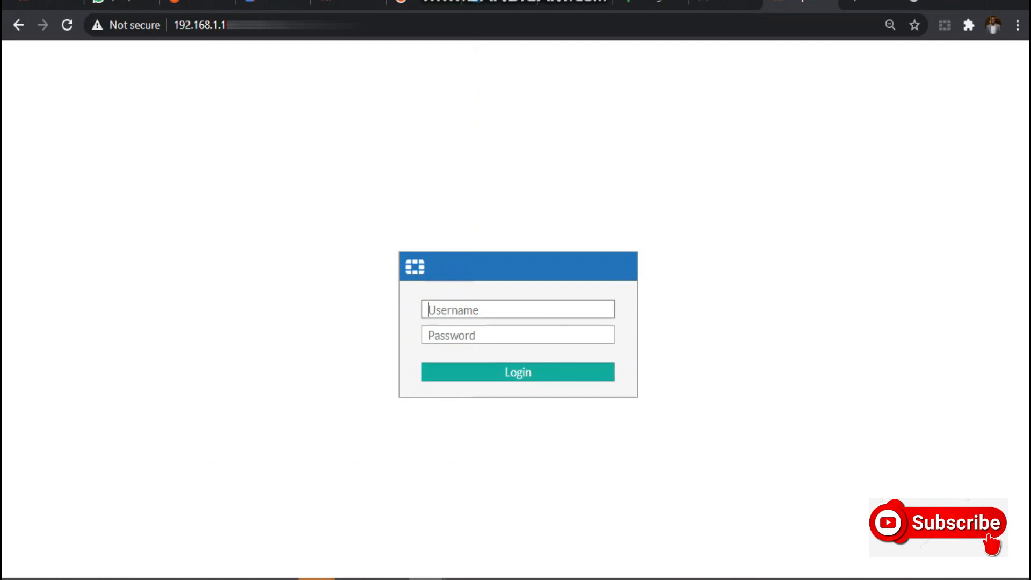
{"action": "type", "text": "admin"}
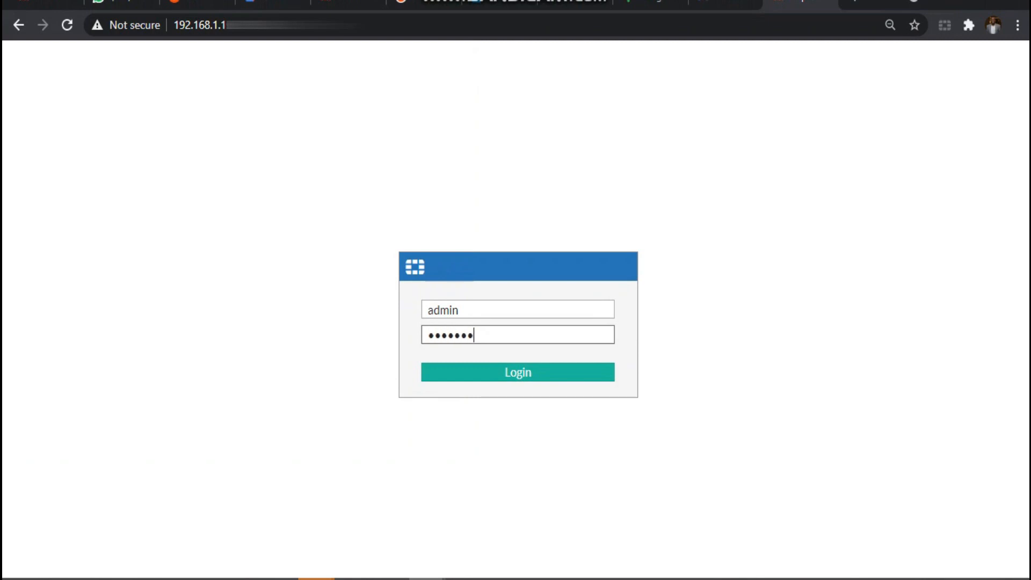
{"action": "left_click", "coordinate": [517, 372]}
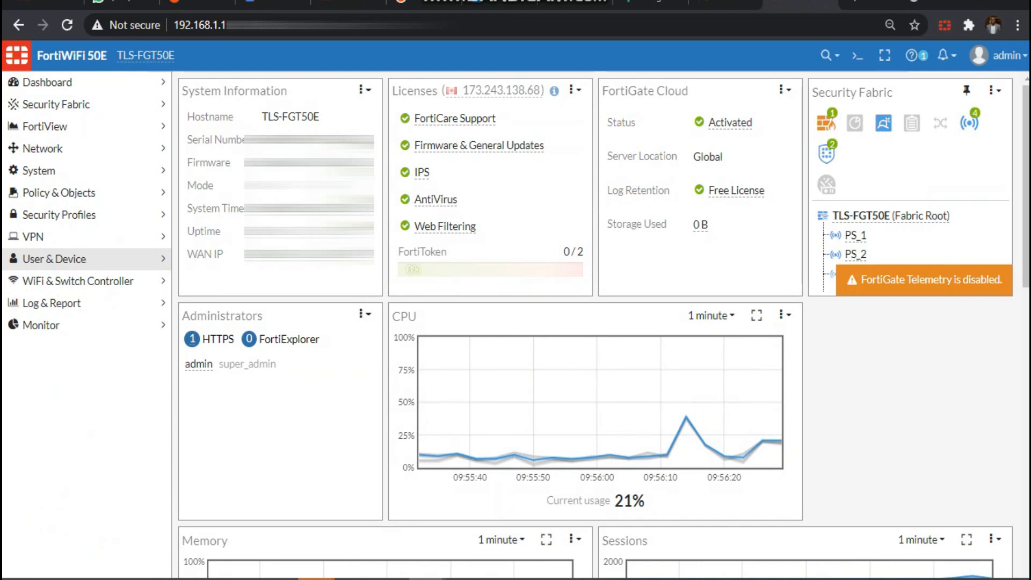
Review the TLS_AD LDAP server: address 192.168.10.50, port 389 and its distinguished name.
{"action": "left_click", "coordinate": [55, 258]}
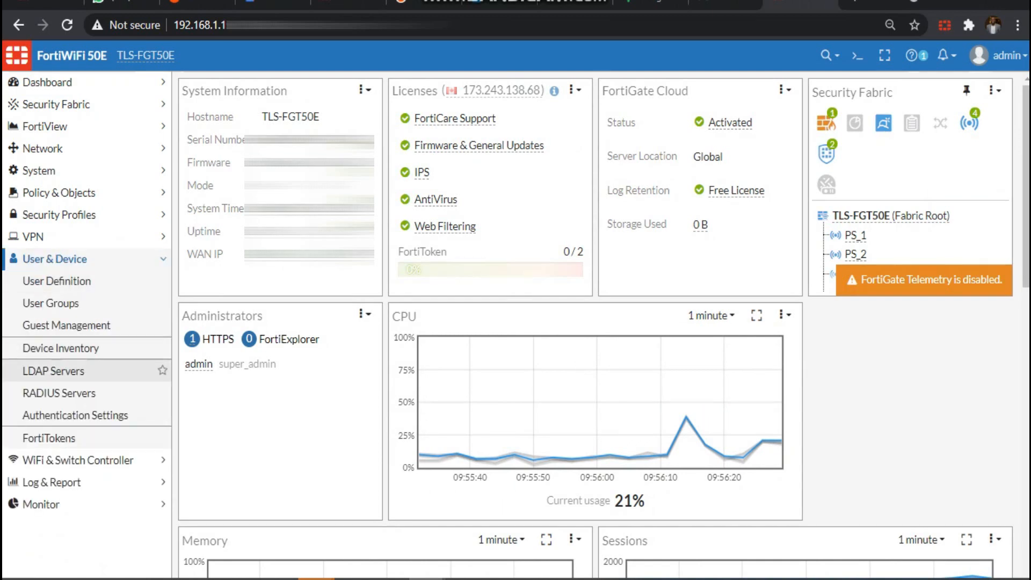
{"action": "left_click", "coordinate": [54, 371]}
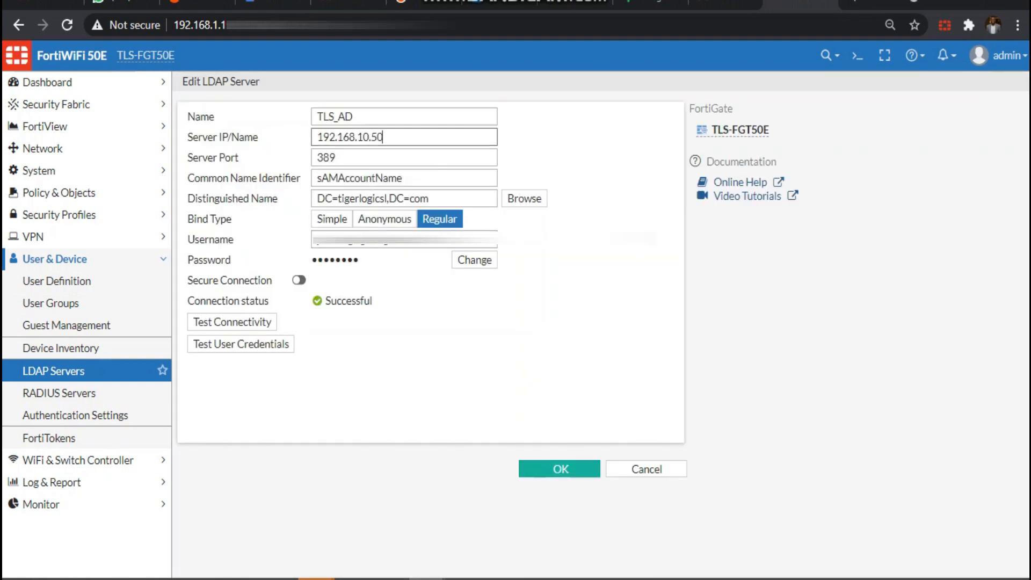
{"action": "left_click", "coordinate": [404, 156]}
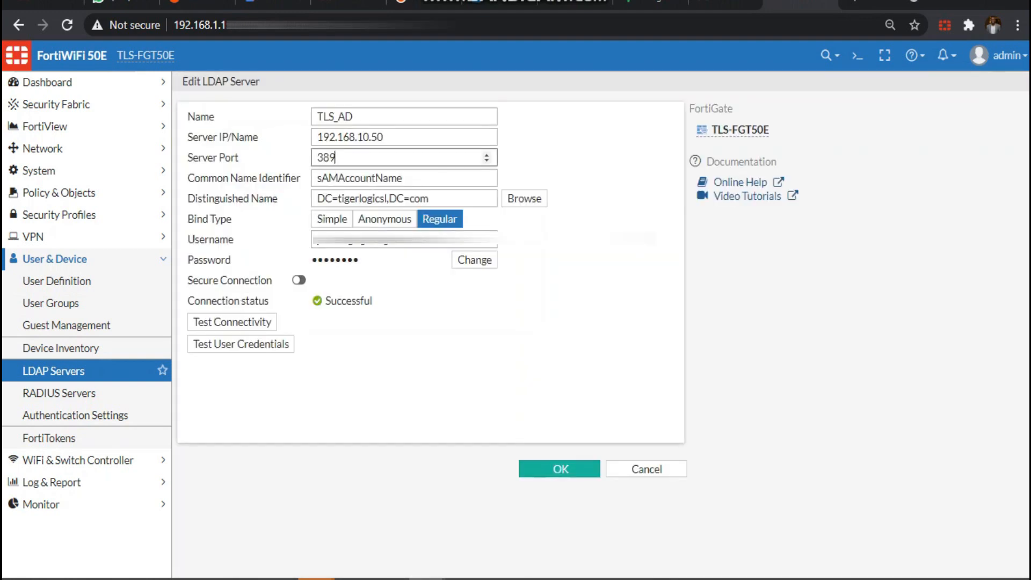
{"action": "double_click", "coordinate": [375, 198]}
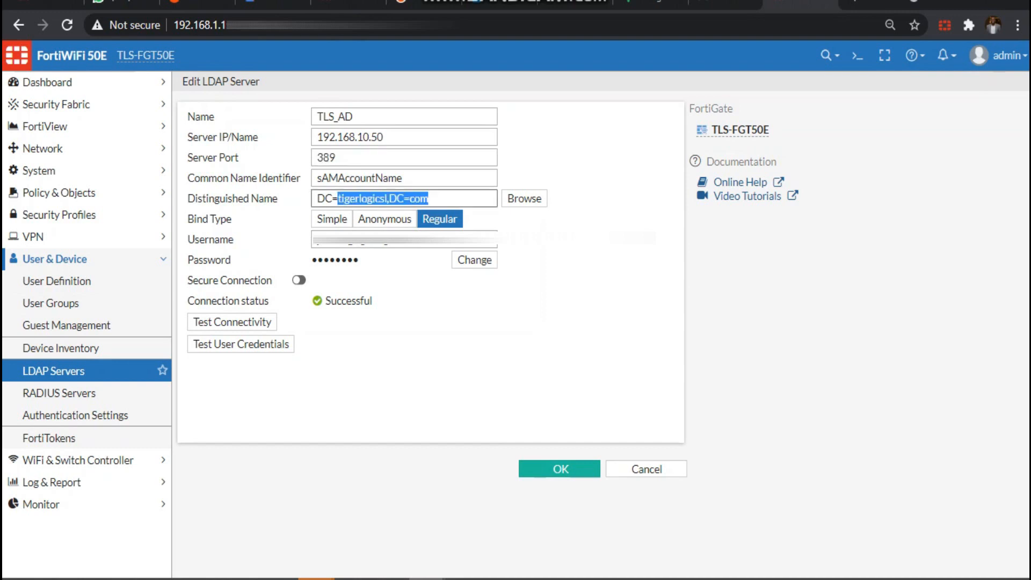
{"action": "left_click", "coordinate": [403, 239]}
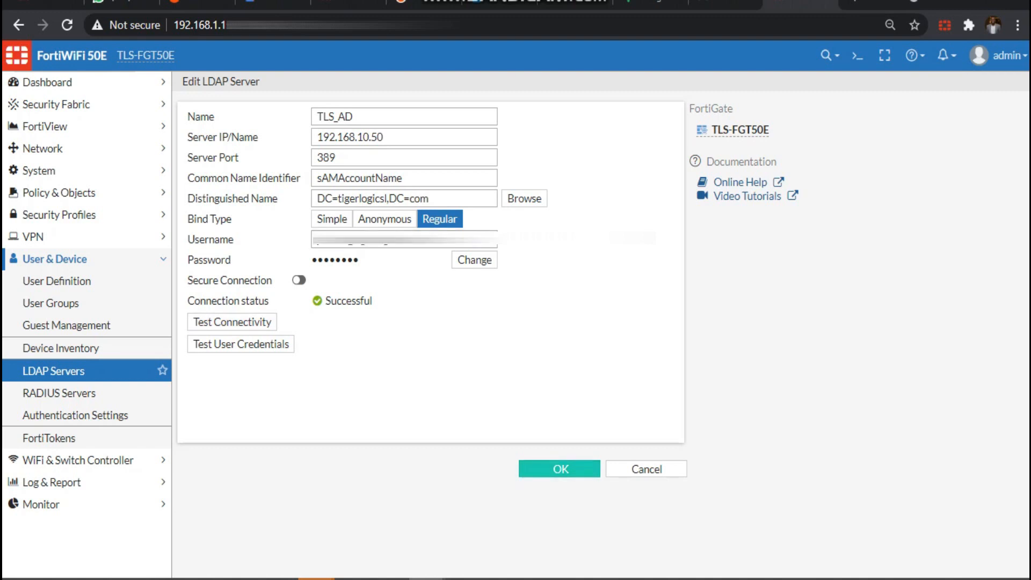
Create a new Firewall user group named TestVPN and start adding a remote group.
{"action": "left_click", "coordinate": [559, 470]}
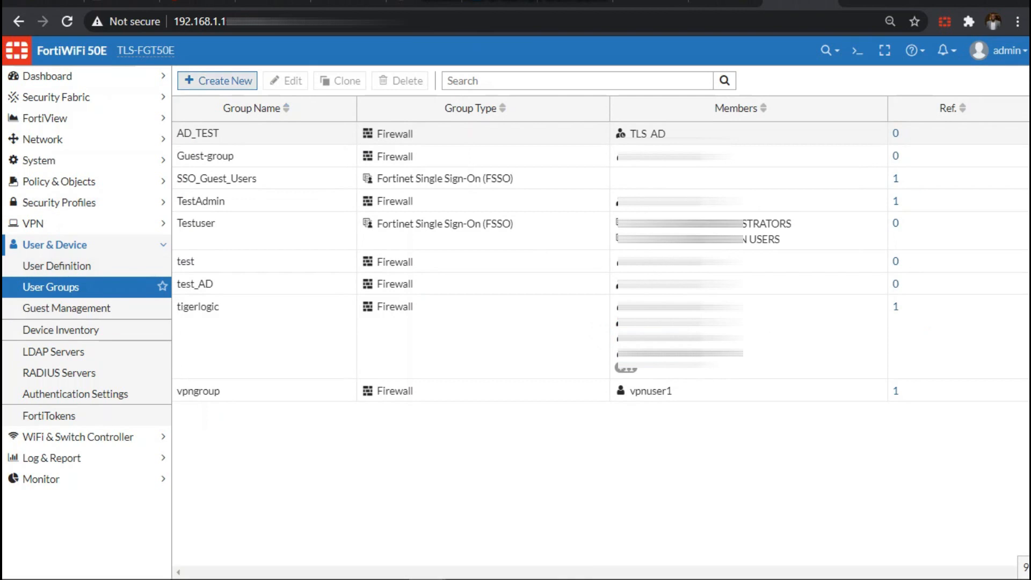
{"action": "left_click", "coordinate": [218, 80]}
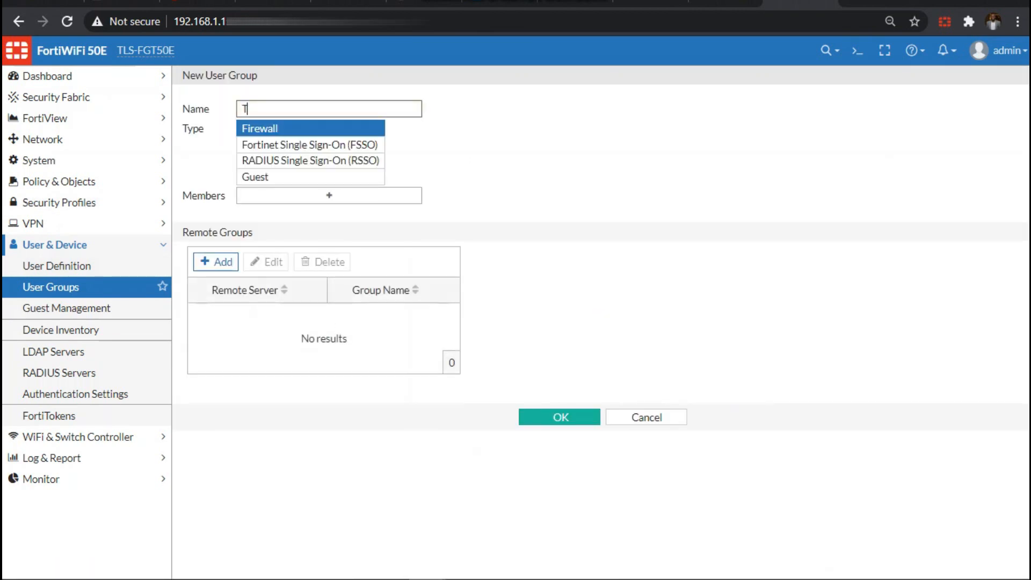
{"action": "type", "text": "est"}
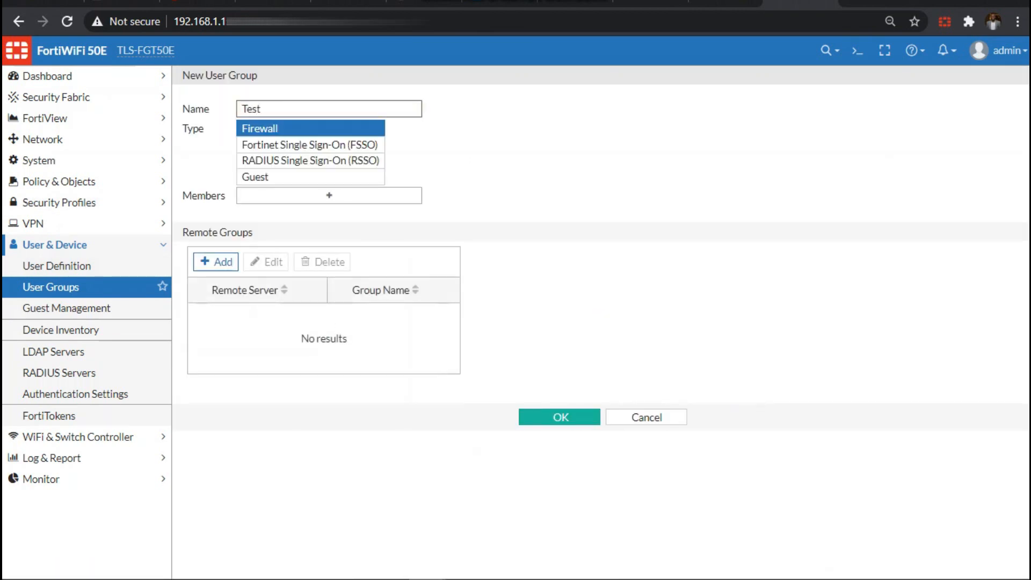
{"action": "type", "text": "VPN"}
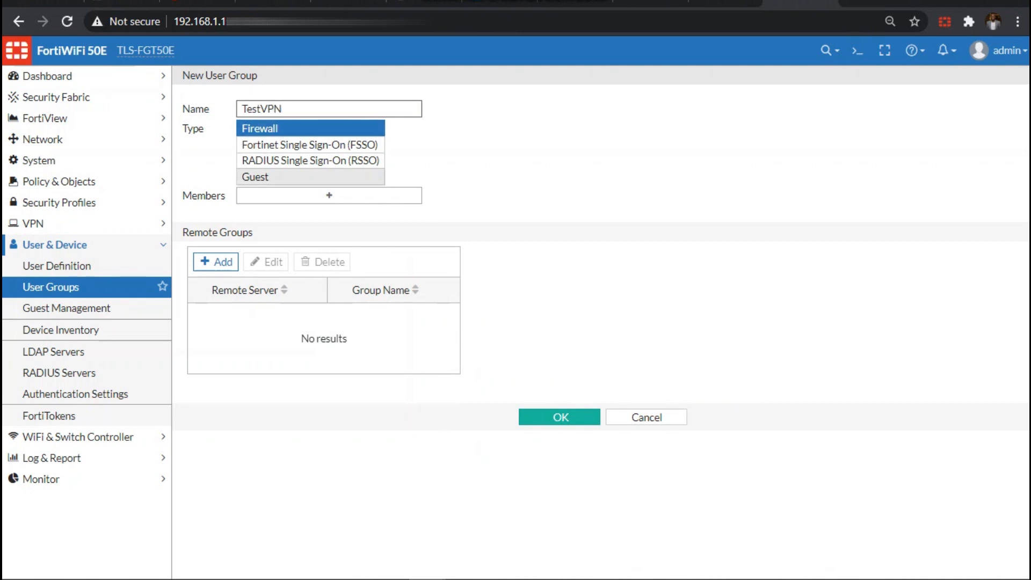
{"action": "left_click", "coordinate": [215, 262]}
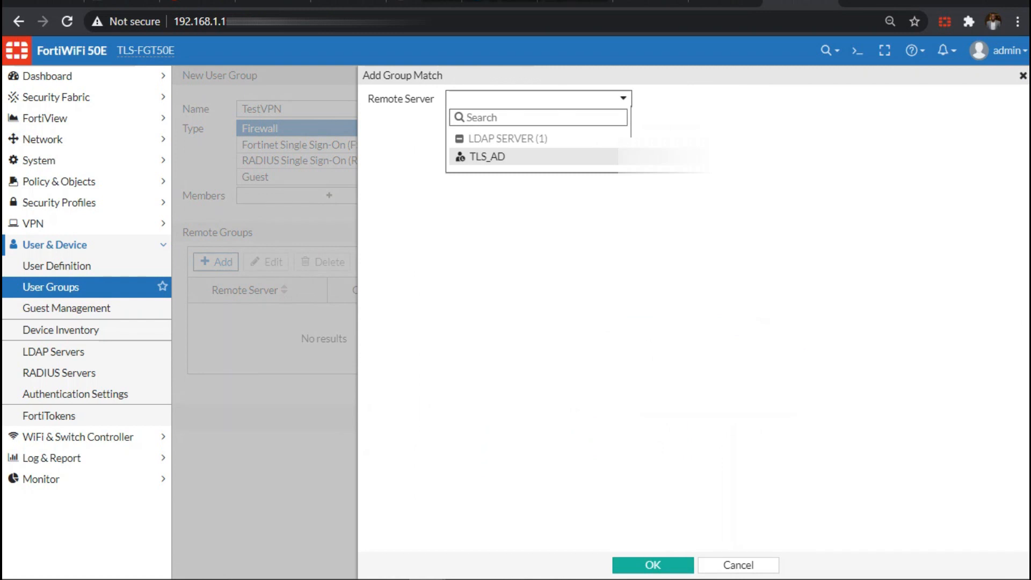
Pick TLS_AD as remote server, search "domai" and select the Domain Users group.
{"action": "left_click", "coordinate": [487, 157]}
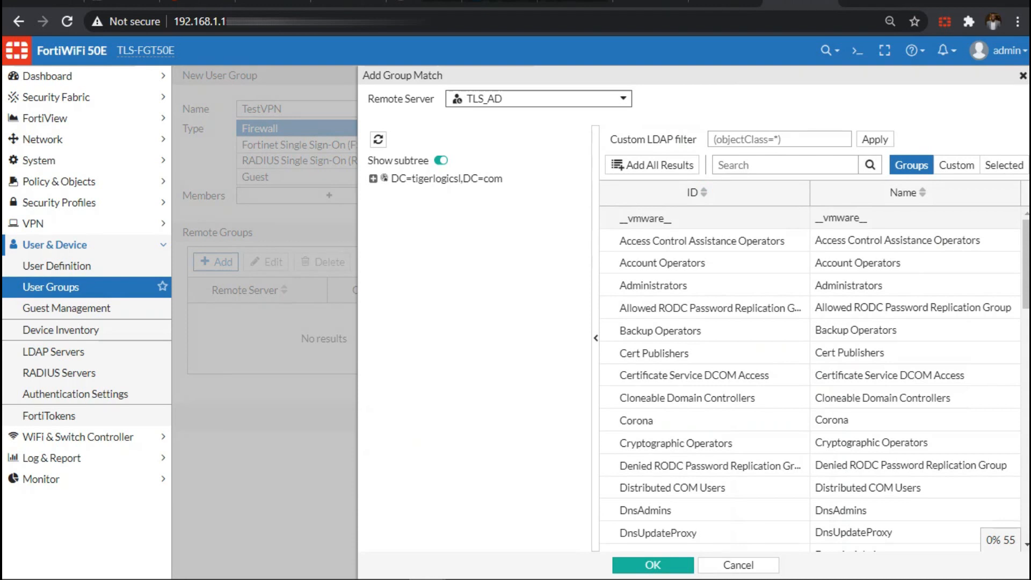
{"action": "left_click", "coordinate": [784, 164]}
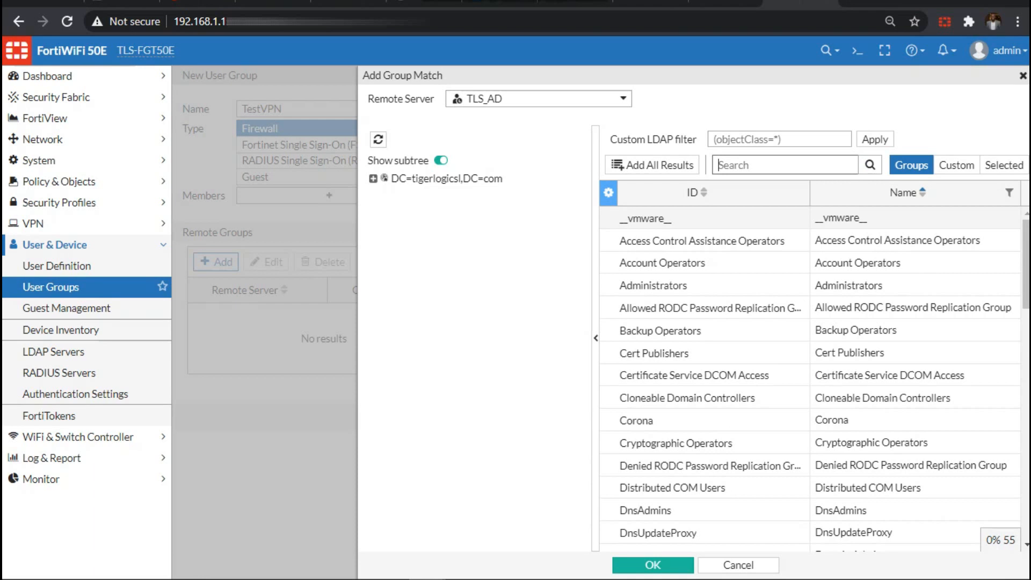
{"action": "type", "text": "domai"}
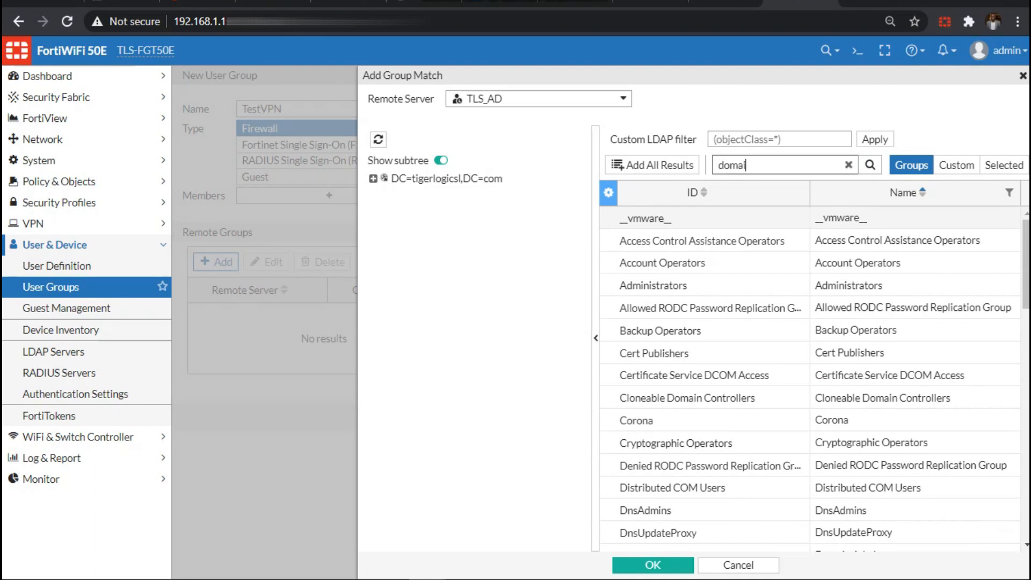
{"action": "left_click", "coordinate": [869, 165]}
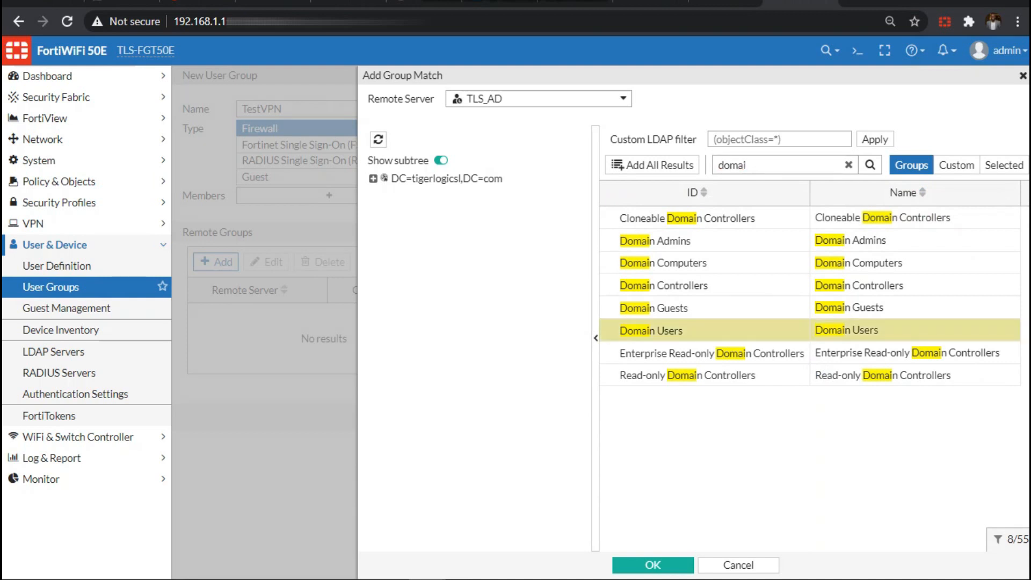
{"action": "left_click", "coordinate": [651, 330]}
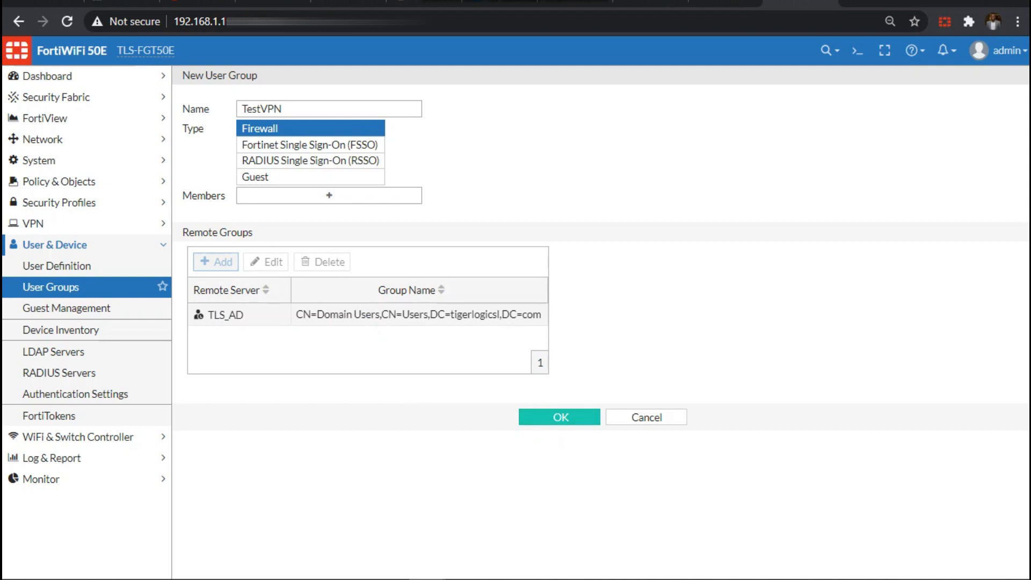
Save the TestVPN user group and start the IPsec VPN wizard.
{"action": "left_click", "coordinate": [558, 416]}
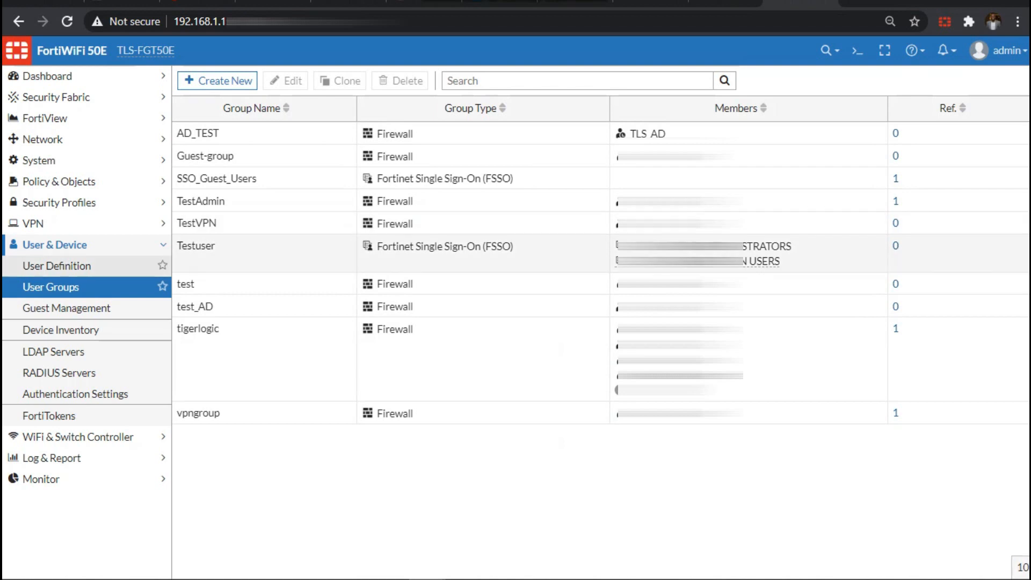
{"action": "left_click", "coordinate": [198, 223]}
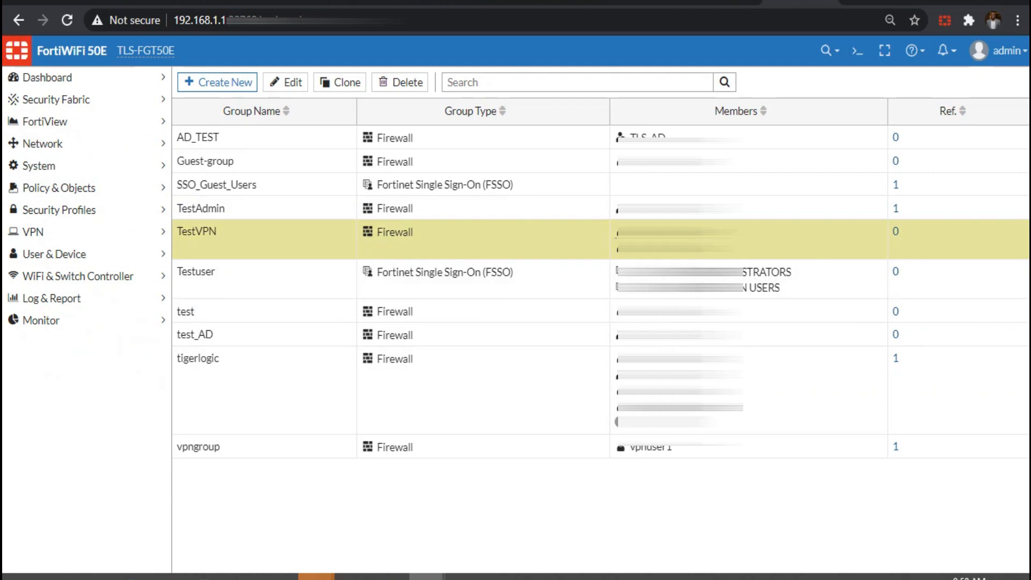
{"action": "mouse_move", "coordinate": [30, 232]}
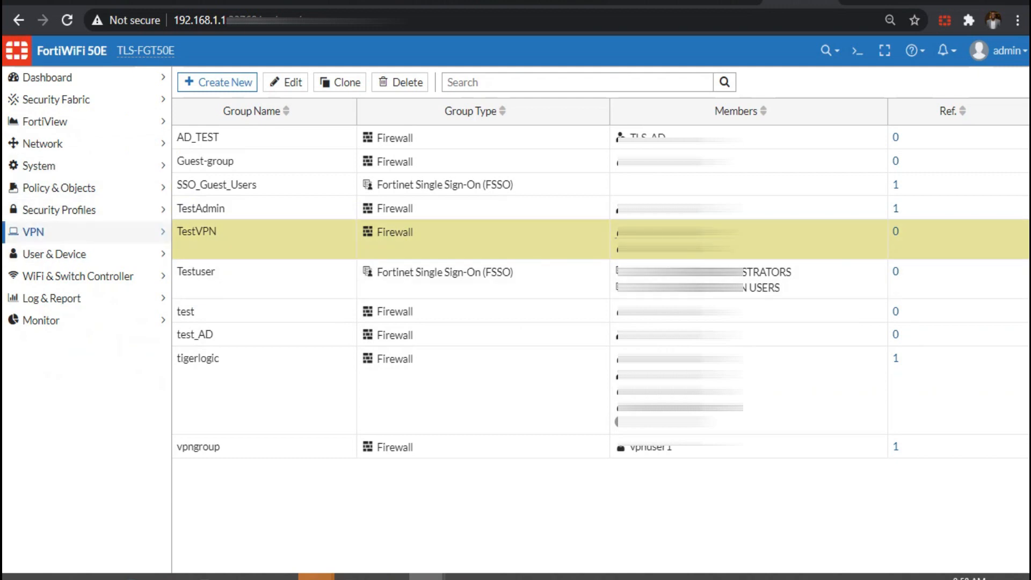
{"action": "left_click", "coordinate": [30, 232]}
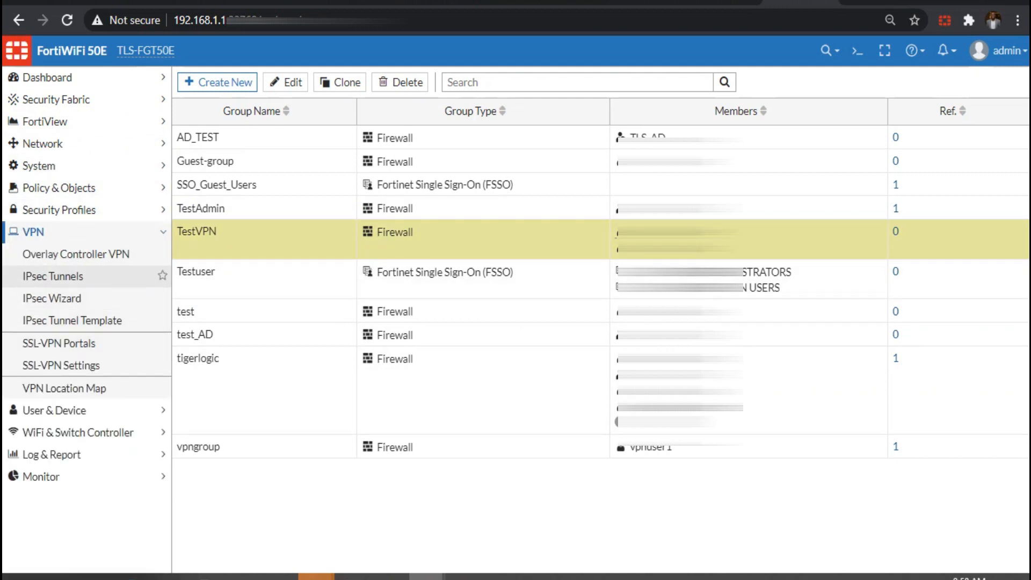
{"action": "left_click", "coordinate": [52, 298]}
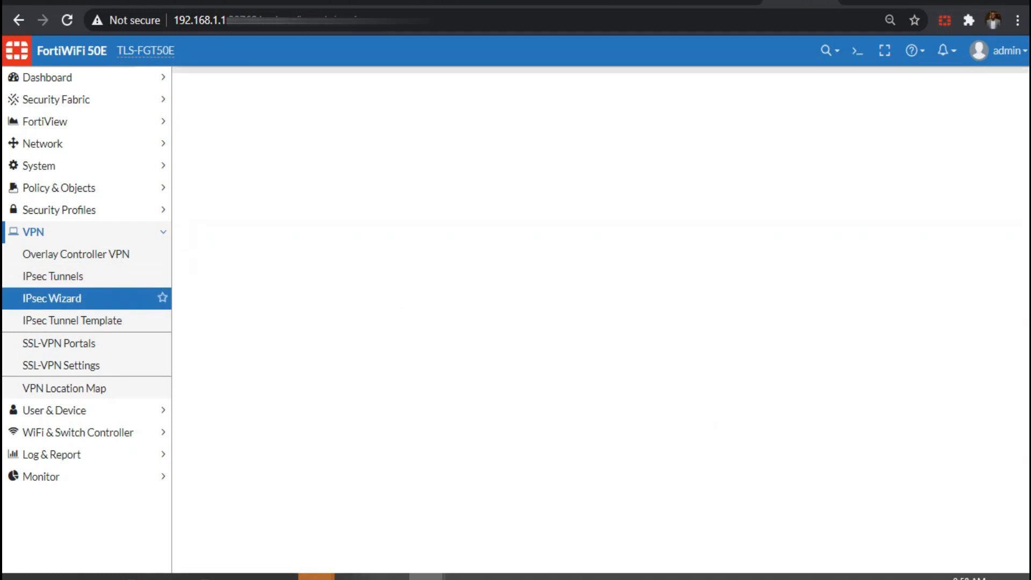
Name the tunnel TestVPN and choose the Remote Access template for FortiClient.
{"action": "left_click", "coordinate": [51, 298]}
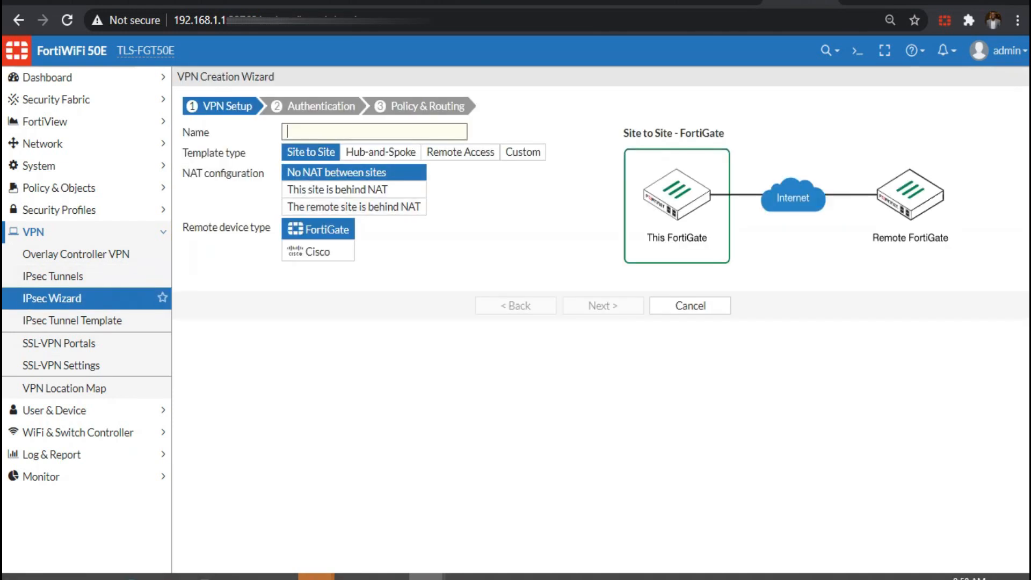
{"action": "type", "text": "Test"}
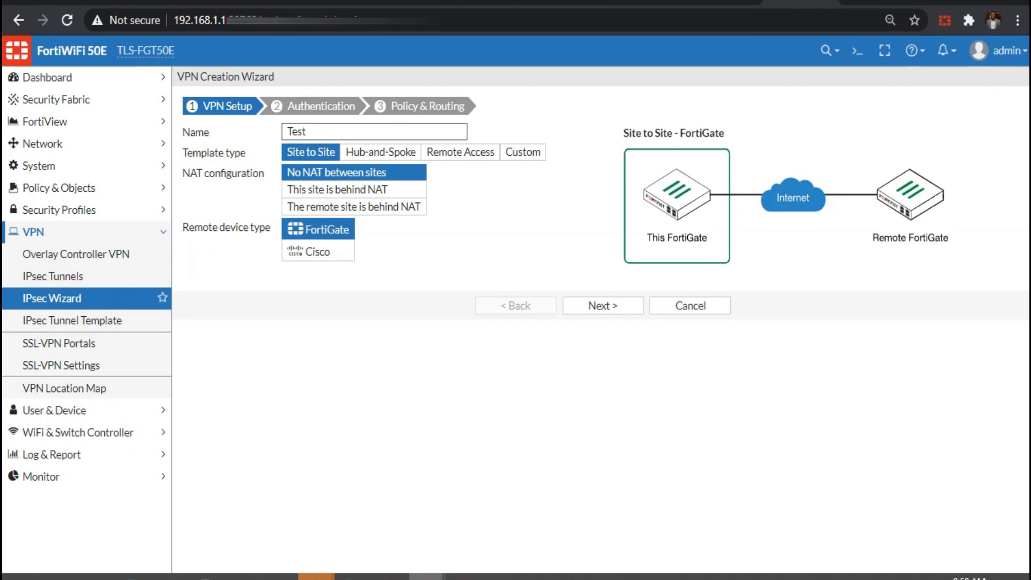
{"action": "type", "text": "VPN"}
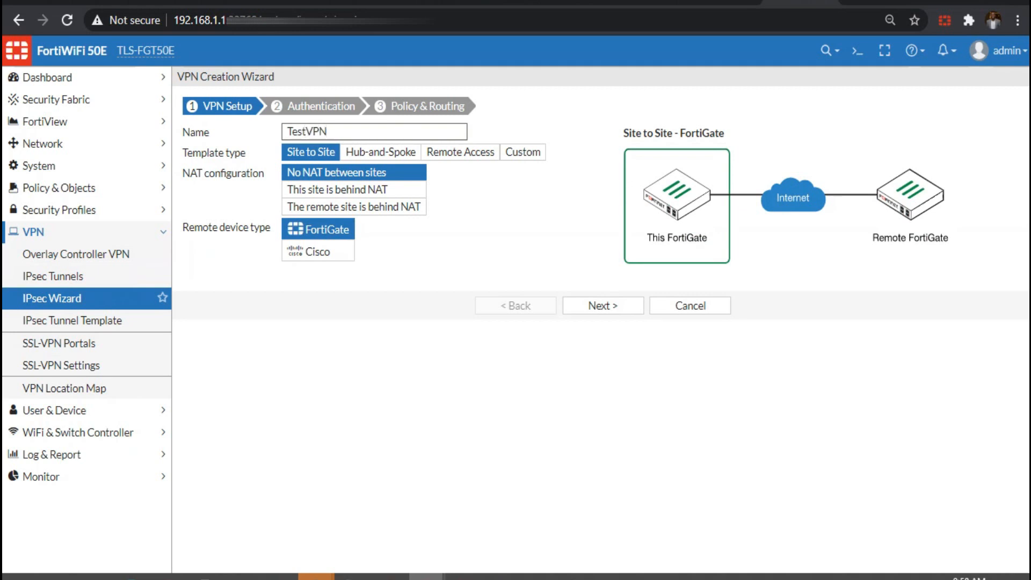
{"action": "left_click", "coordinate": [460, 152]}
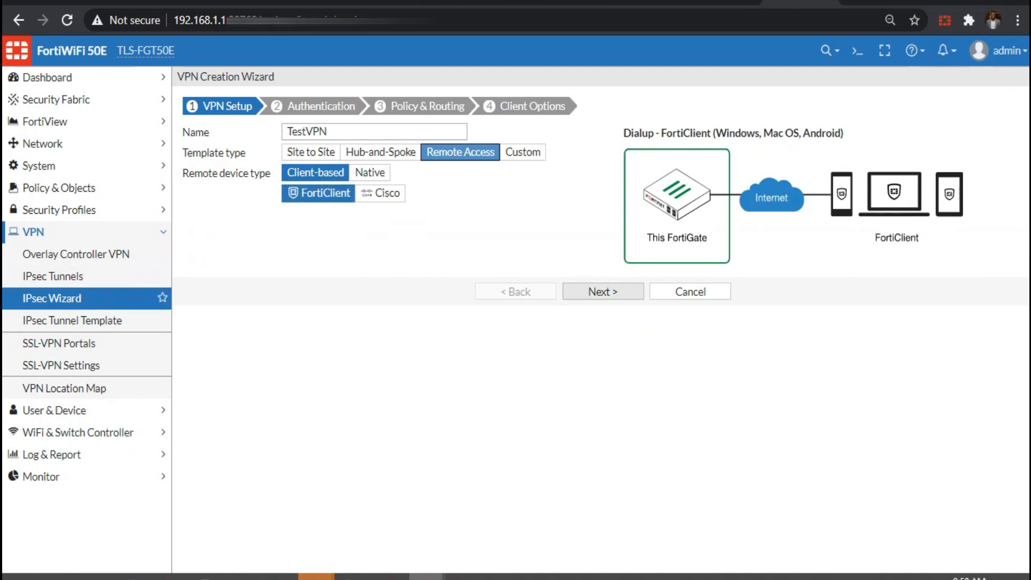
{"action": "left_click", "coordinate": [602, 292]}
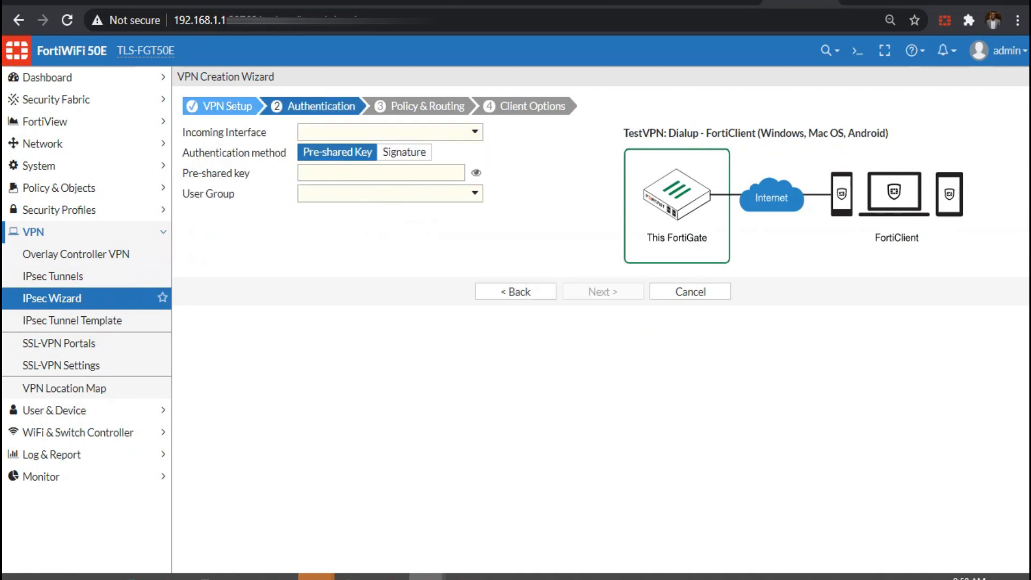
{"action": "left_click", "coordinate": [389, 132]}
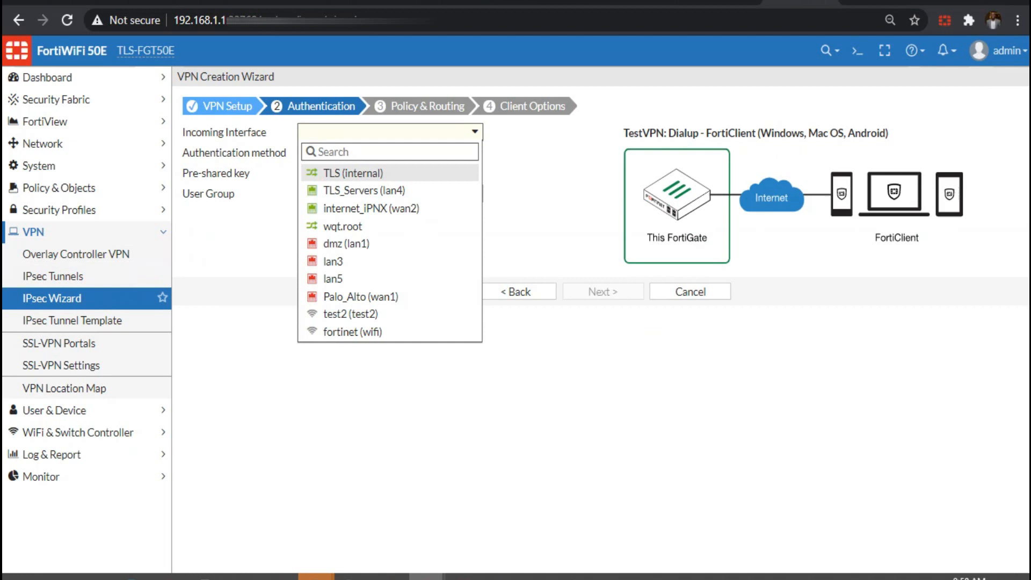
{"action": "left_click", "coordinate": [370, 210]}
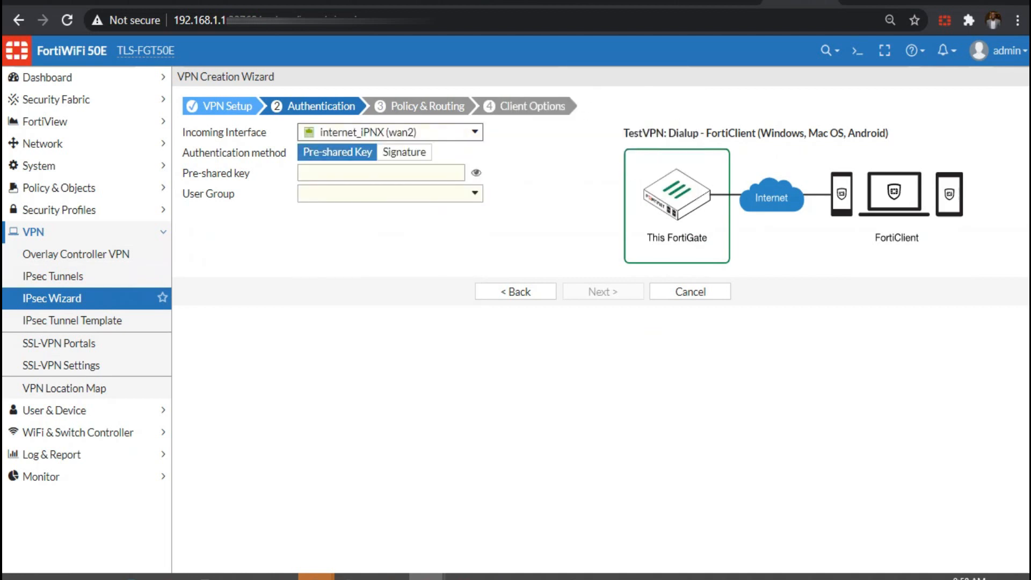
{"action": "left_click", "coordinate": [380, 173]}
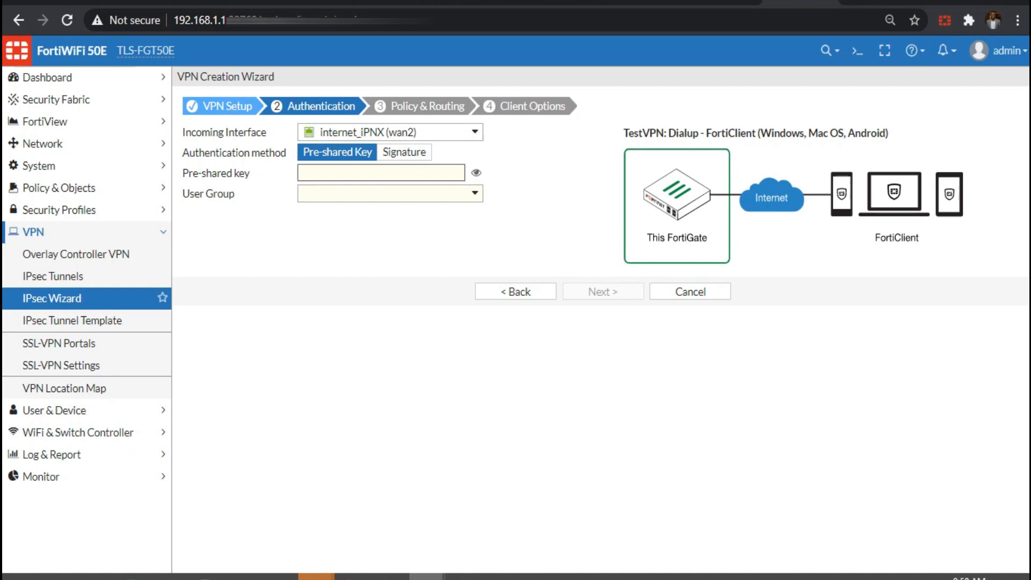
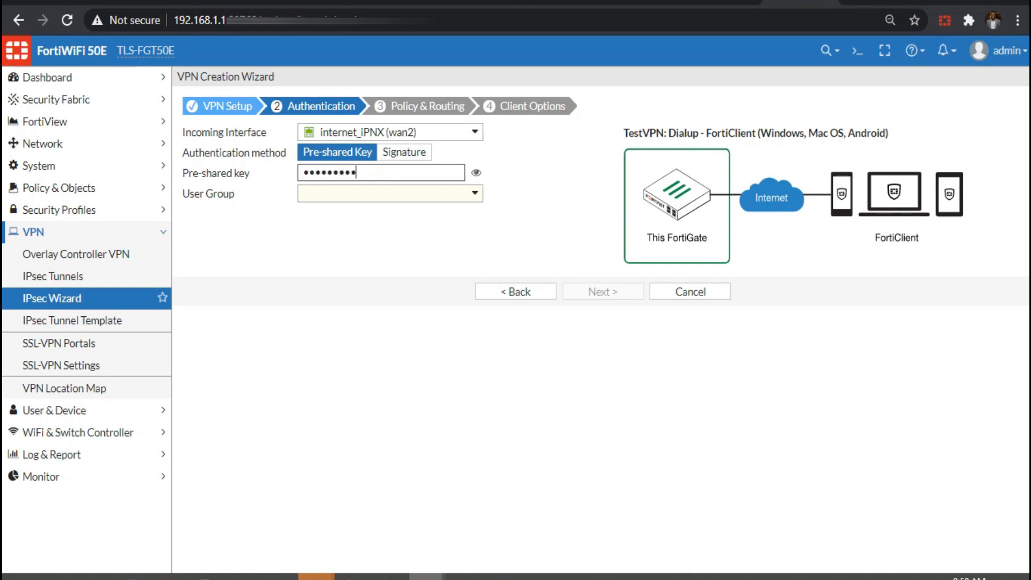
{"action": "left_click", "coordinate": [390, 192]}
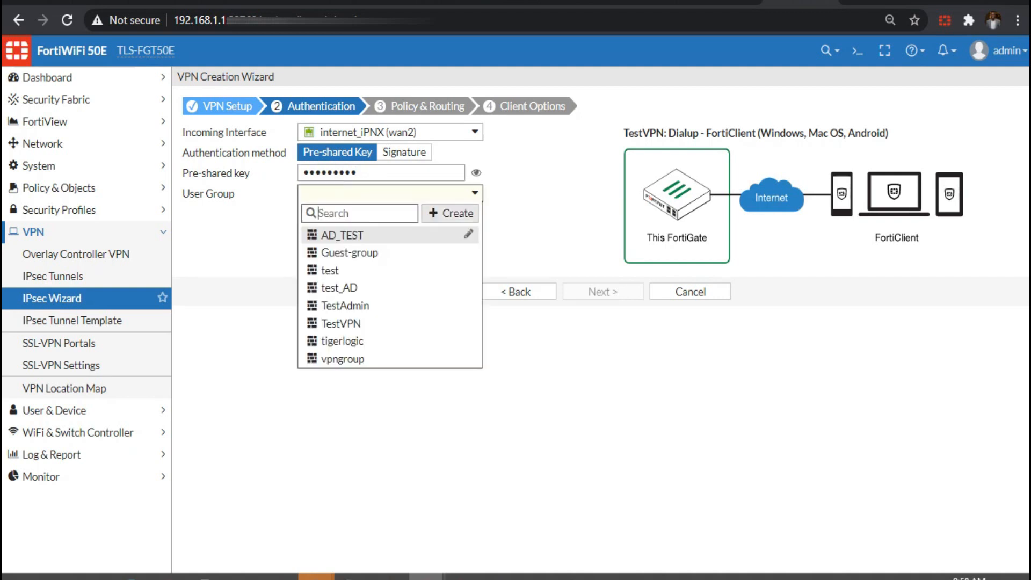
{"action": "mouse_move", "coordinate": [341, 324]}
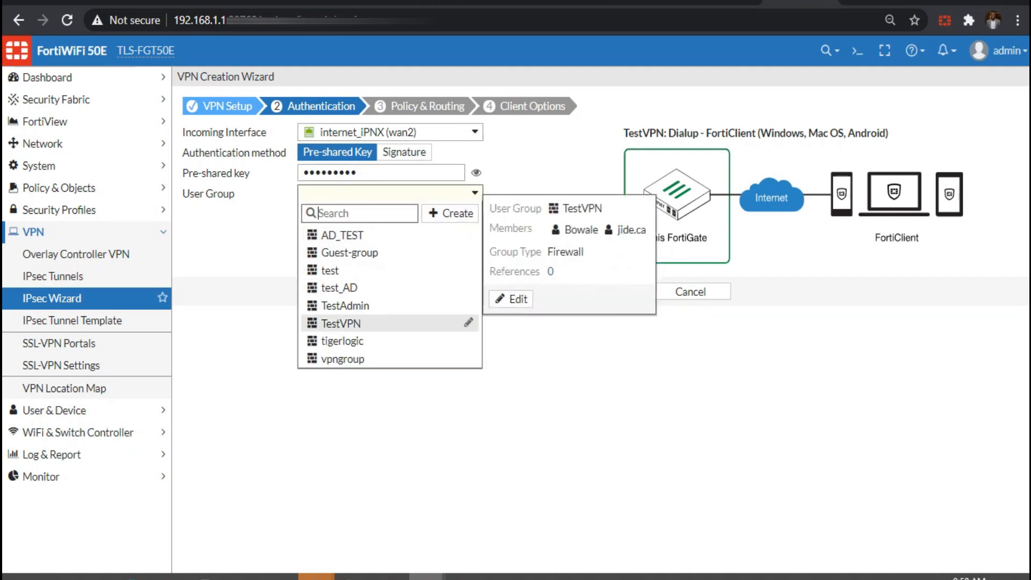
{"action": "left_click", "coordinate": [340, 323]}
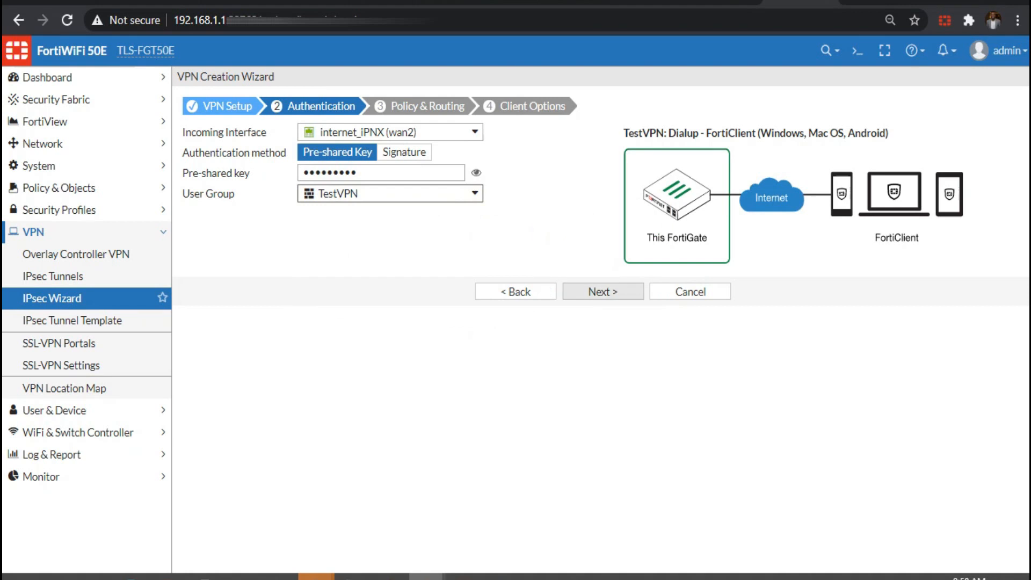
Set local interface TLS (internal) and local address test_local_subnet_1.
{"action": "left_click", "coordinate": [602, 291]}
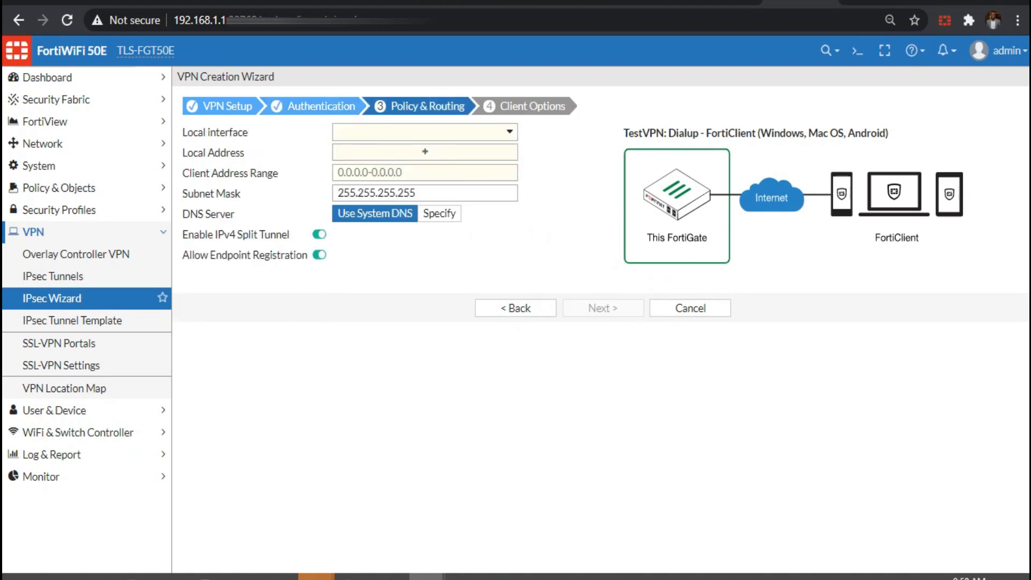
{"action": "left_click", "coordinate": [508, 133]}
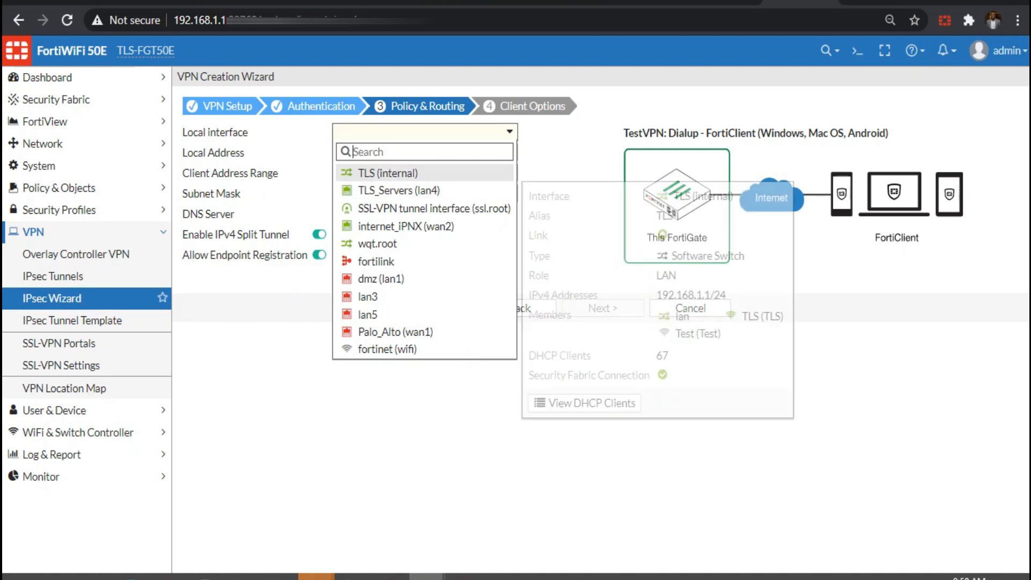
{"action": "left_click", "coordinate": [379, 173]}
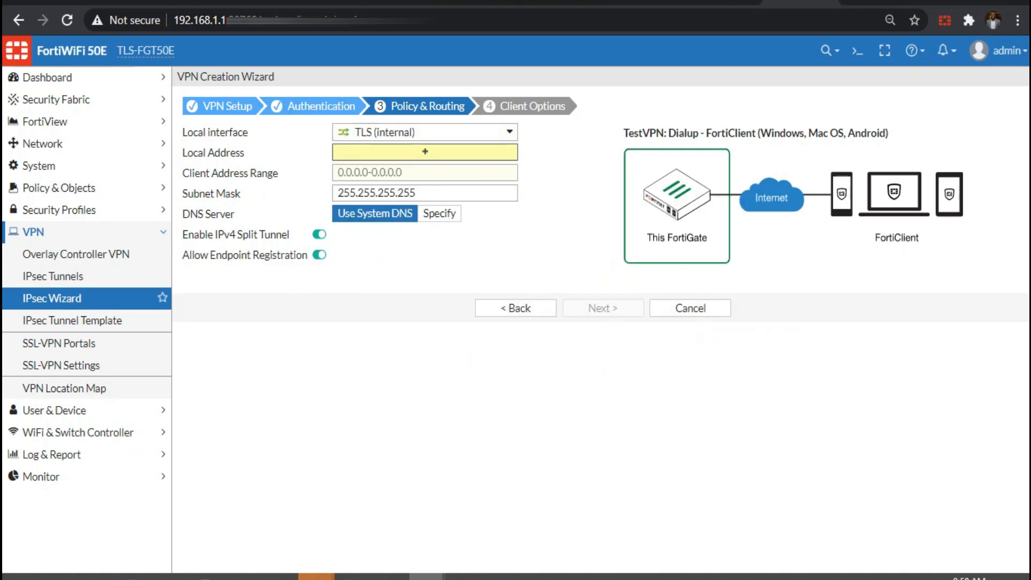
{"action": "left_click", "coordinate": [425, 151]}
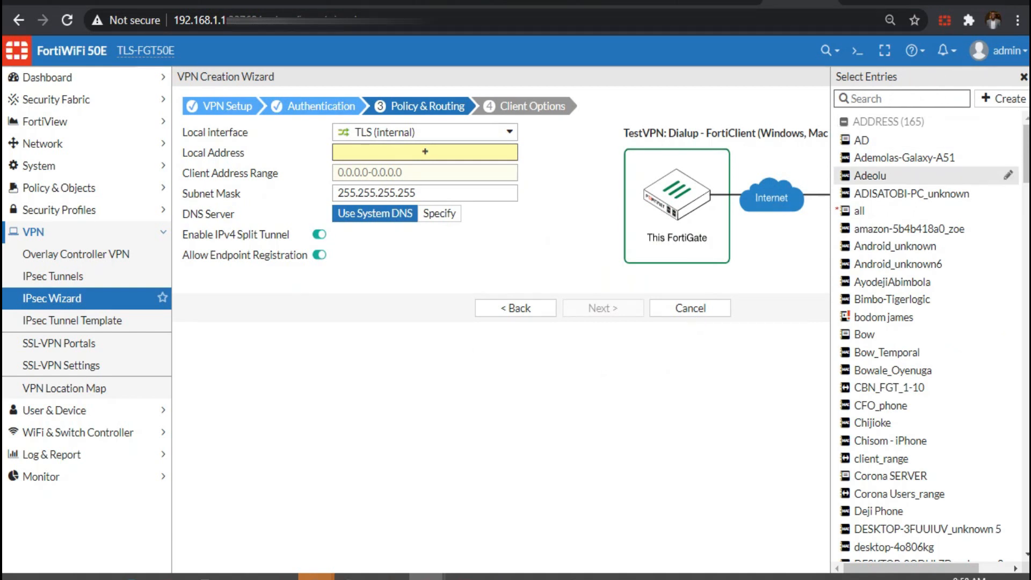
{"action": "type", "text": "te"}
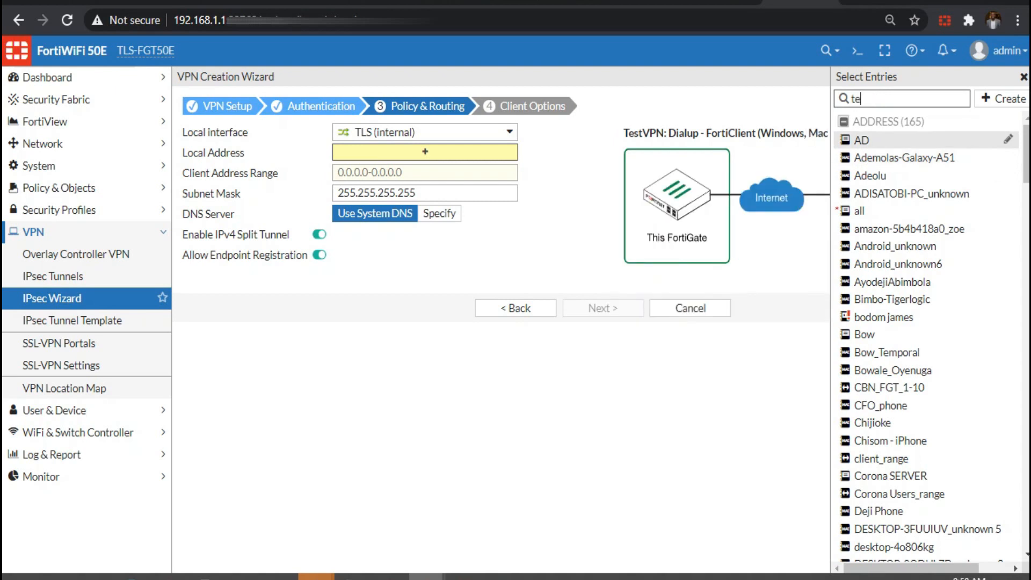
{"action": "type", "text": "st"}
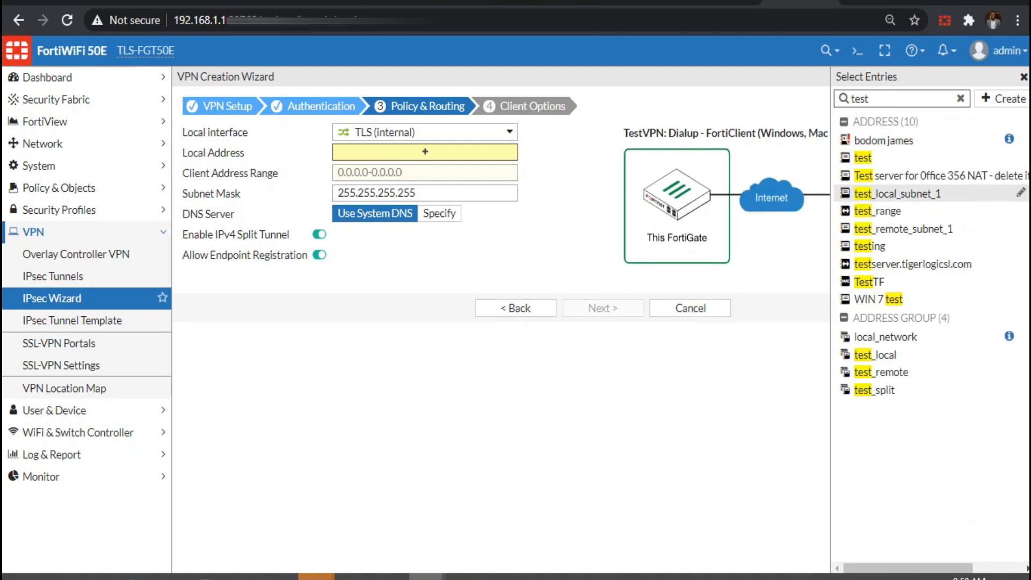
{"action": "mouse_move", "coordinate": [877, 212]}
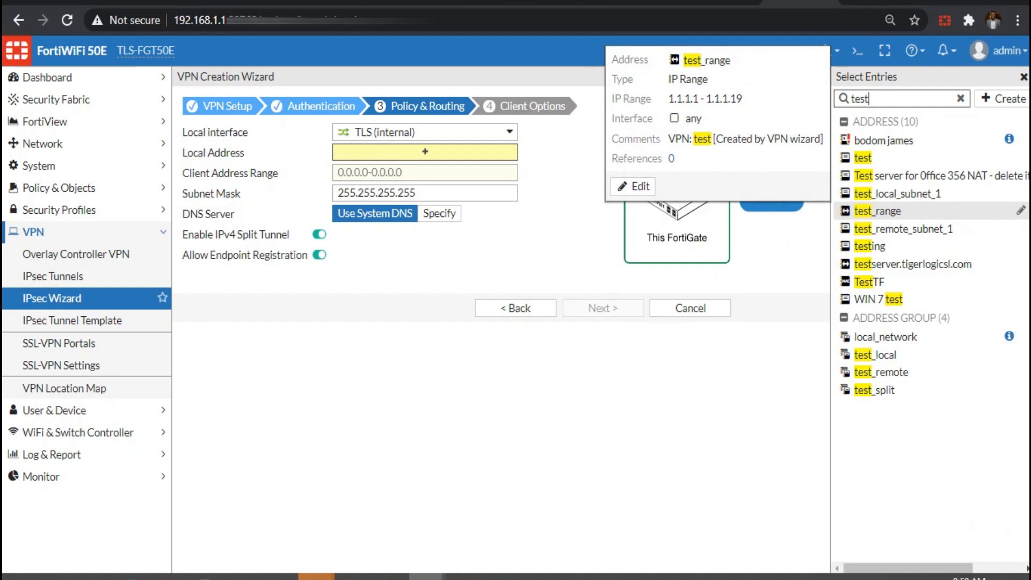
{"action": "mouse_move", "coordinate": [896, 193]}
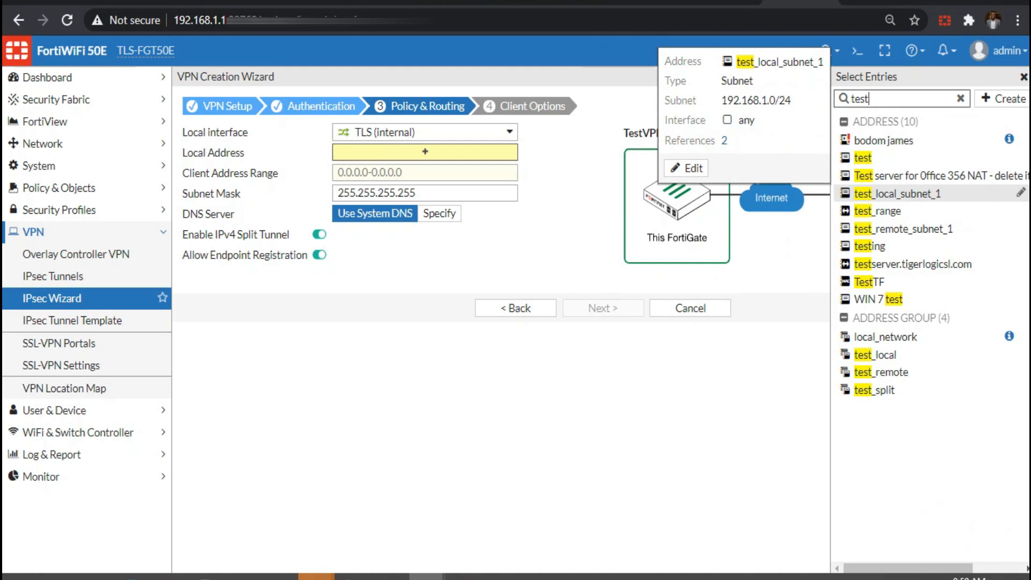
{"action": "left_click", "coordinate": [896, 193]}
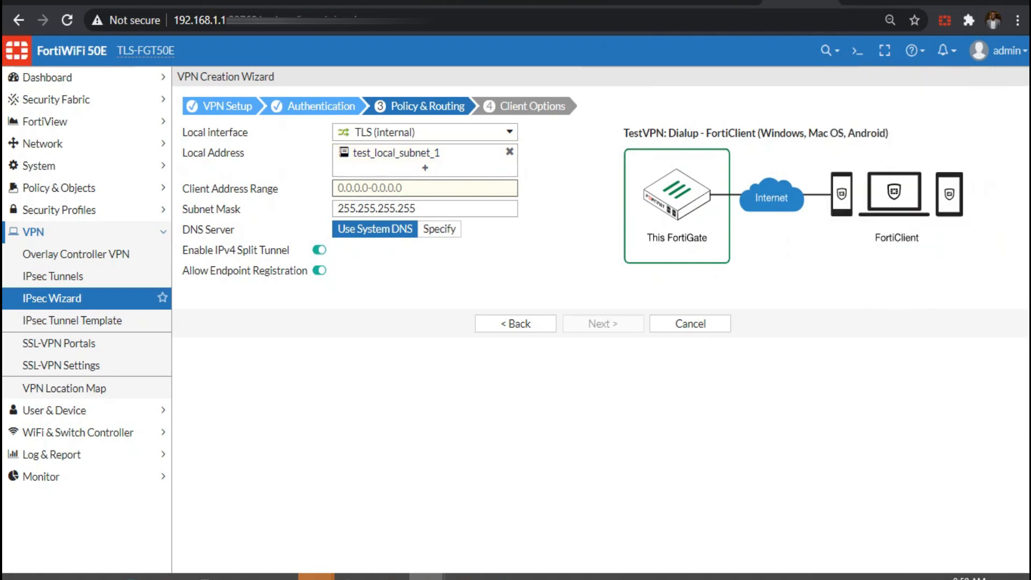
Give clients the range 172.168.1.1-172.168.1.20 with mask 255.255.255.0.
{"action": "left_click", "coordinate": [425, 188]}
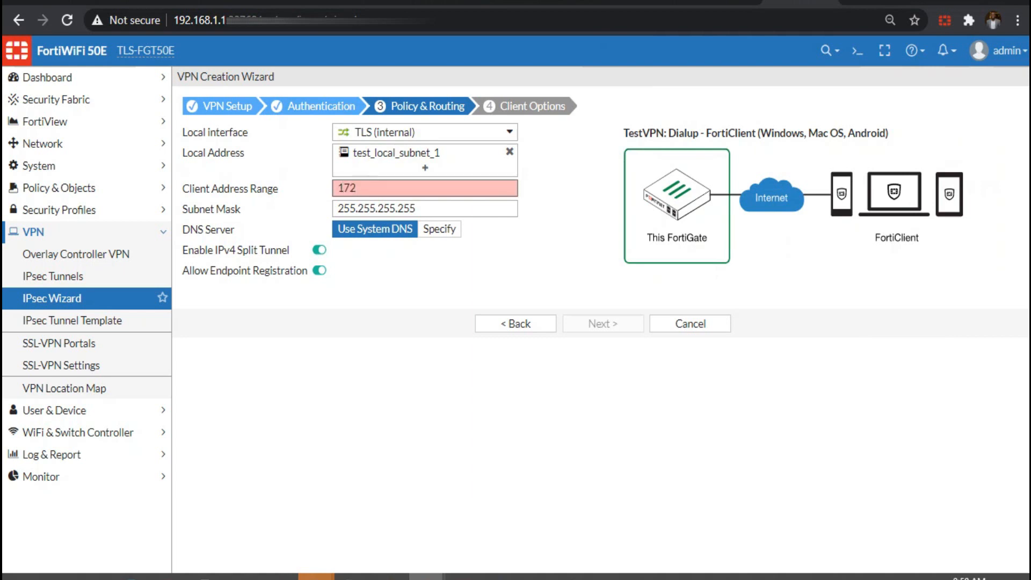
{"action": "type", "text": ".168"}
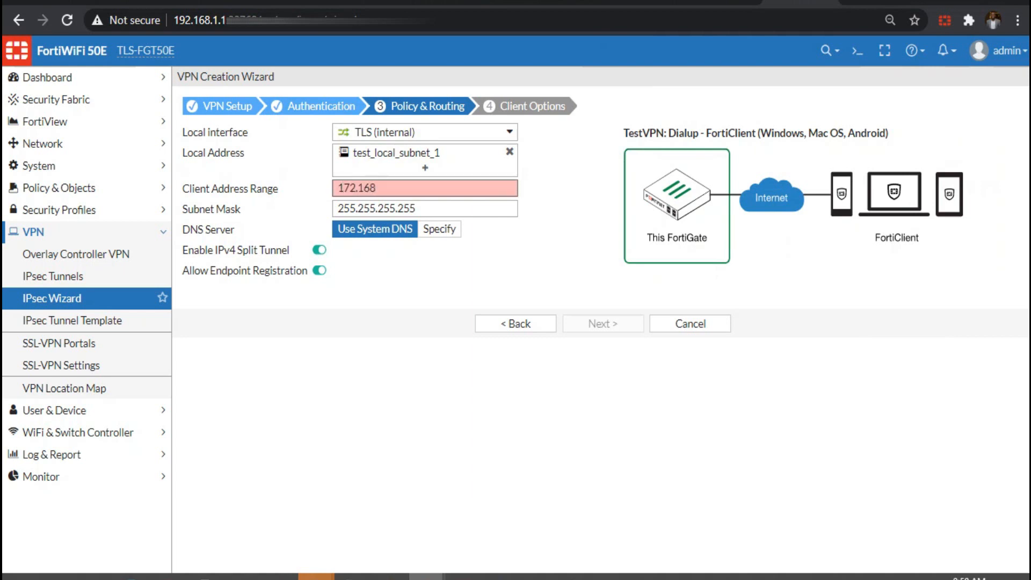
{"action": "type", "text": ".1.1-"}
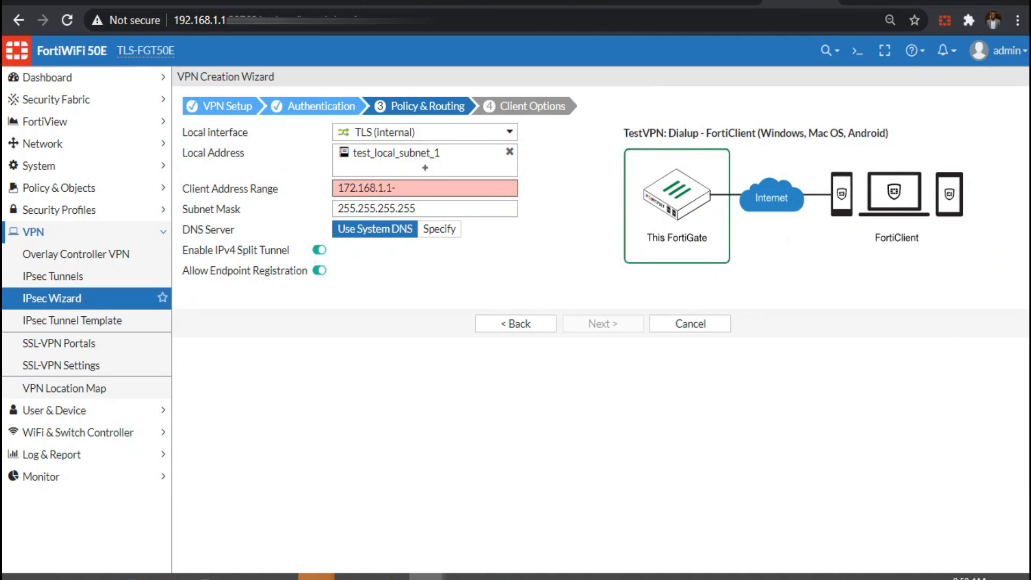
{"action": "type", "text": "172"}
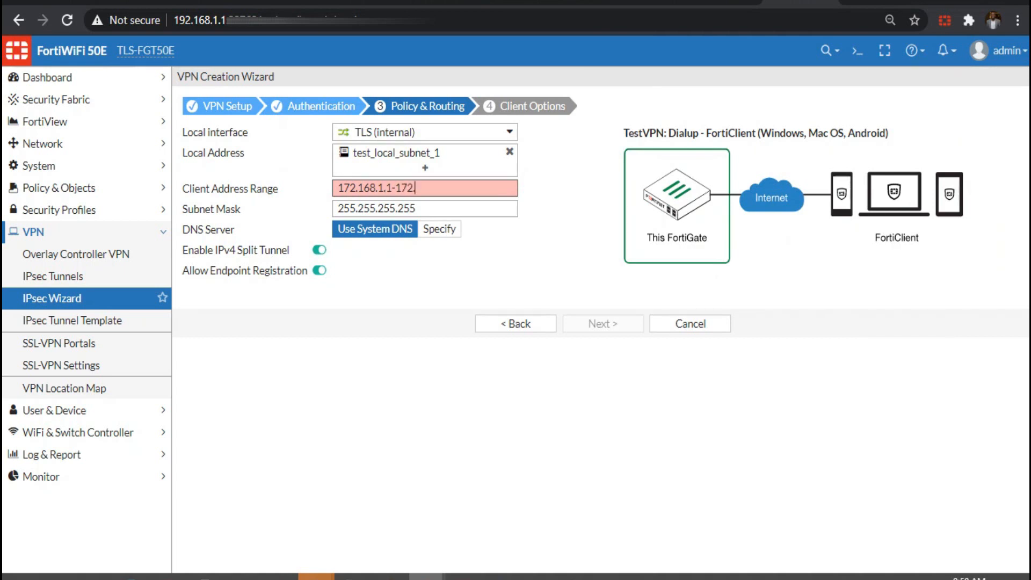
{"action": "type", "text": "168.1."}
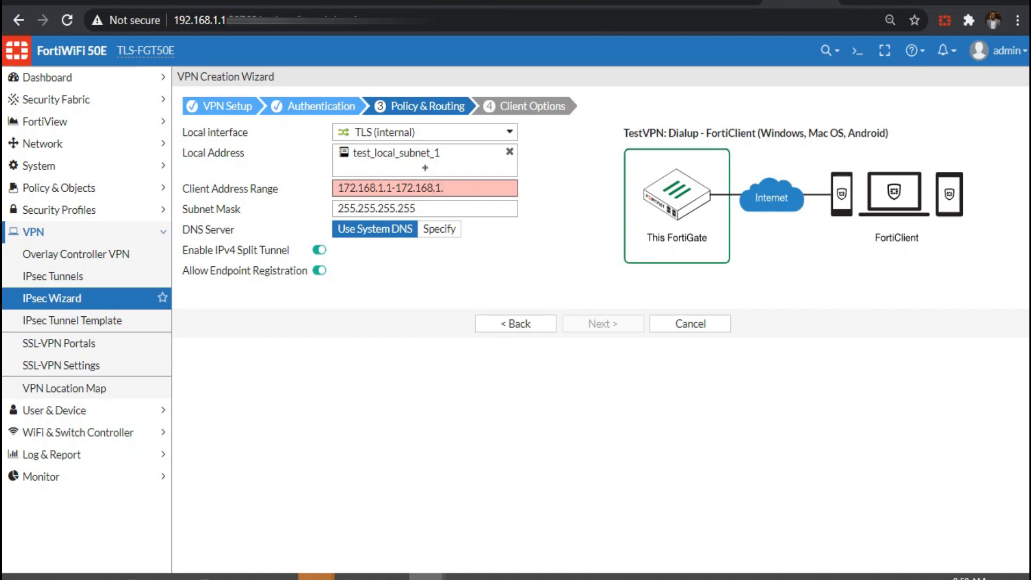
{"action": "type", "text": "20"}
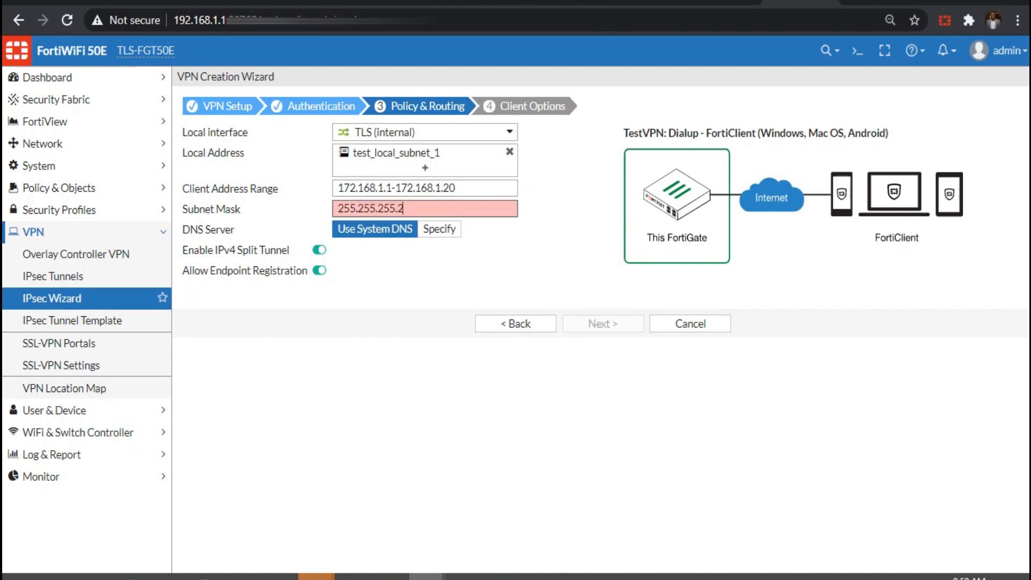
{"action": "type", "text": "0"}
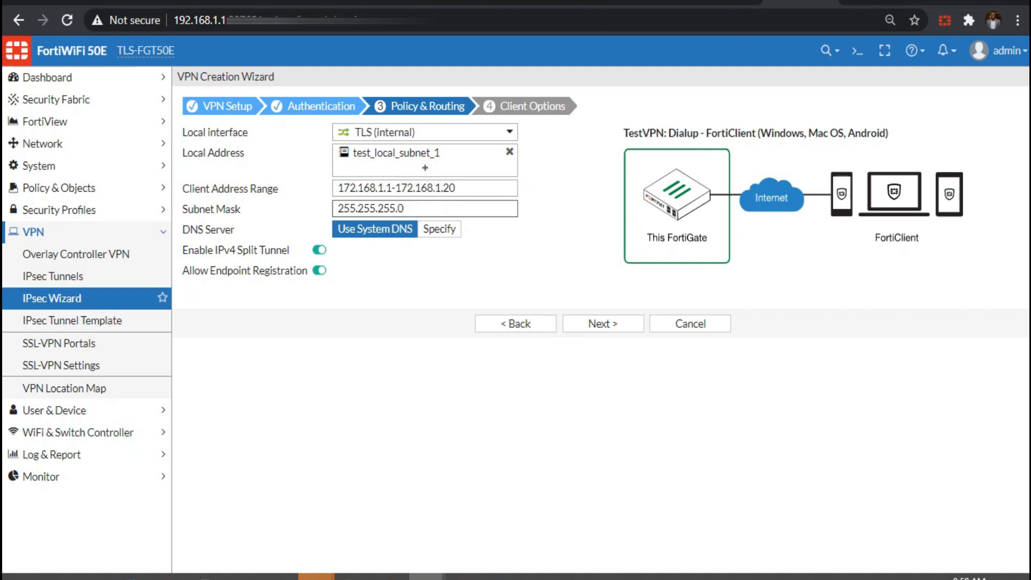
Enable Auto Connect and Always Up (Keep Alive), then create the TestVPN tunnel.
{"action": "left_click", "coordinate": [602, 324]}
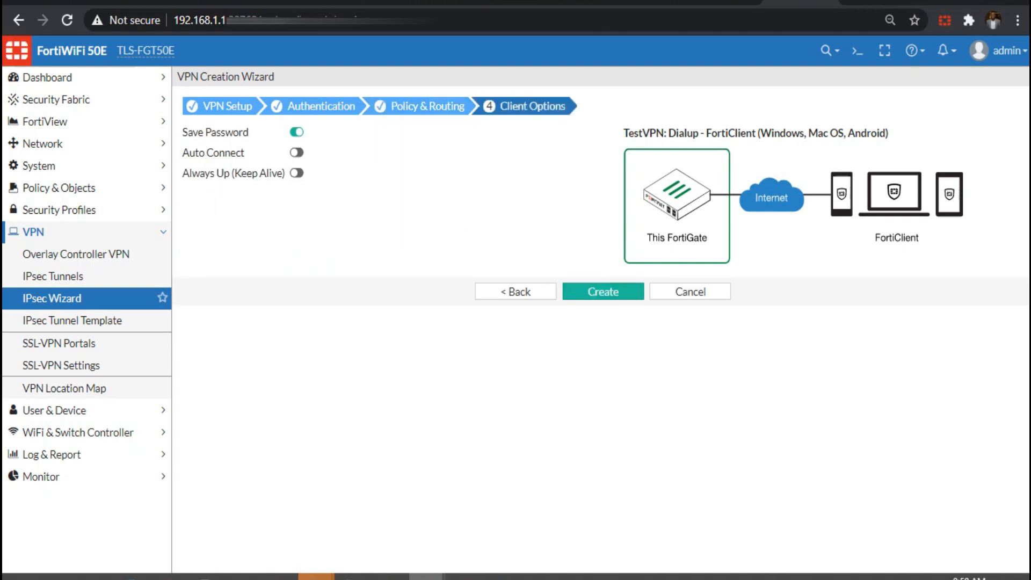
{"action": "left_click", "coordinate": [297, 173]}
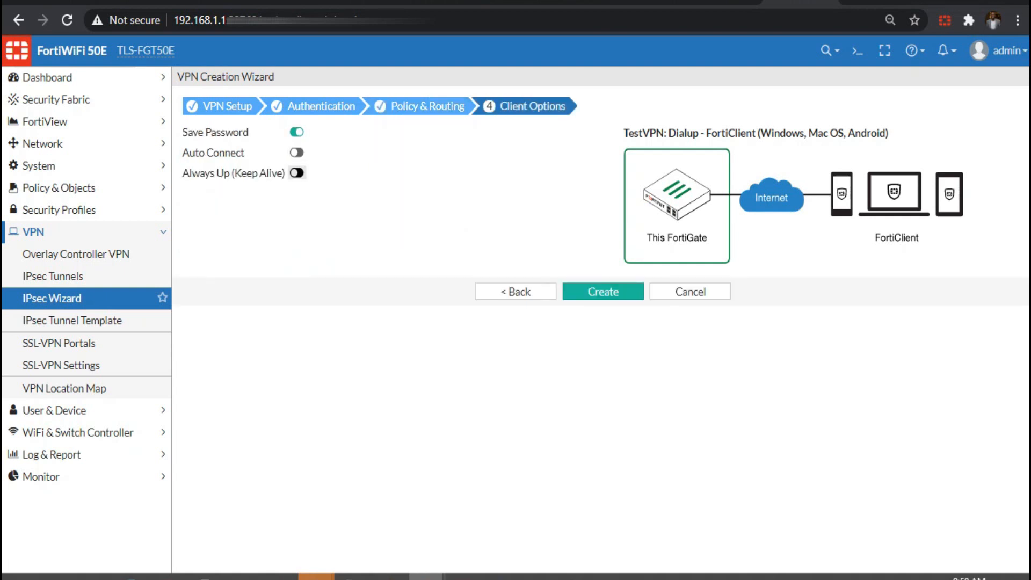
{"action": "left_click", "coordinate": [296, 151]}
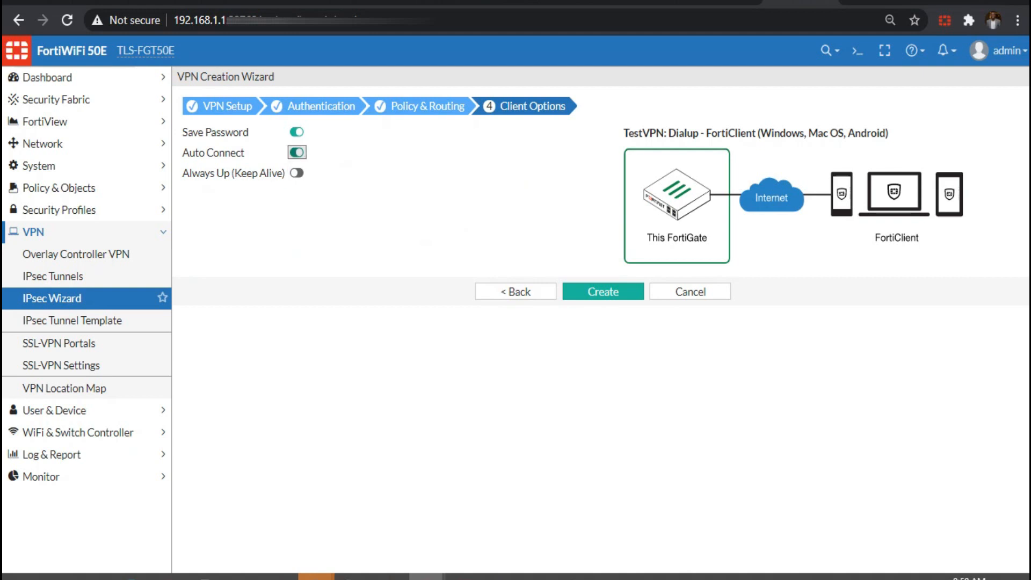
{"action": "left_click", "coordinate": [297, 173]}
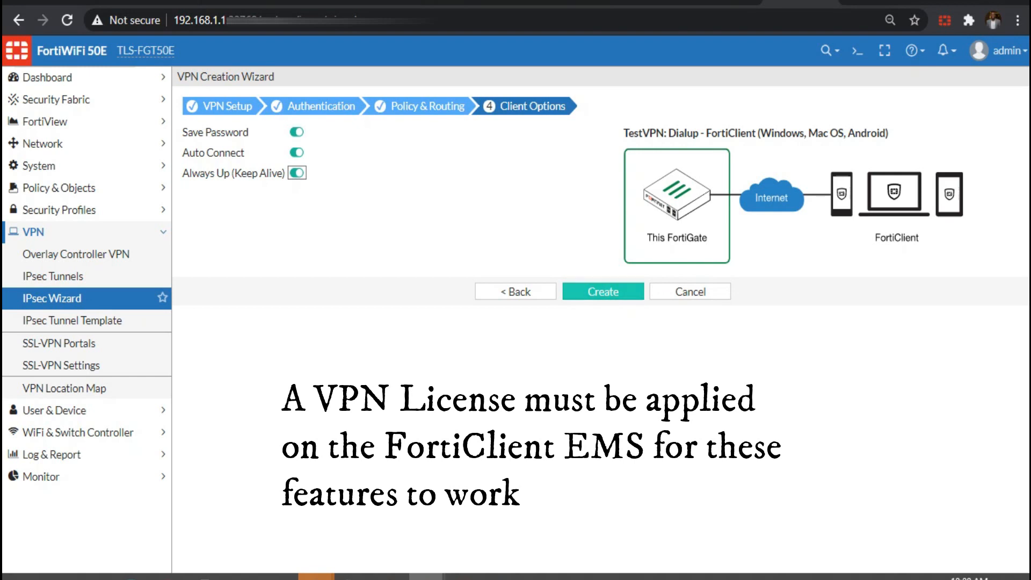
{"action": "left_click", "coordinate": [602, 291]}
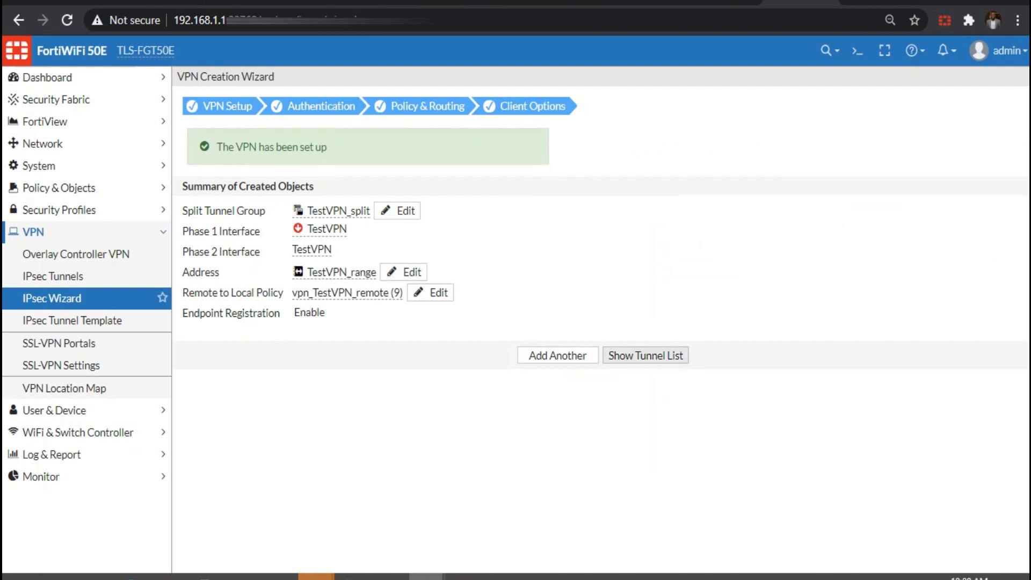
Review the vpn_TestVPN_remote IPv4 policy, then list the IPsec tunnels showing inactive TestVPN.
{"action": "left_click", "coordinate": [645, 356]}
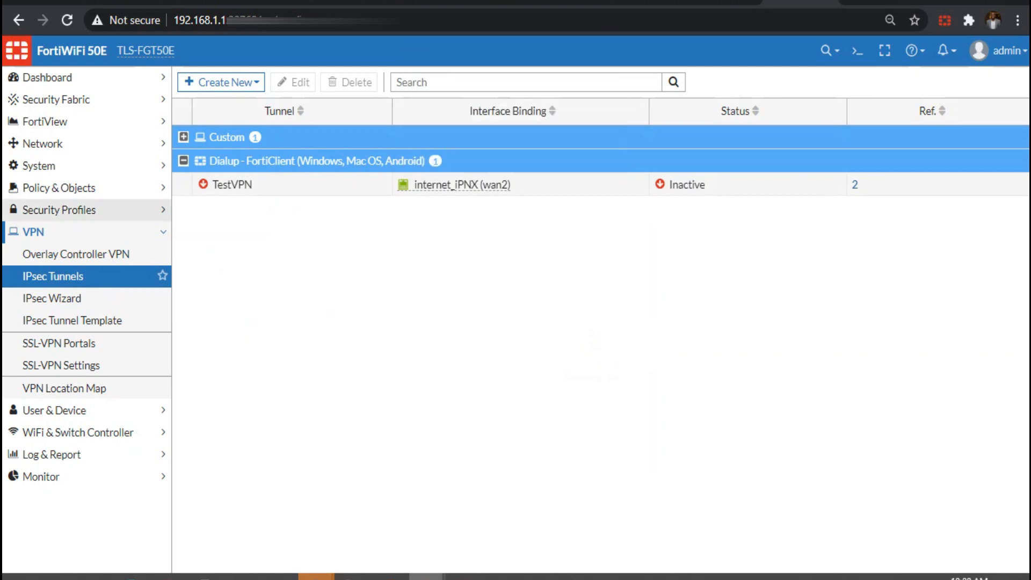
{"action": "mouse_move", "coordinate": [59, 188]}
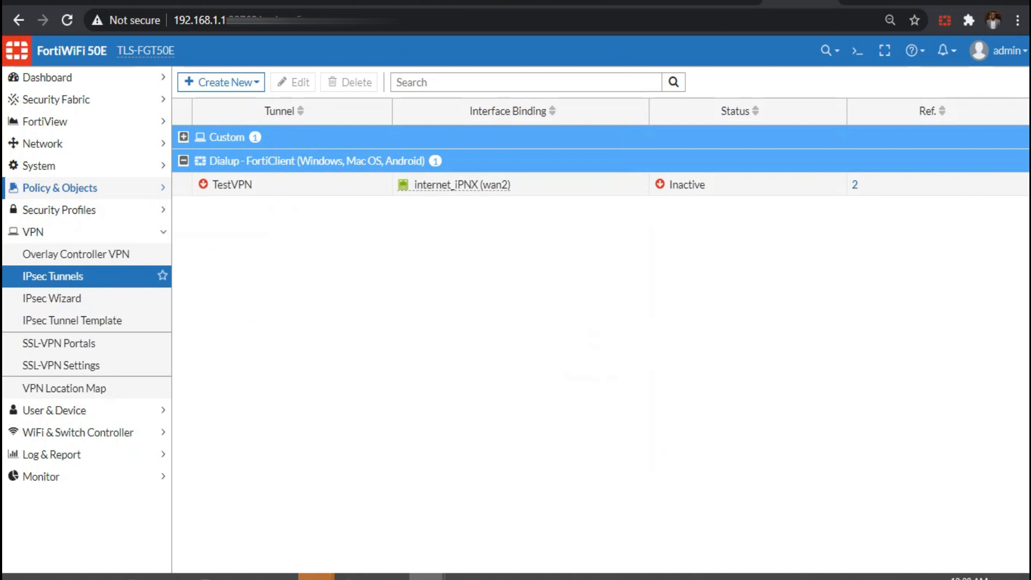
{"action": "left_click", "coordinate": [60, 187]}
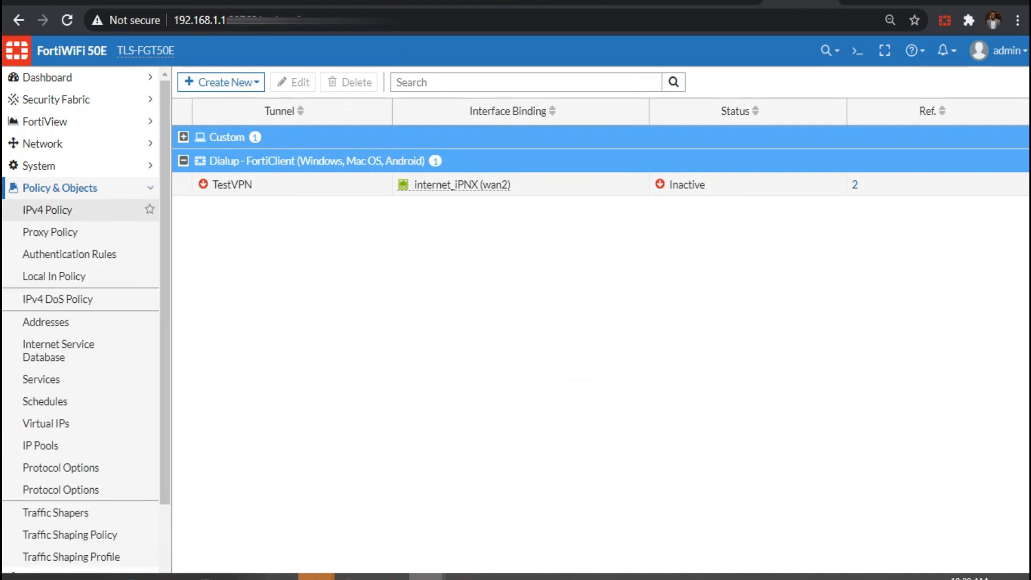
{"action": "left_click", "coordinate": [46, 210]}
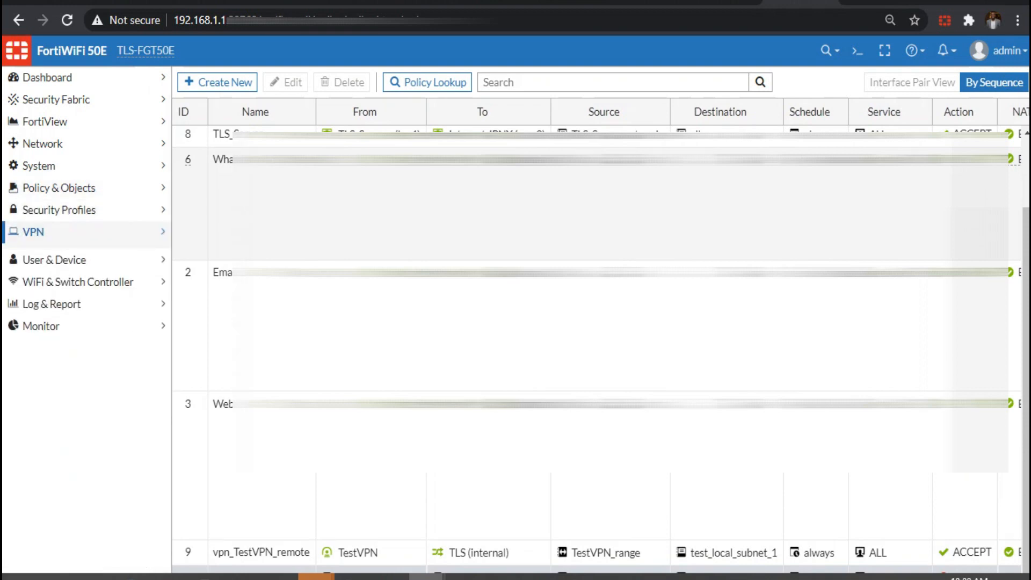
{"action": "left_click", "coordinate": [32, 233]}
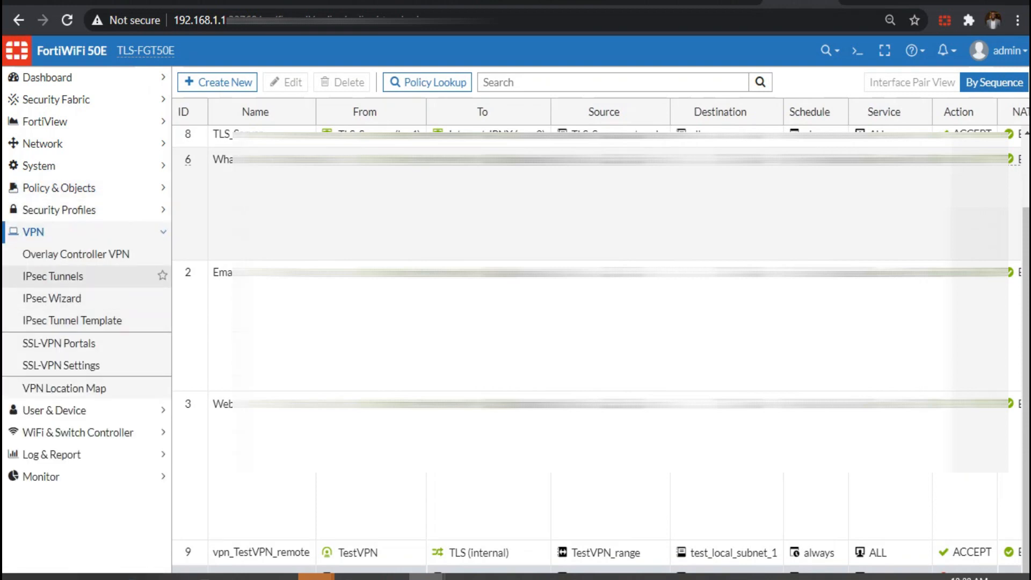
{"action": "left_click", "coordinate": [53, 276]}
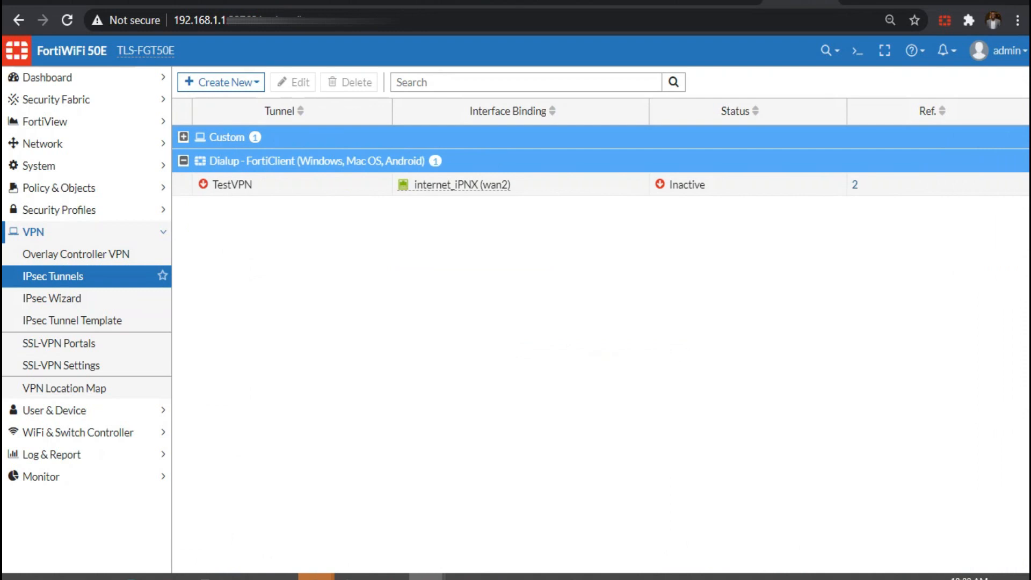
Set TestVPN's XAUTH user group to Inherit from policy and save the tunnel.
{"action": "double_click", "coordinate": [233, 185]}
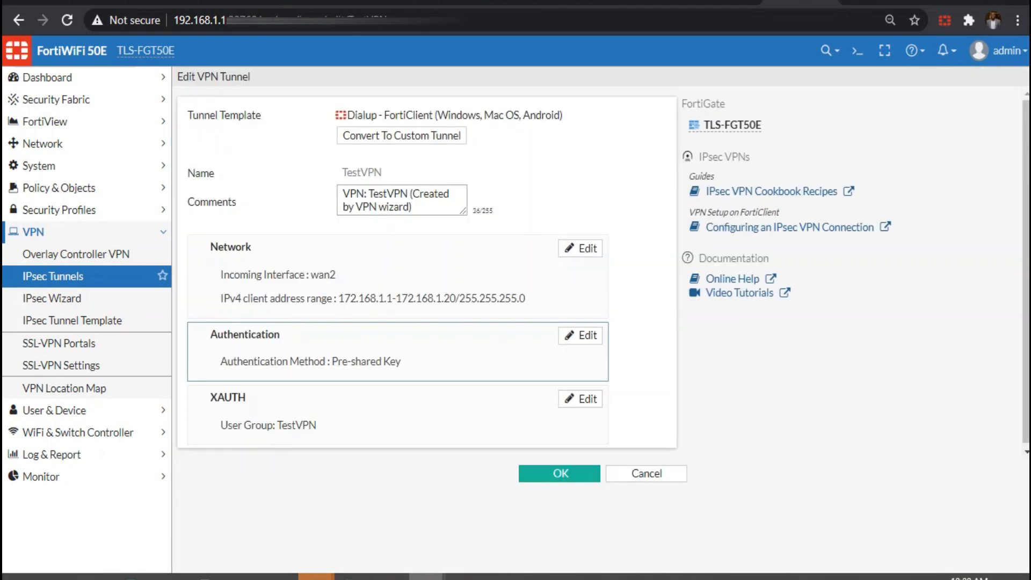
{"action": "left_click", "coordinate": [579, 398]}
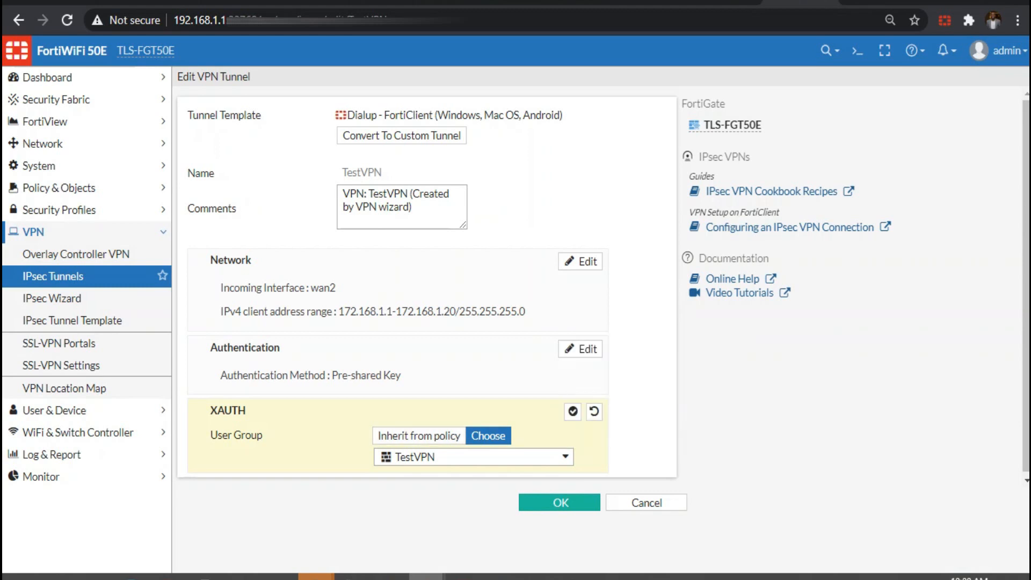
{"action": "left_click", "coordinate": [418, 435]}
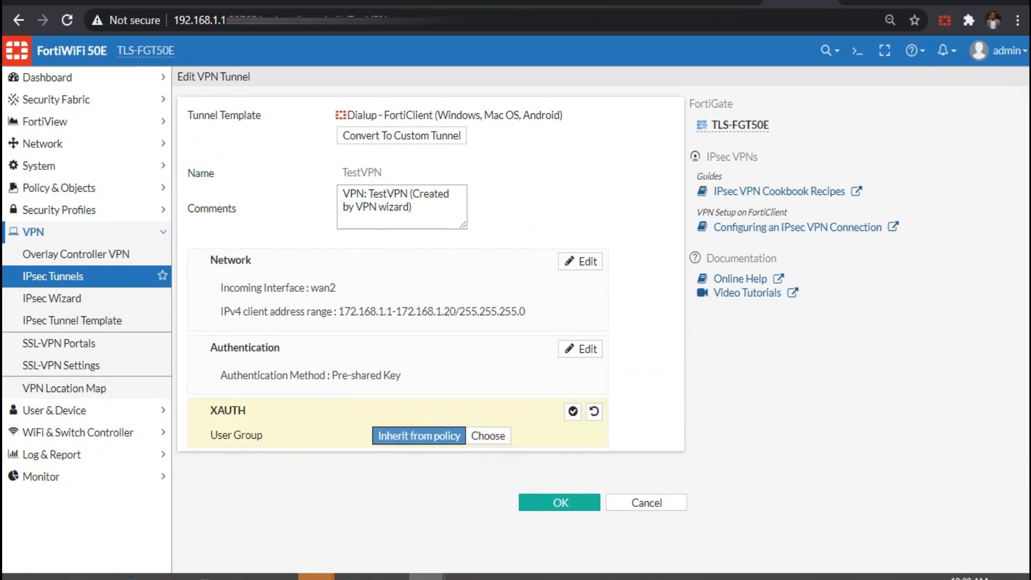
{"action": "left_click", "coordinate": [559, 503]}
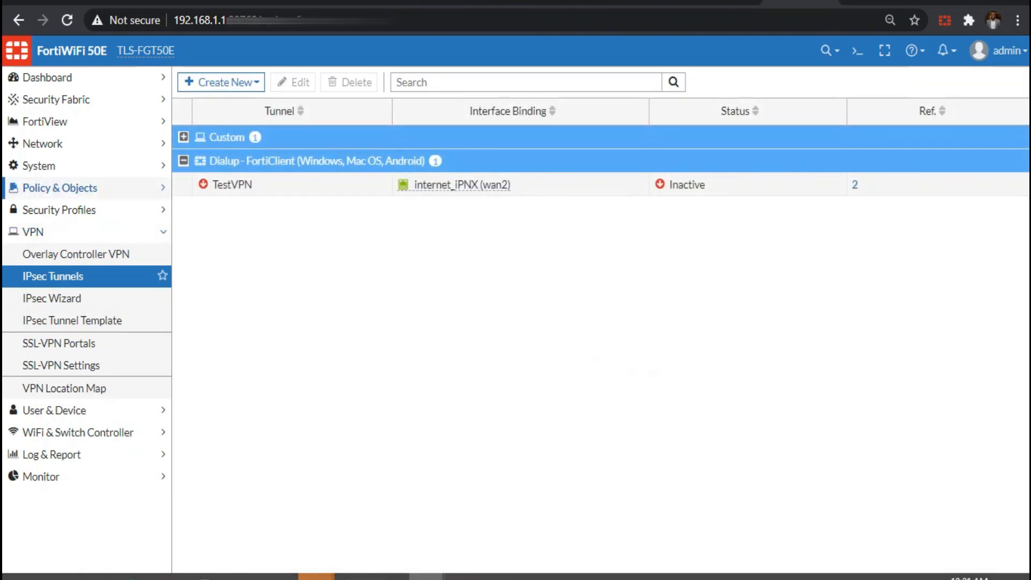
Add the TestVPN user group to the sources of IPv4 policy vpn_TestVPN_remote.
{"action": "left_click", "coordinate": [60, 187]}
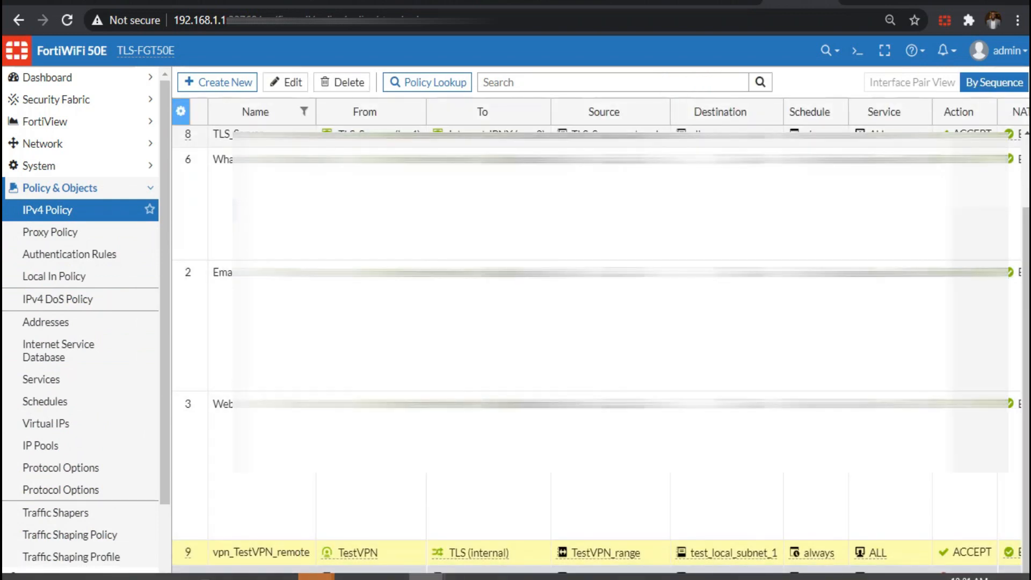
{"action": "double_click", "coordinate": [260, 553]}
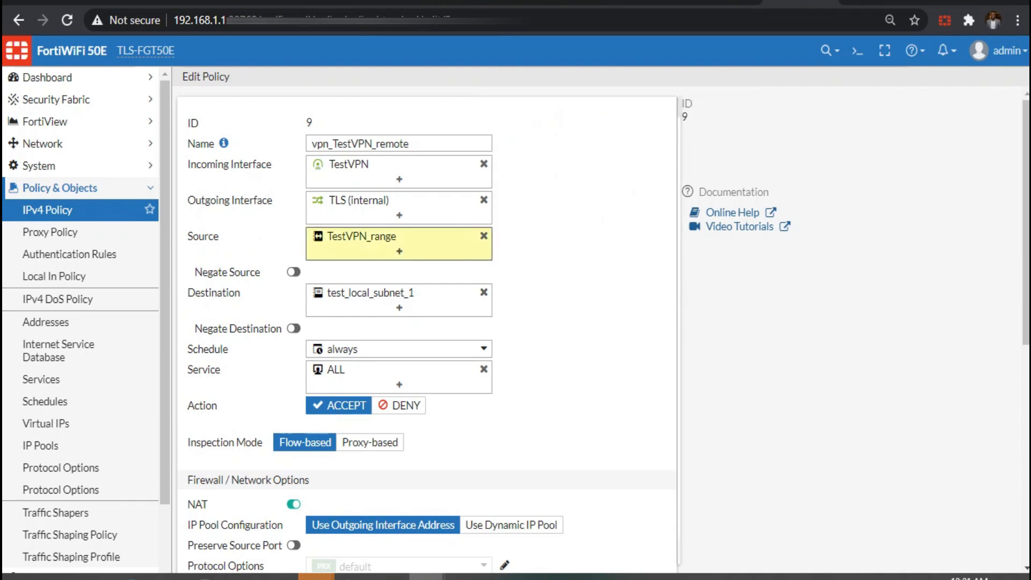
{"action": "left_click", "coordinate": [399, 252]}
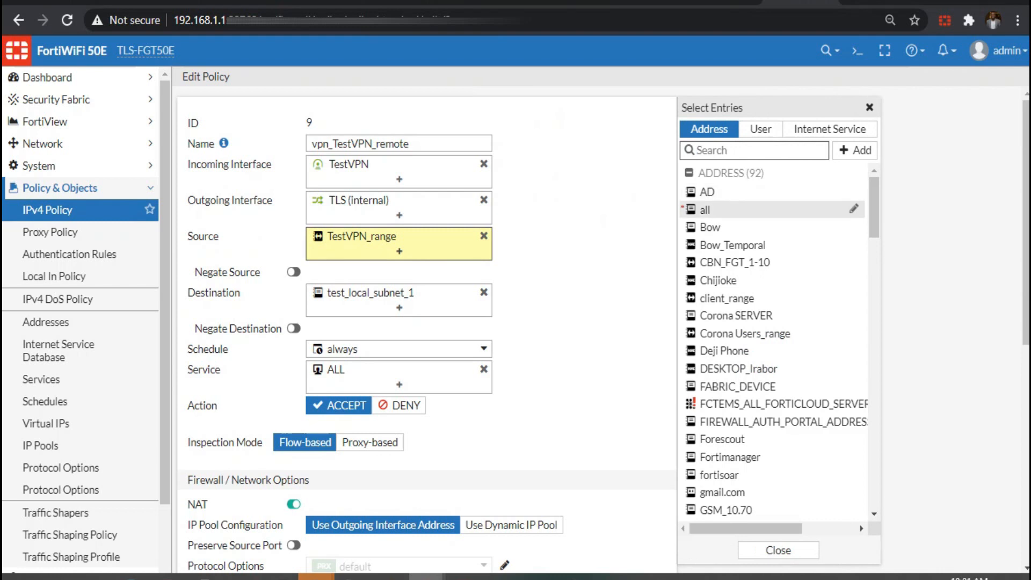
{"action": "left_click", "coordinate": [761, 129]}
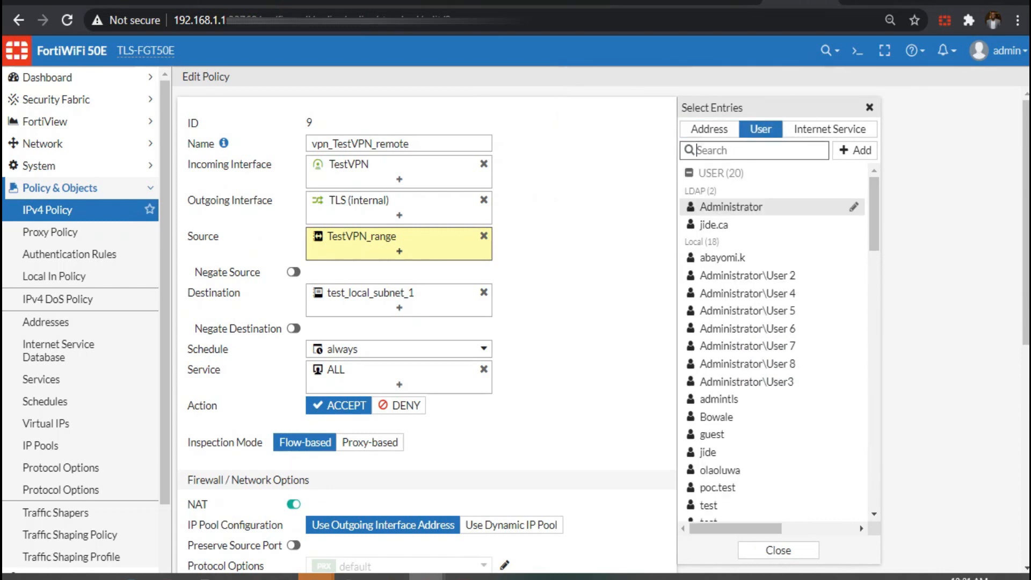
{"action": "type", "text": "test"}
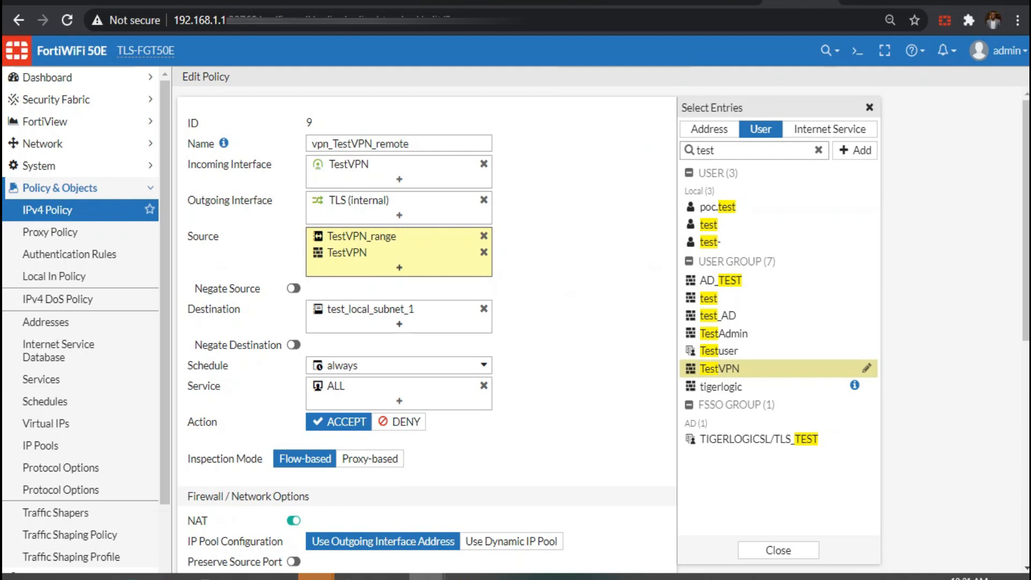
{"action": "left_click", "coordinate": [397, 310]}
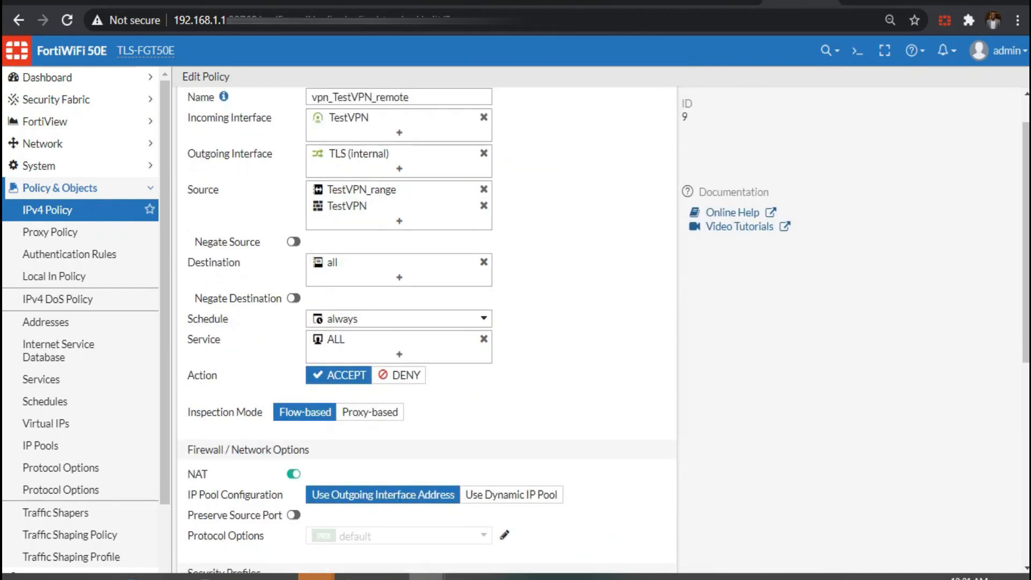
Set the policy destination to all, save it, and expand the VPN section.
{"action": "scroll", "scroll_direction": "down", "scroll_amount": 3}
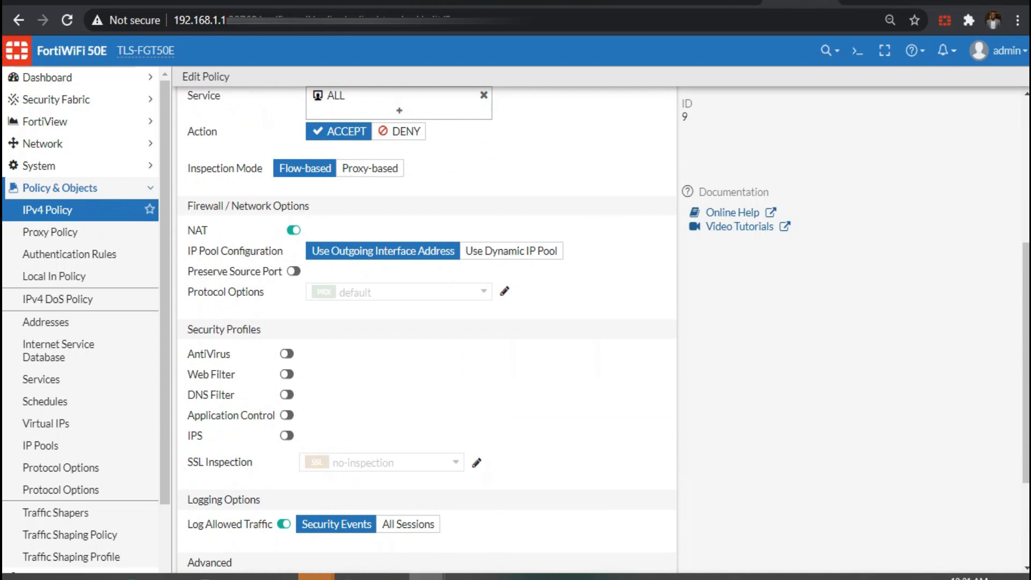
{"action": "scroll", "scroll_direction": "down", "scroll_amount": 3}
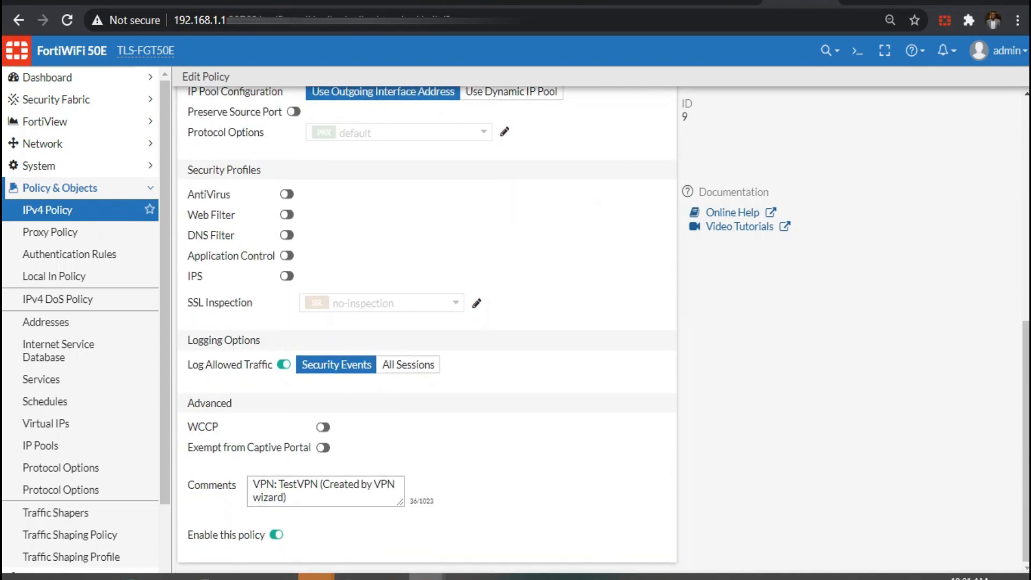
{"action": "scroll", "scroll_direction": "up", "scroll_amount": 3}
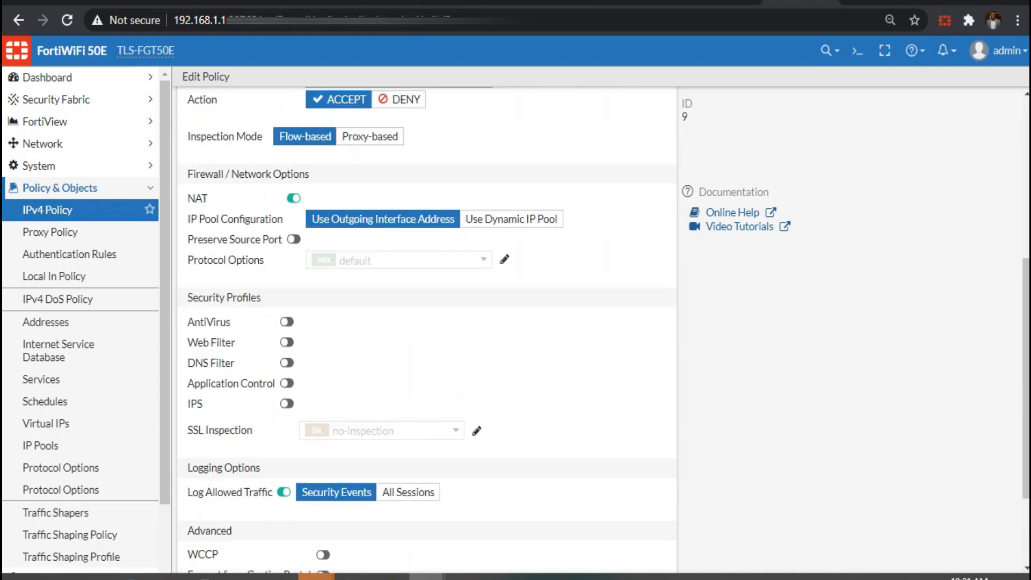
{"action": "scroll", "scroll_direction": "down", "scroll_amount": 3}
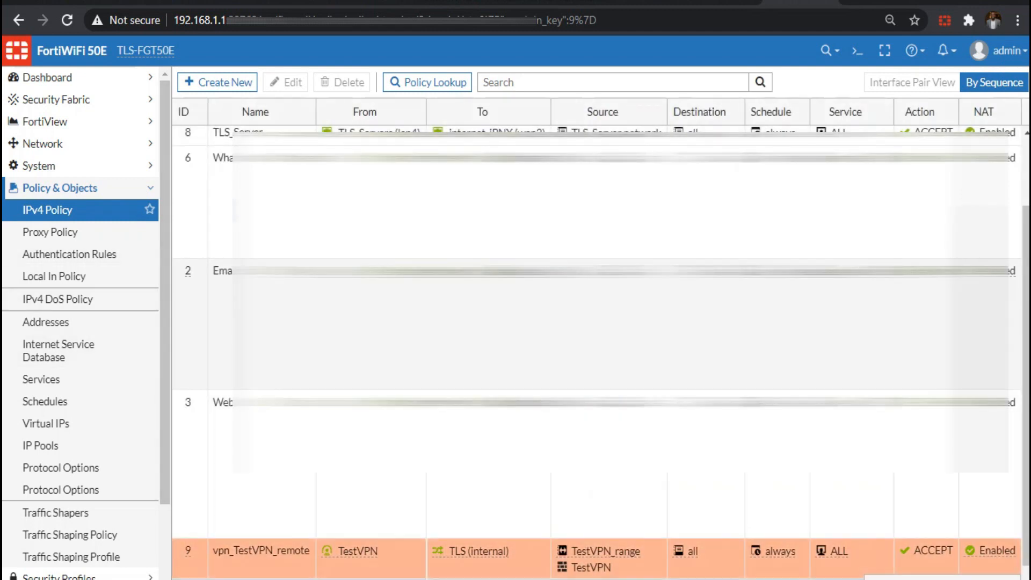
{"action": "left_click", "coordinate": [31, 232]}
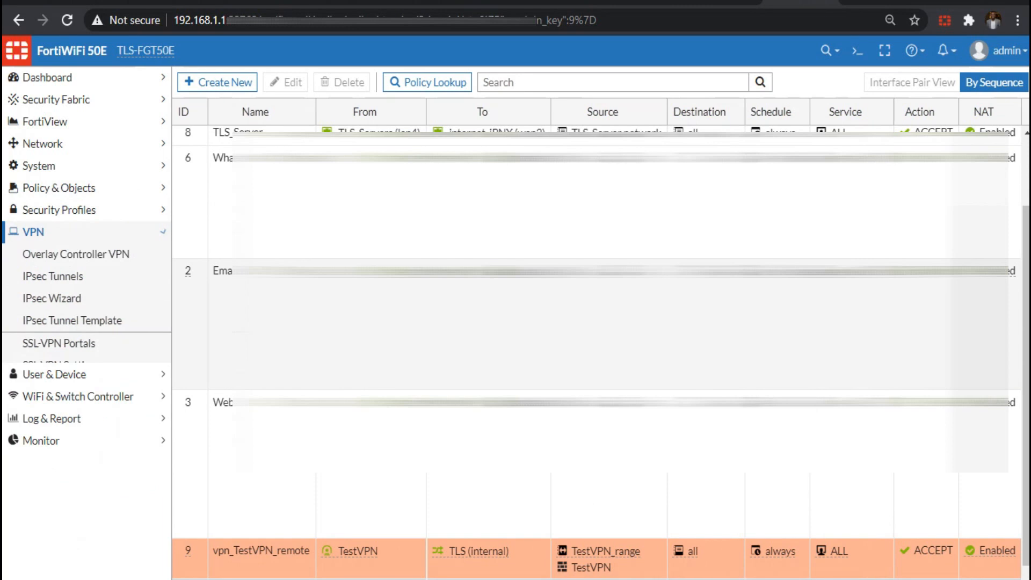
Sign in to the FortiClient EMS console as admin and land on its dashboard.
{"action": "left_click", "coordinate": [53, 276]}
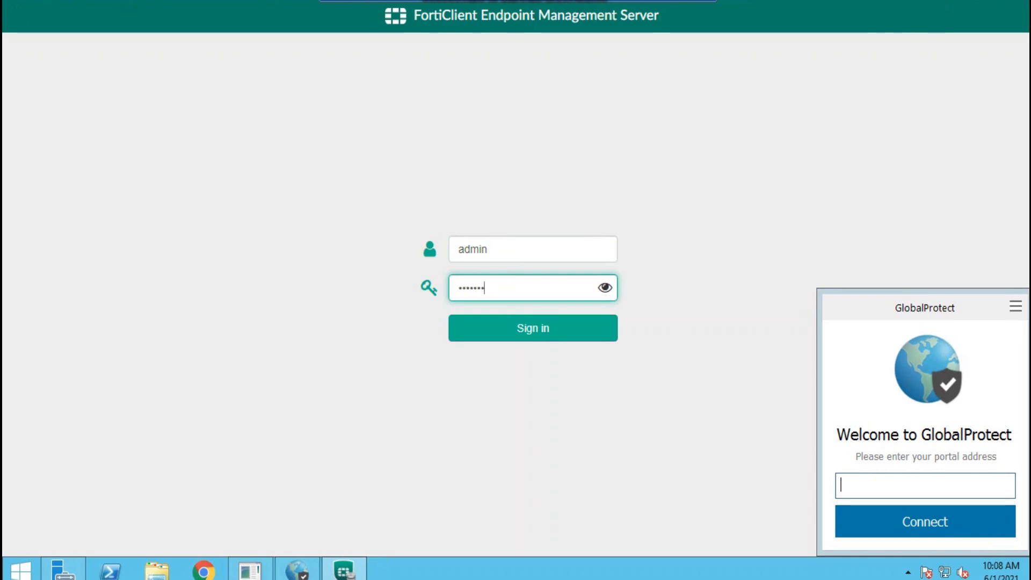
{"action": "left_click", "coordinate": [533, 328]}
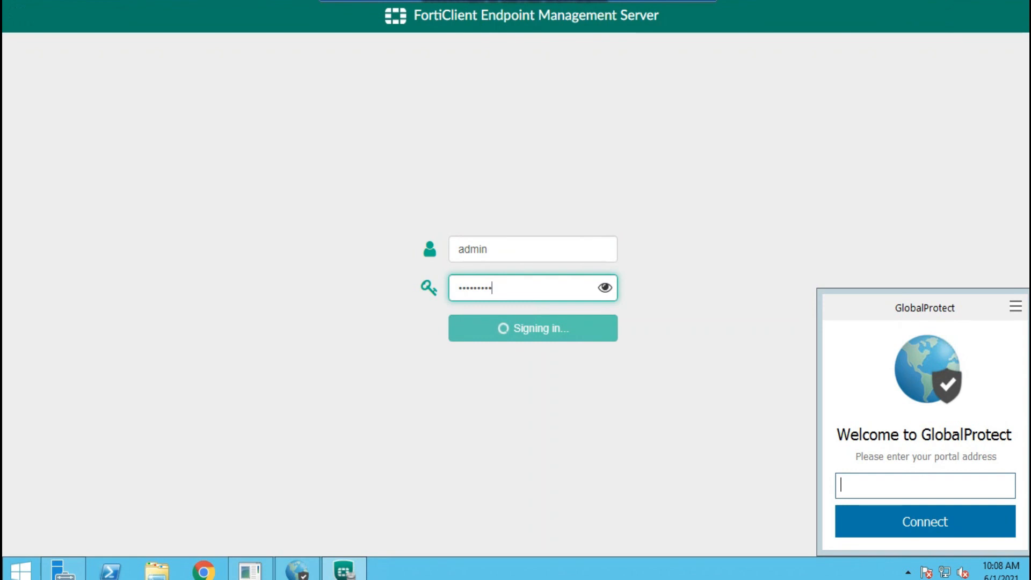
{"action": "left_click", "coordinate": [532, 329]}
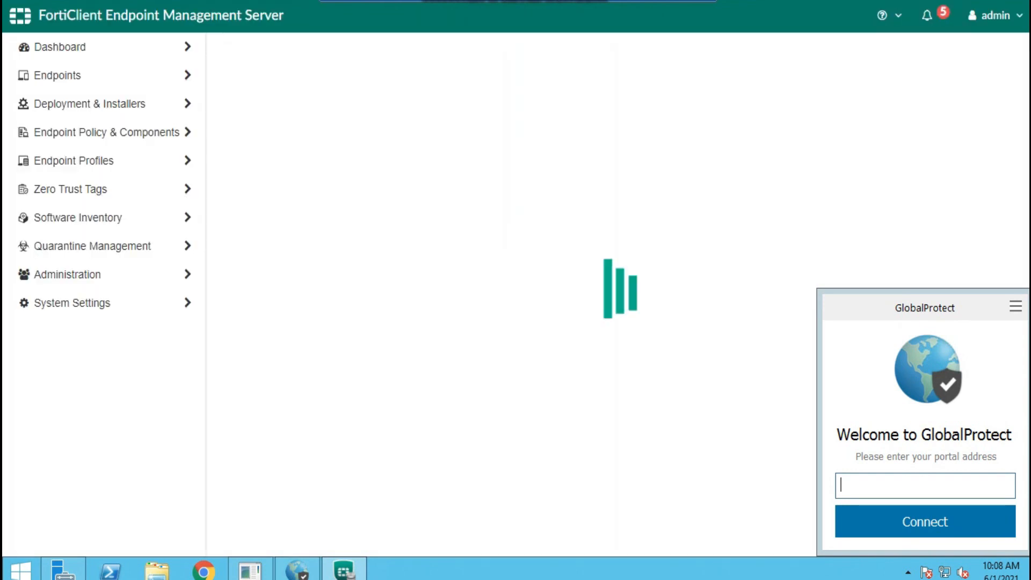
{"action": "left_click", "coordinate": [59, 46]}
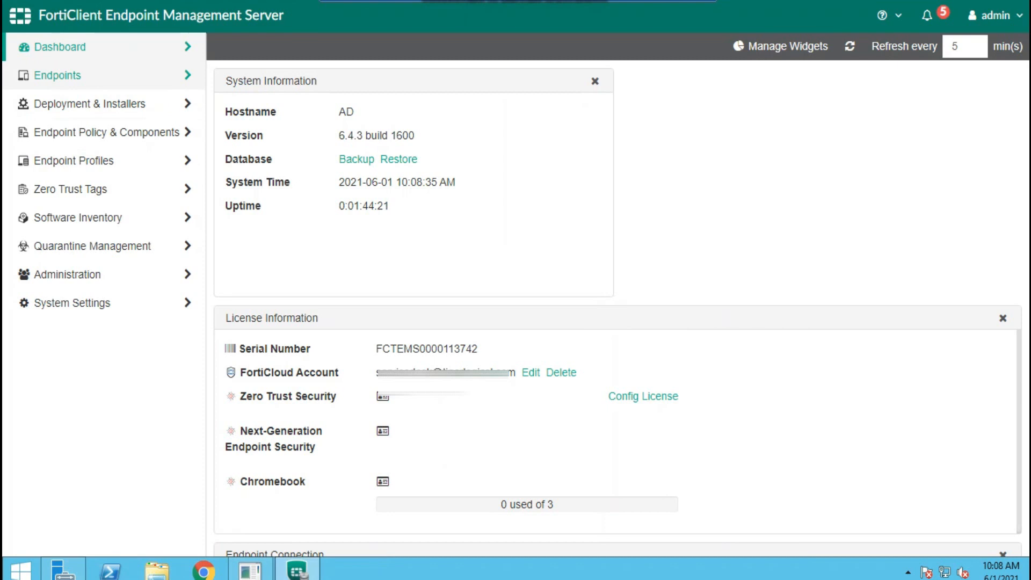
{"action": "mouse_move", "coordinate": [89, 103]}
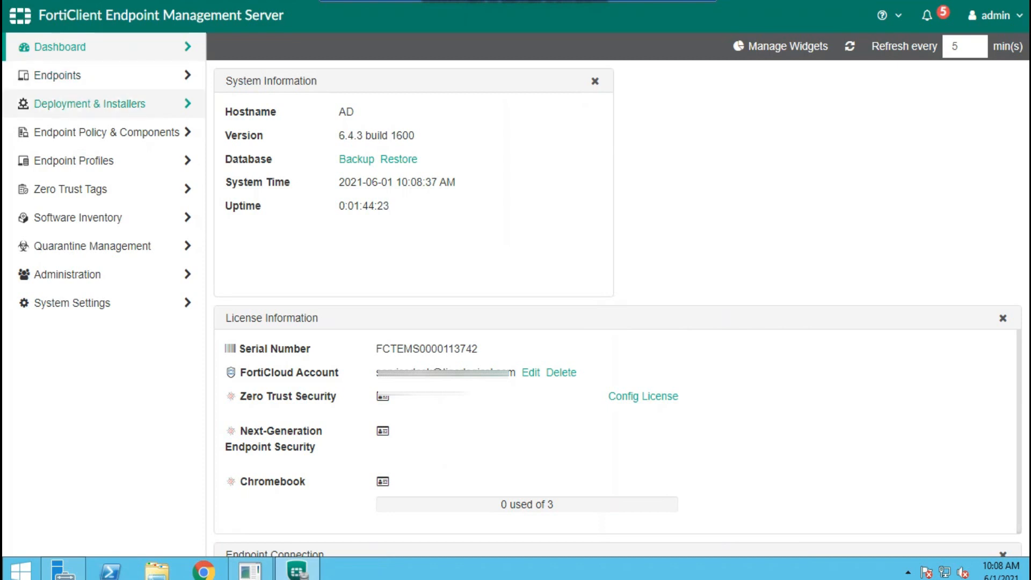
Start a new endpoint profile named VPN from the endpoints area.
{"action": "left_click", "coordinate": [56, 74]}
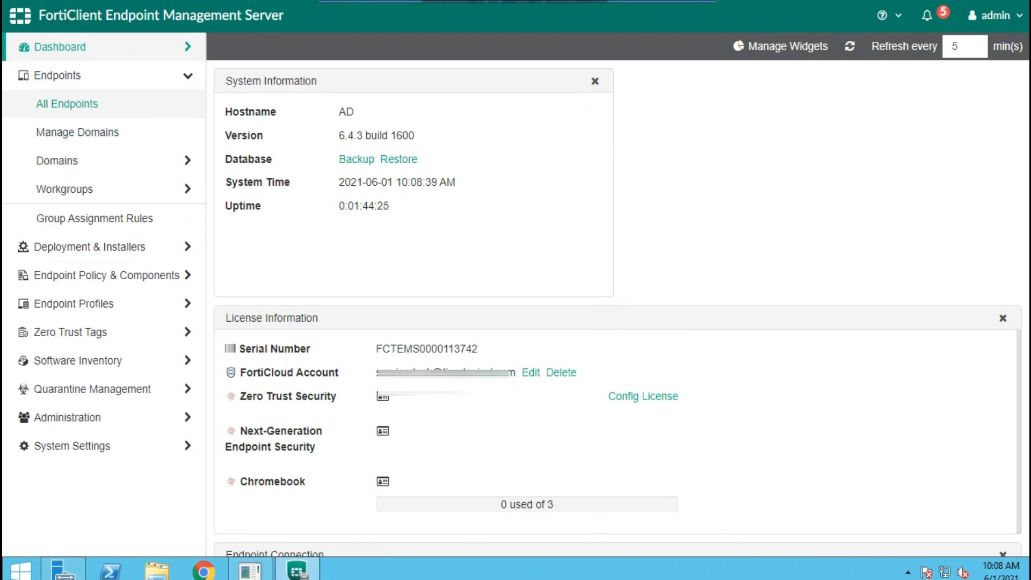
{"action": "left_click", "coordinate": [67, 104]}
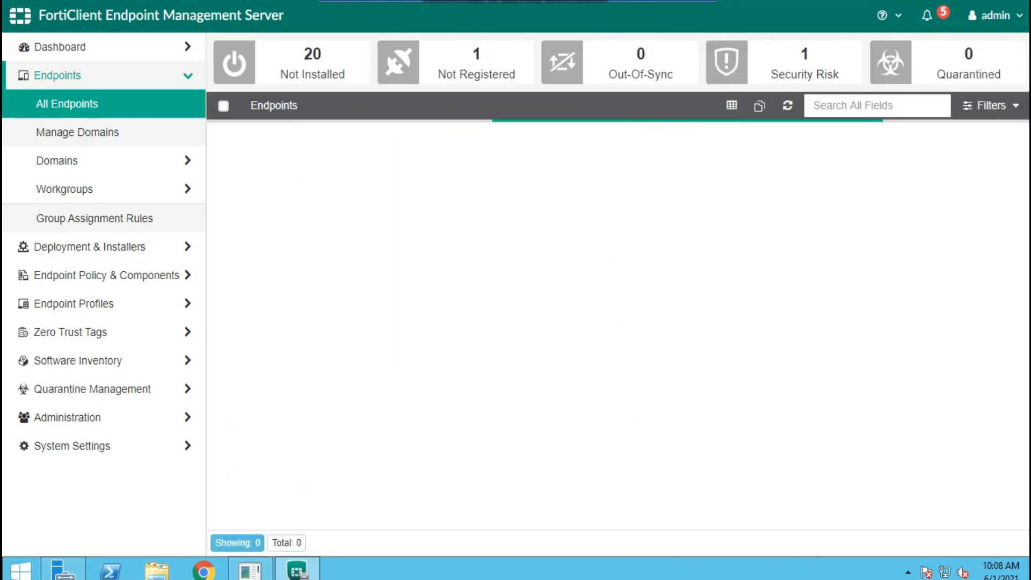
{"action": "left_click", "coordinate": [788, 106]}
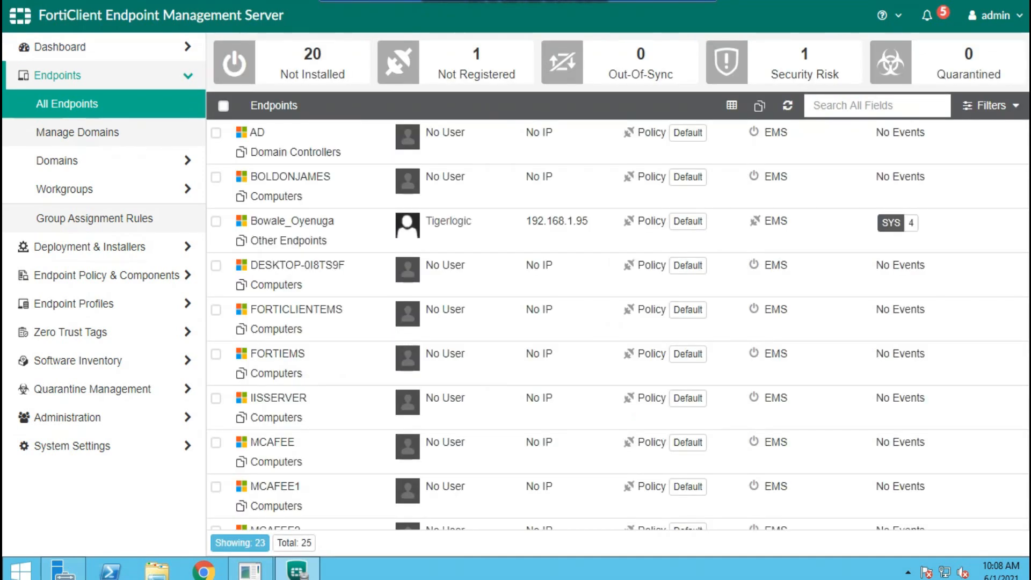
{"action": "scroll", "scroll_direction": "down", "scroll_amount": 3}
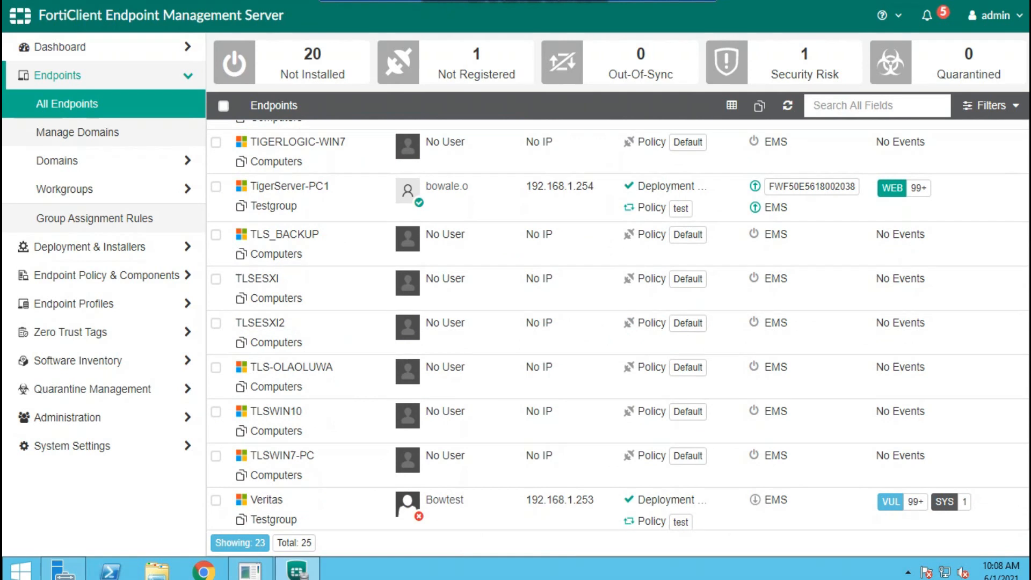
{"action": "scroll", "scroll_direction": "up", "scroll_amount": 3}
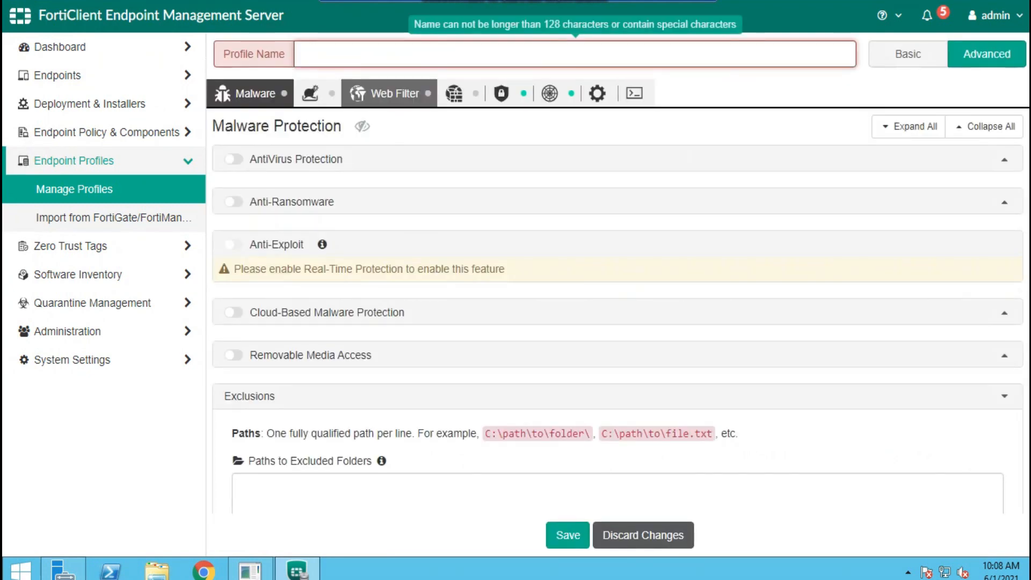
{"action": "type", "text": "VPN"}
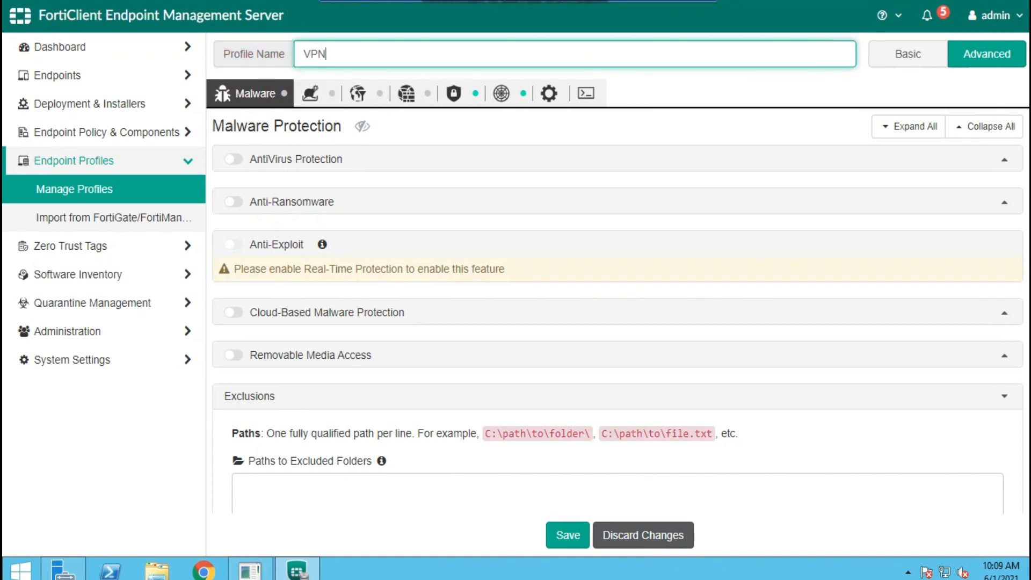
{"action": "mouse_move", "coordinate": [406, 93]}
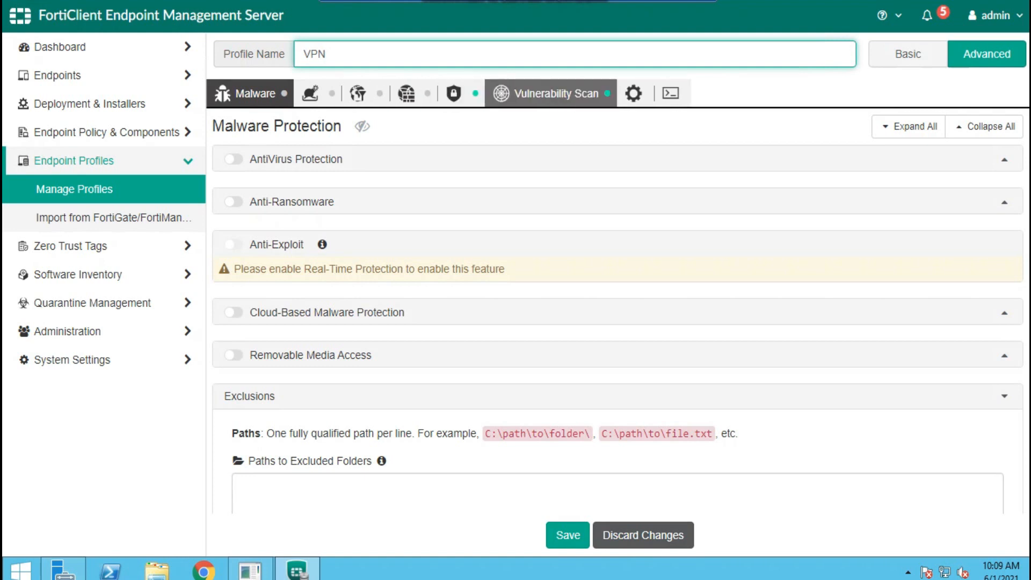
Visit the profile's Vulnerability Scan settings, then its VPN settings.
{"action": "left_click", "coordinate": [550, 92]}
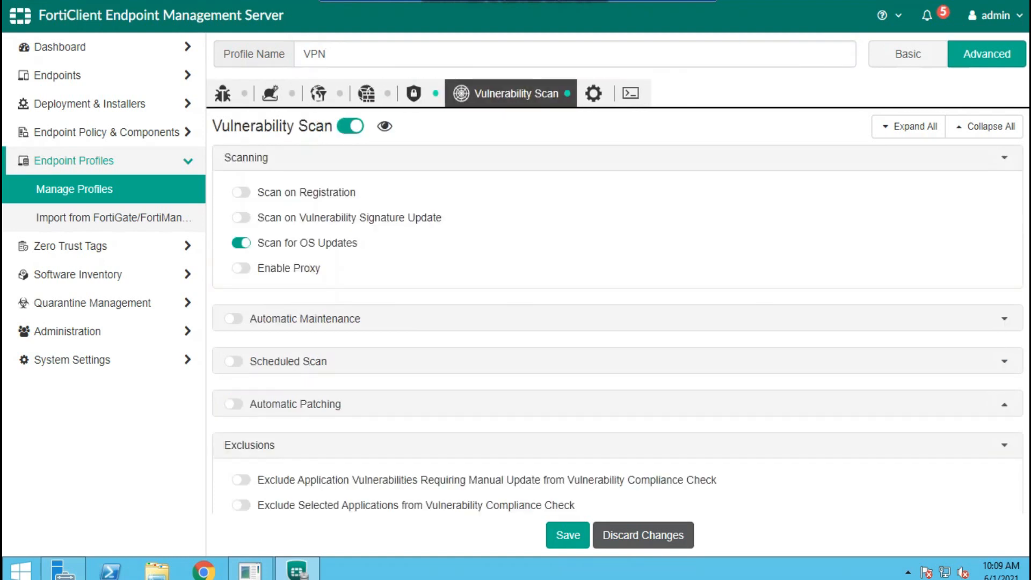
{"action": "left_click", "coordinate": [412, 93]}
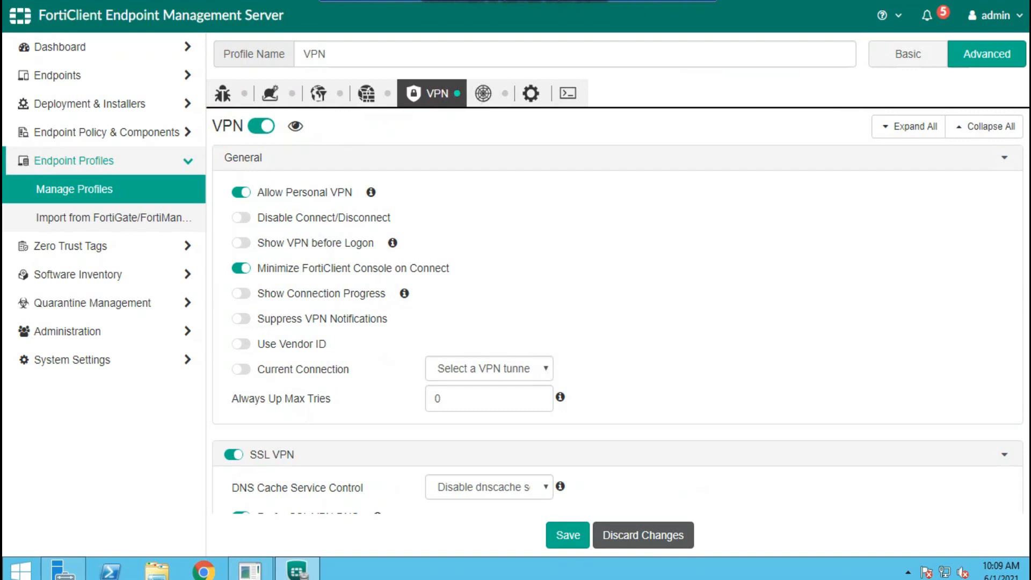
{"action": "mouse_move", "coordinate": [371, 192]}
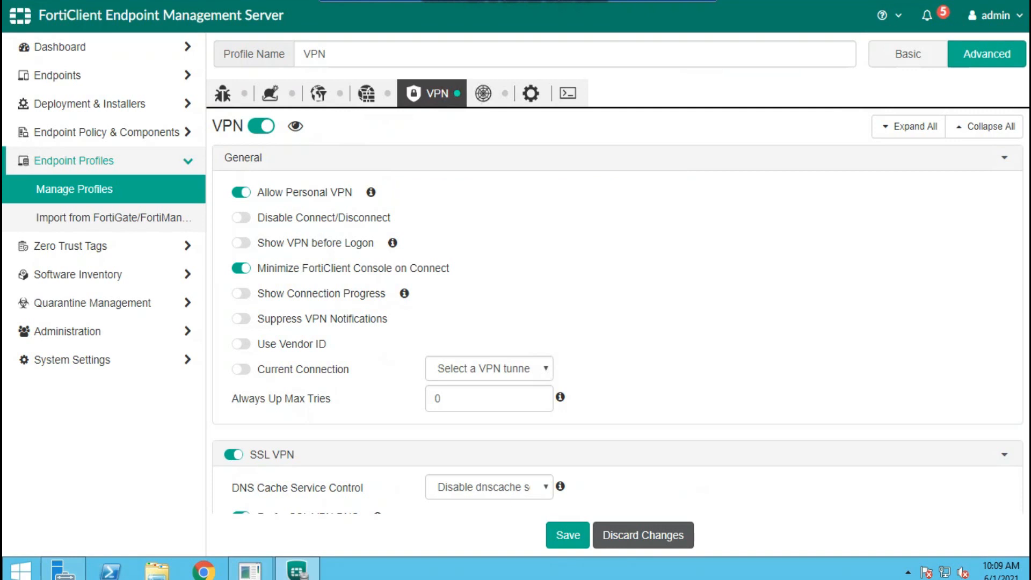
Disable personal and SSL VPN, block user connect/disconnect, show connection progress, beep on failure.
{"action": "left_click", "coordinate": [240, 193]}
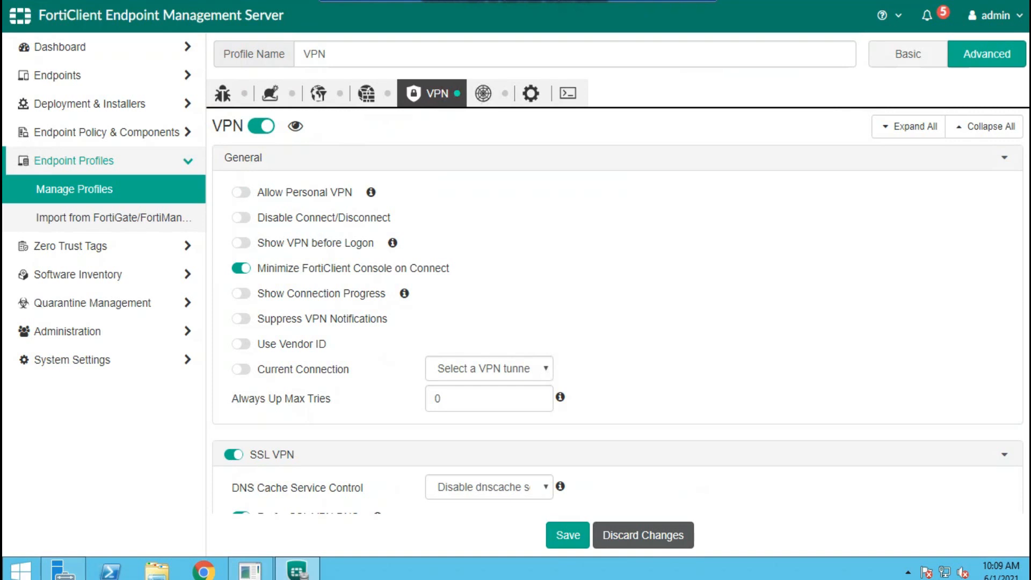
{"action": "left_click", "coordinate": [239, 218]}
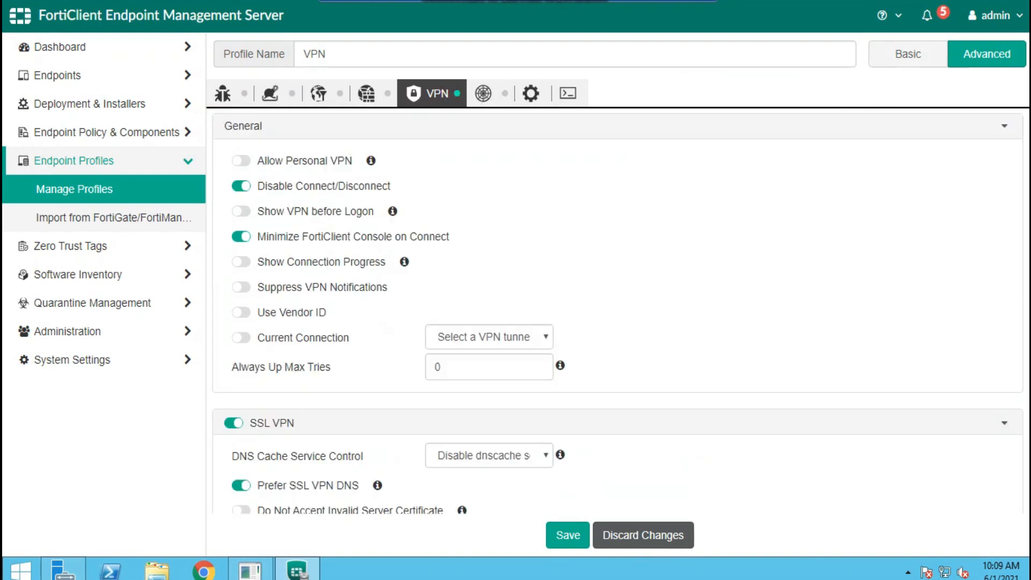
{"action": "scroll", "scroll_direction": "down", "scroll_amount": 3}
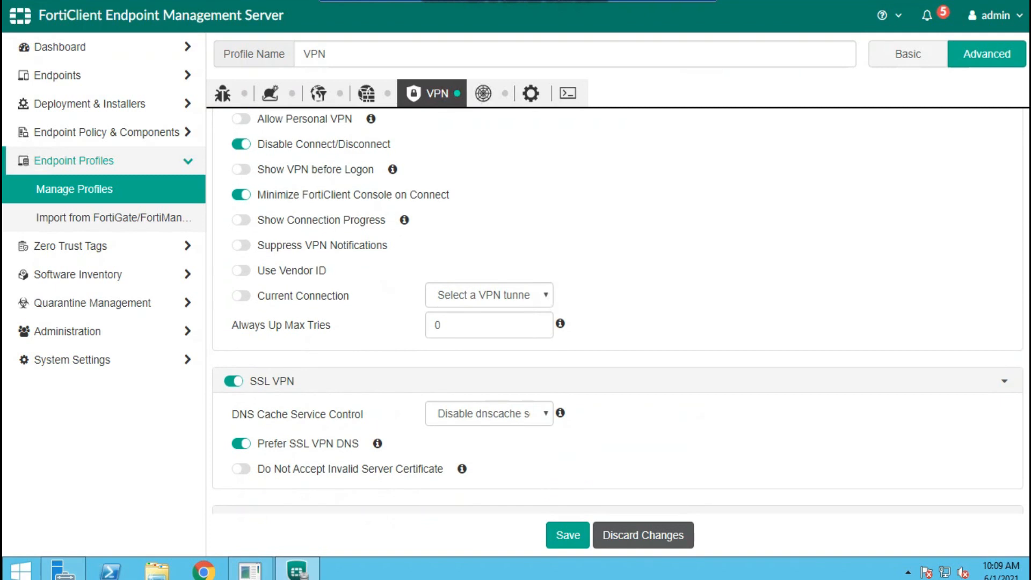
{"action": "left_click", "coordinate": [240, 219]}
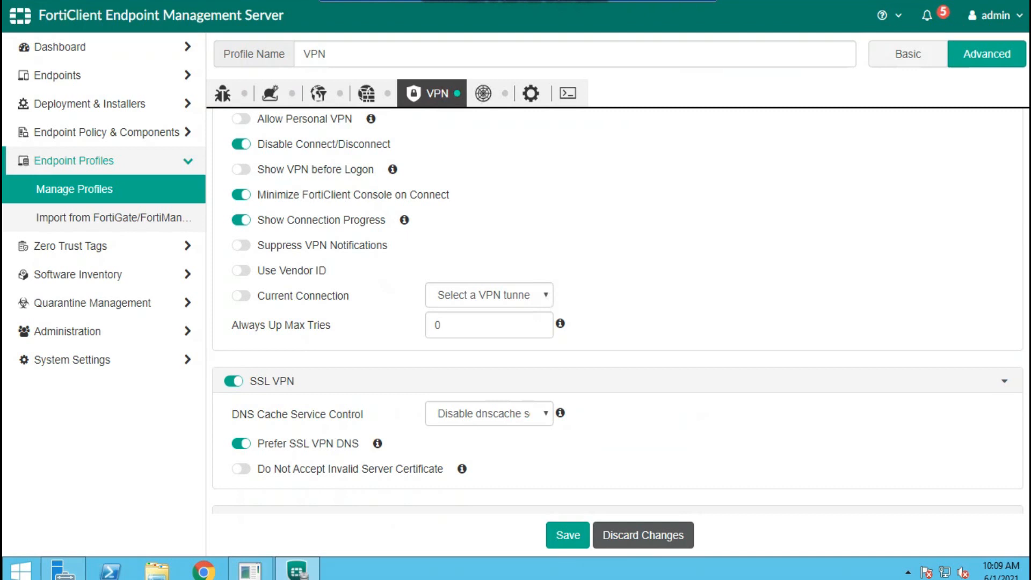
{"action": "scroll", "scroll_direction": "down", "scroll_amount": 3}
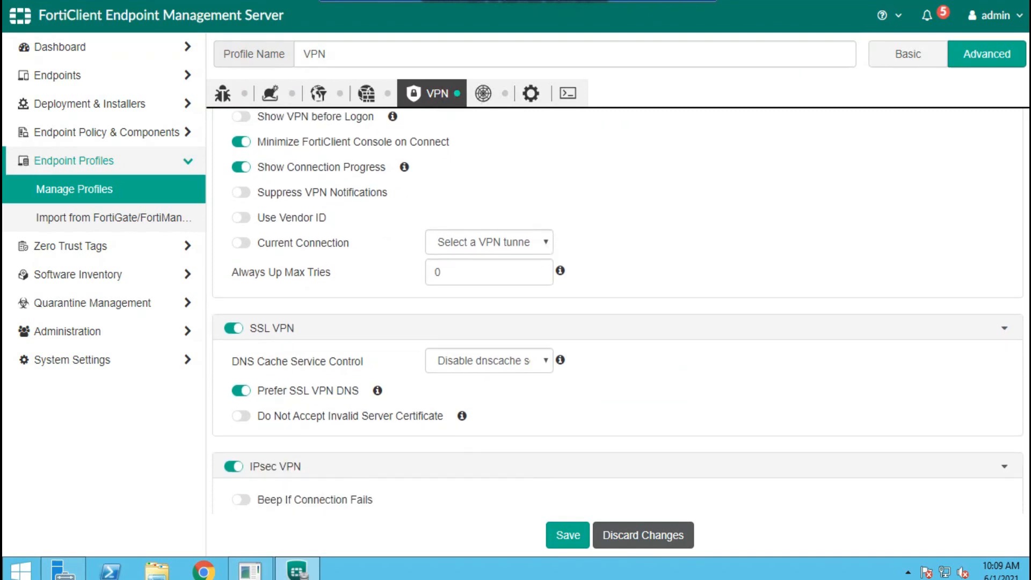
{"action": "left_click", "coordinate": [232, 328]}
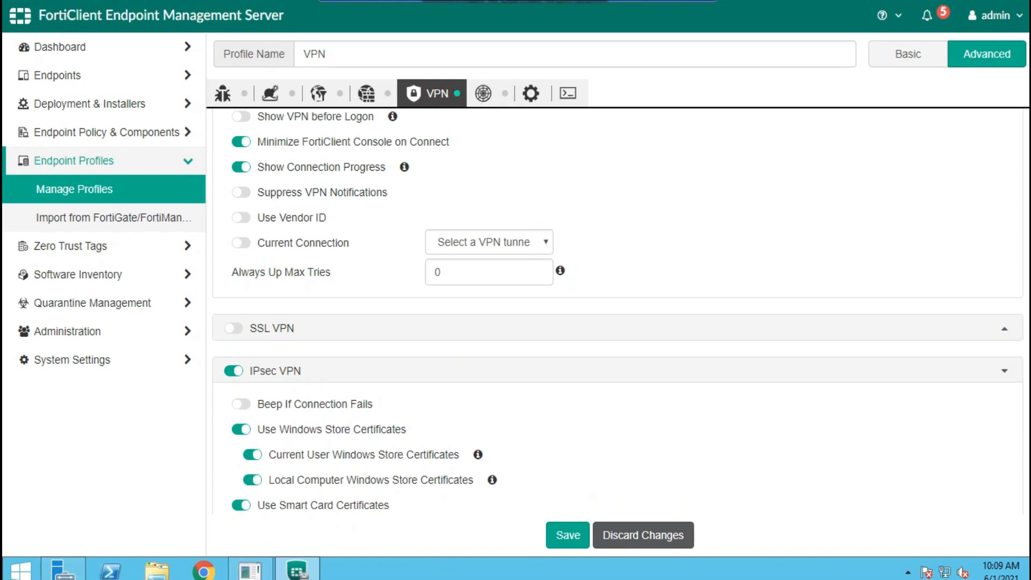
{"action": "left_click", "coordinate": [241, 404]}
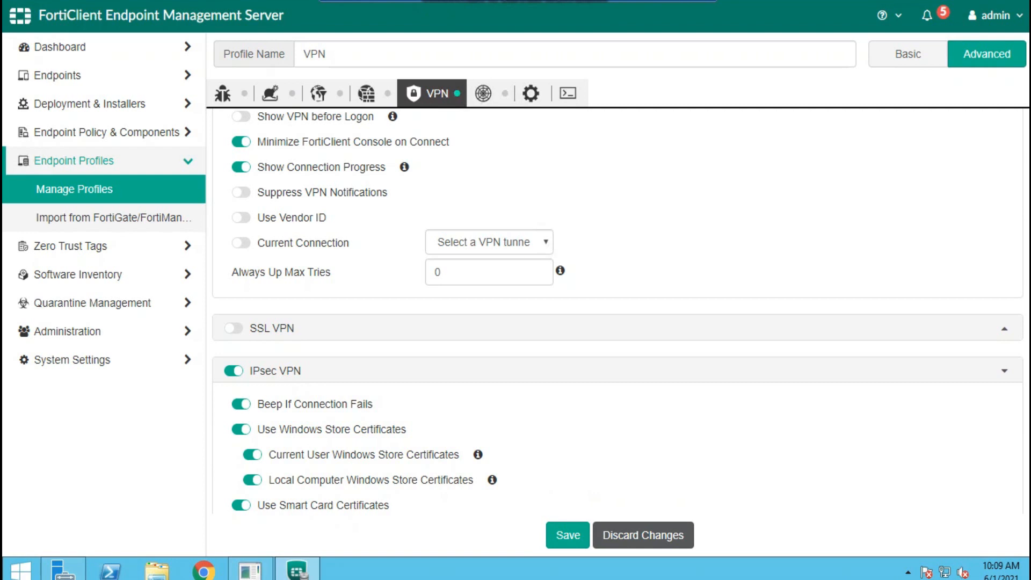
Begin adding a new IPsec VPN tunnel to the profile.
{"action": "scroll", "scroll_direction": "down", "scroll_amount": 3}
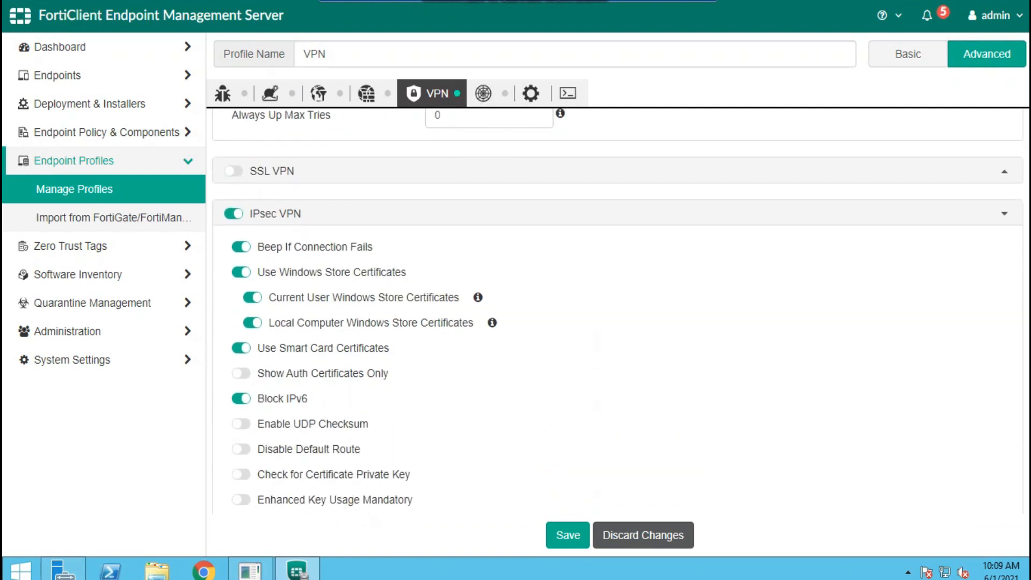
{"action": "scroll", "scroll_direction": "down", "scroll_amount": 3}
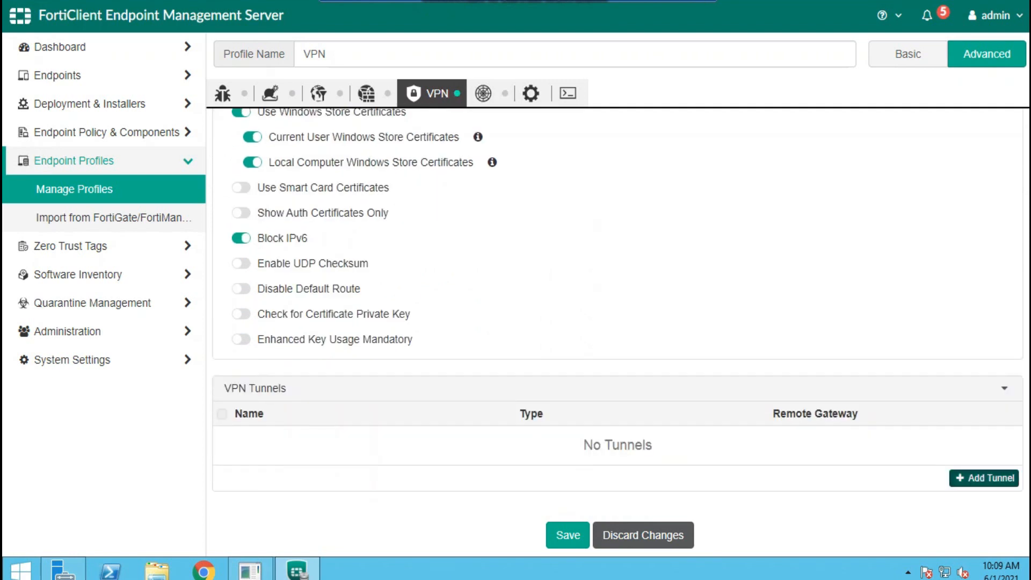
{"action": "left_click", "coordinate": [984, 478]}
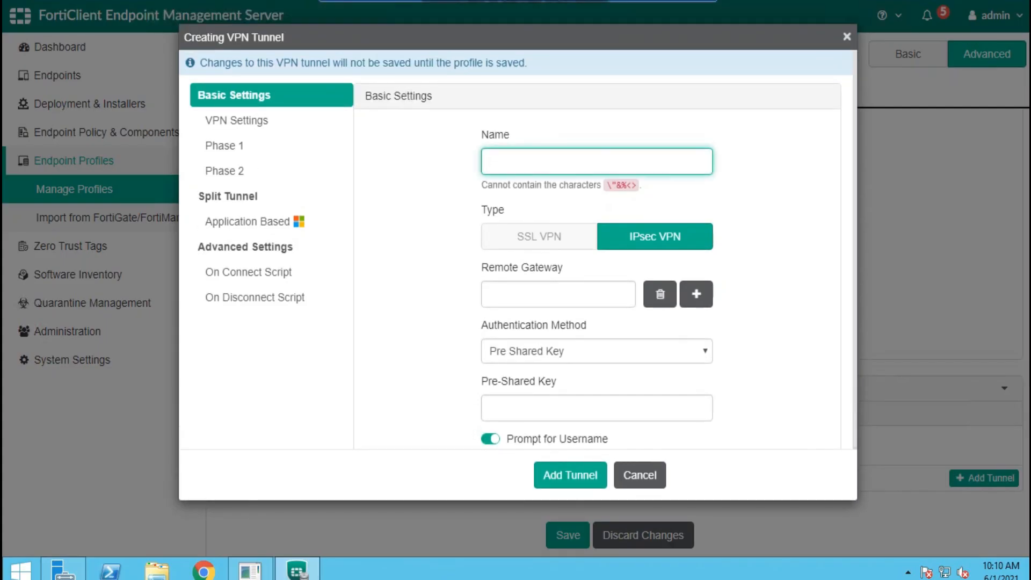
Name the tunnel TestVPN, enter its remote gateway and pre-shared key, and view IKE settings.
{"action": "type", "text": "Test"}
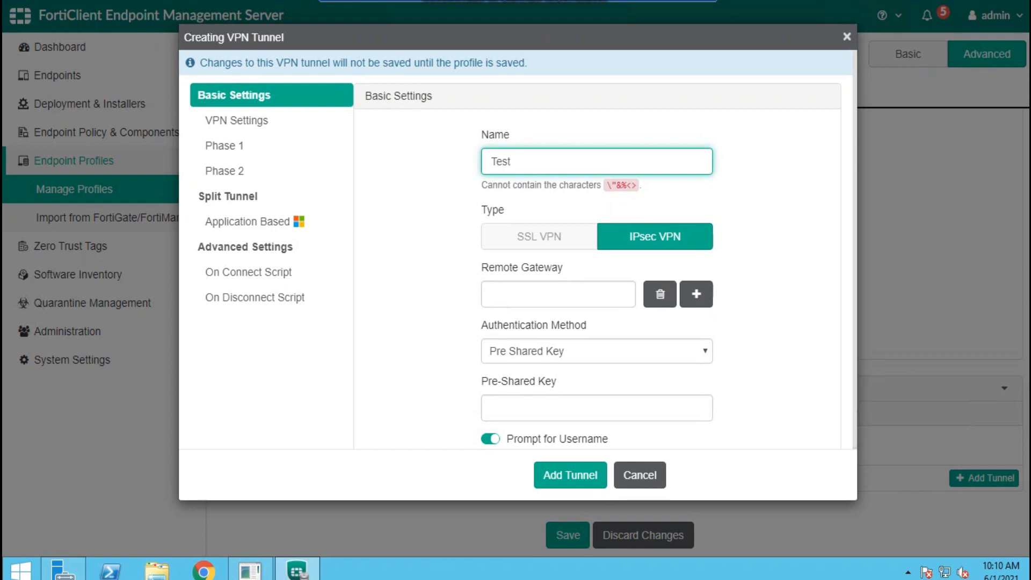
{"action": "type", "text": "VPN"}
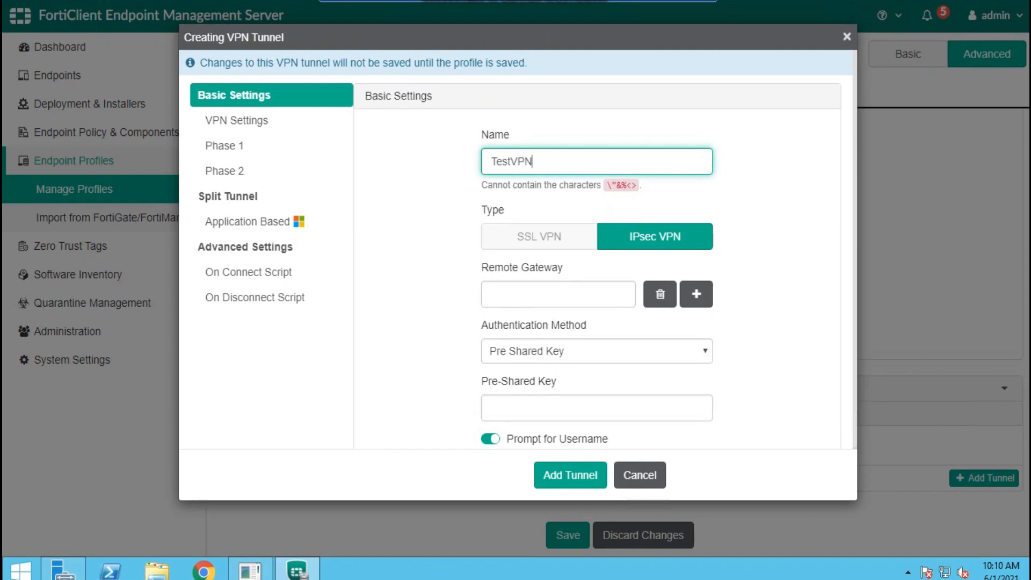
{"action": "type", "text": "41.1"}
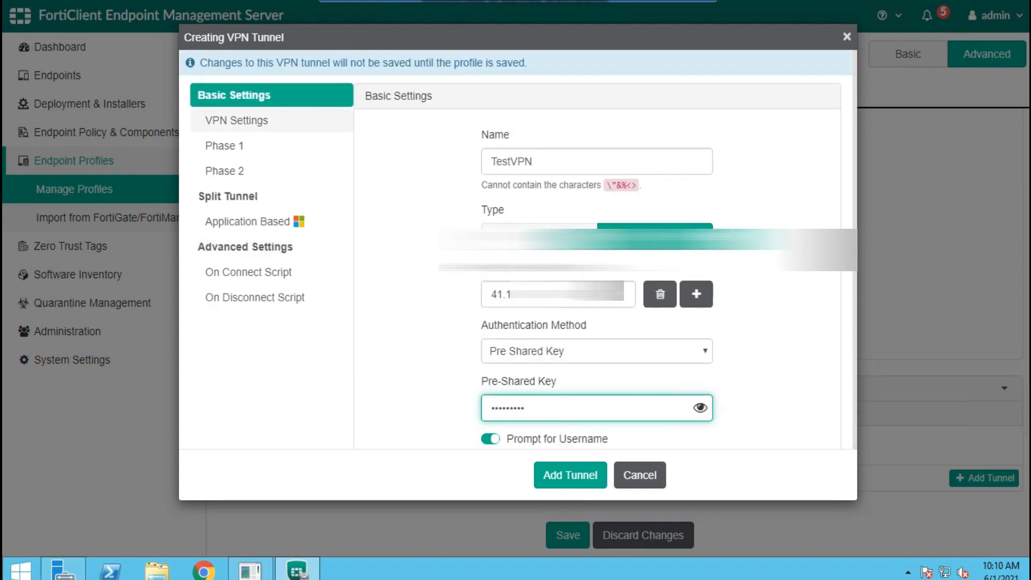
{"action": "left_click", "coordinate": [225, 145]}
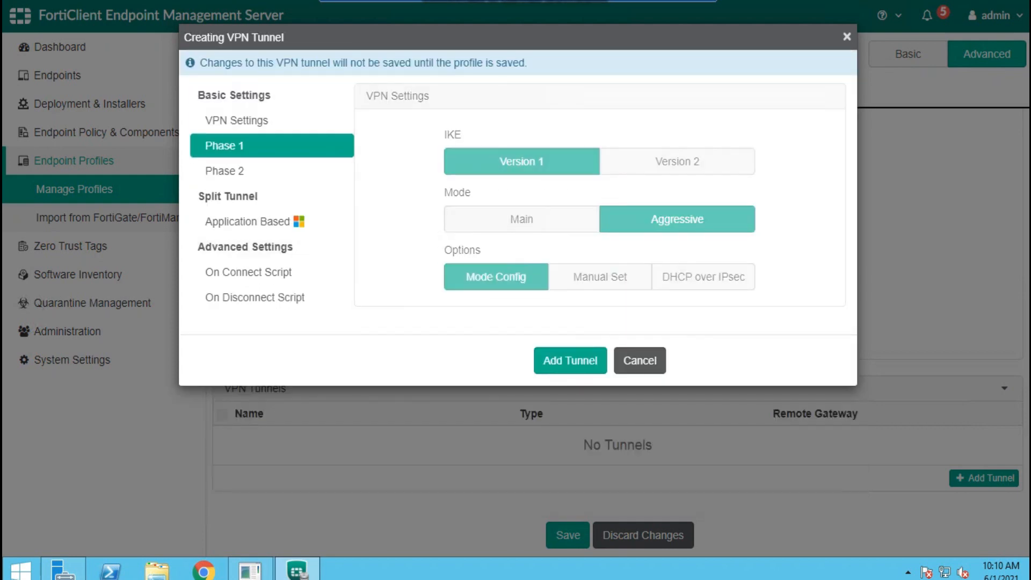
Review Phase 2 and application-based settings; in Advanced, stop certificate prompts and save the username.
{"action": "left_click", "coordinate": [224, 171]}
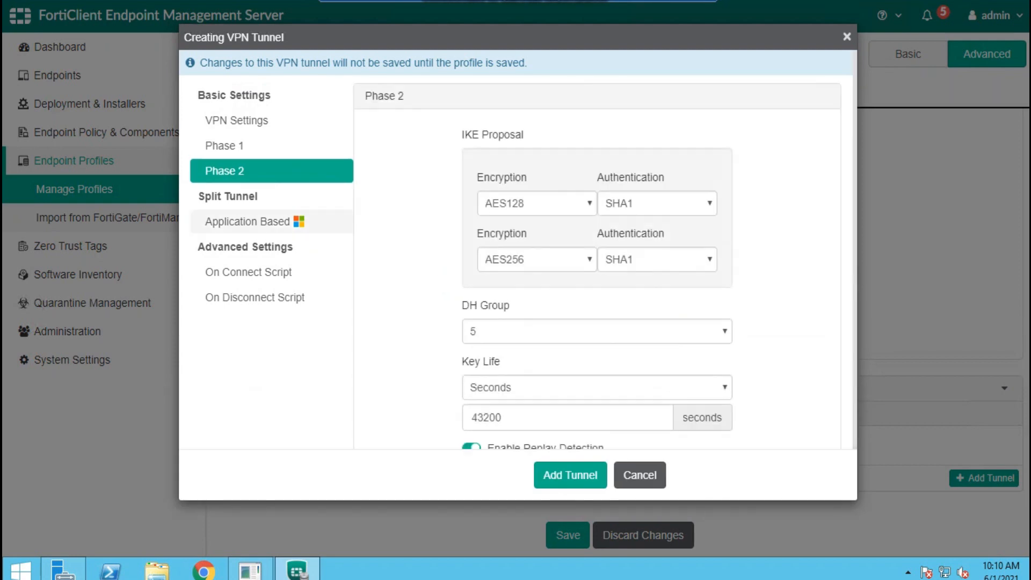
{"action": "left_click", "coordinate": [250, 221]}
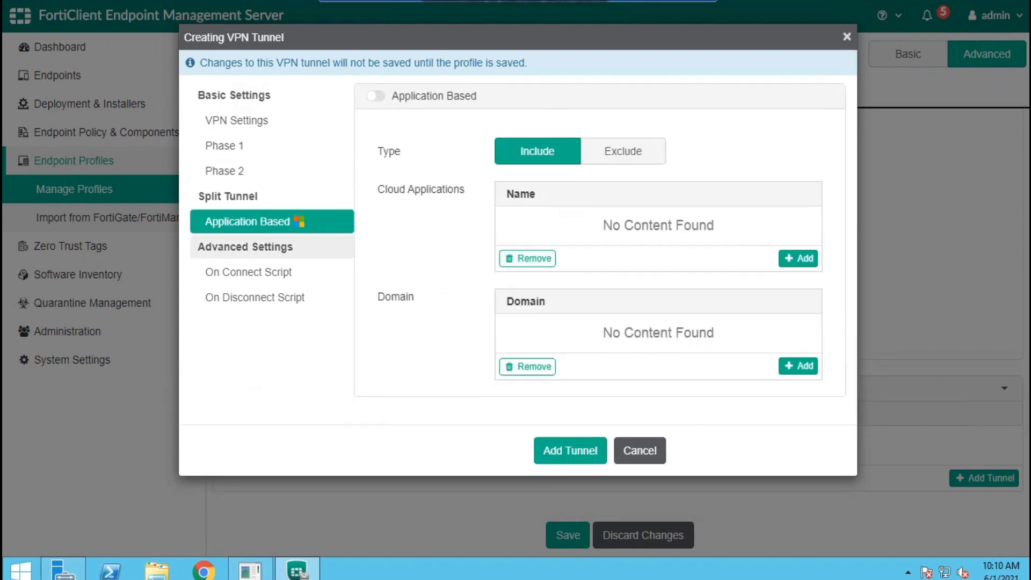
{"action": "left_click", "coordinate": [245, 248]}
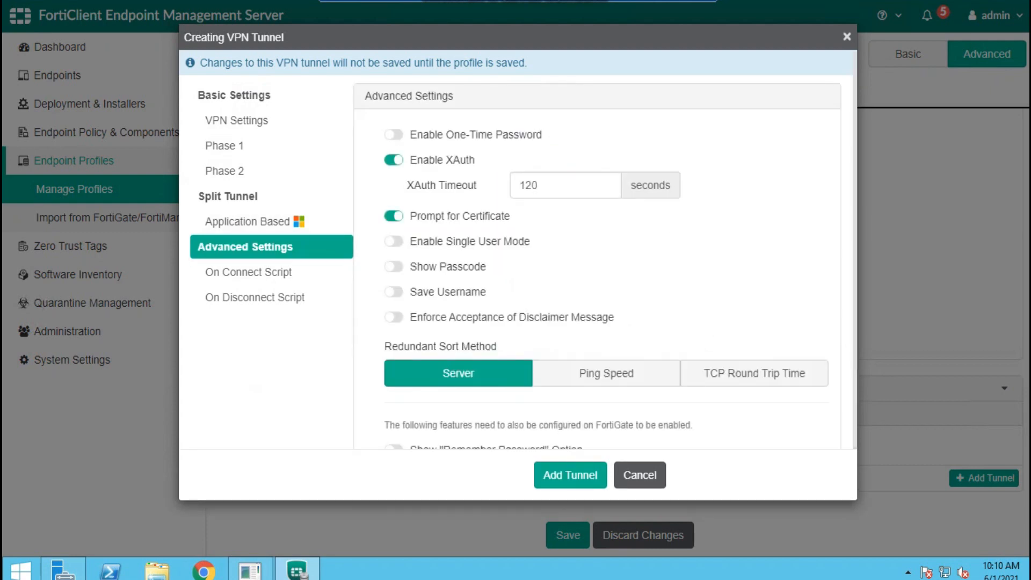
{"action": "left_click", "coordinate": [394, 216]}
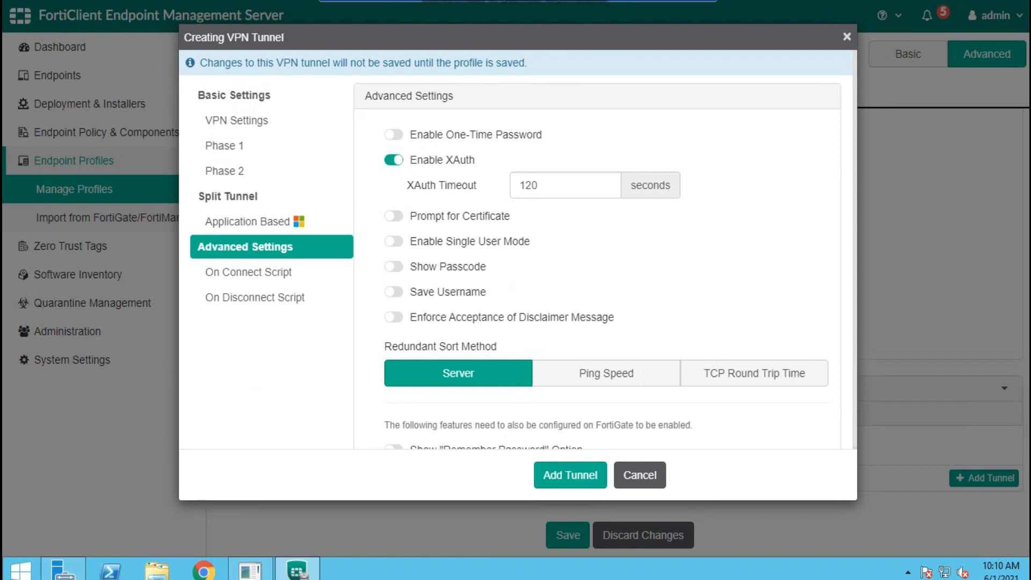
{"action": "left_click", "coordinate": [393, 291]}
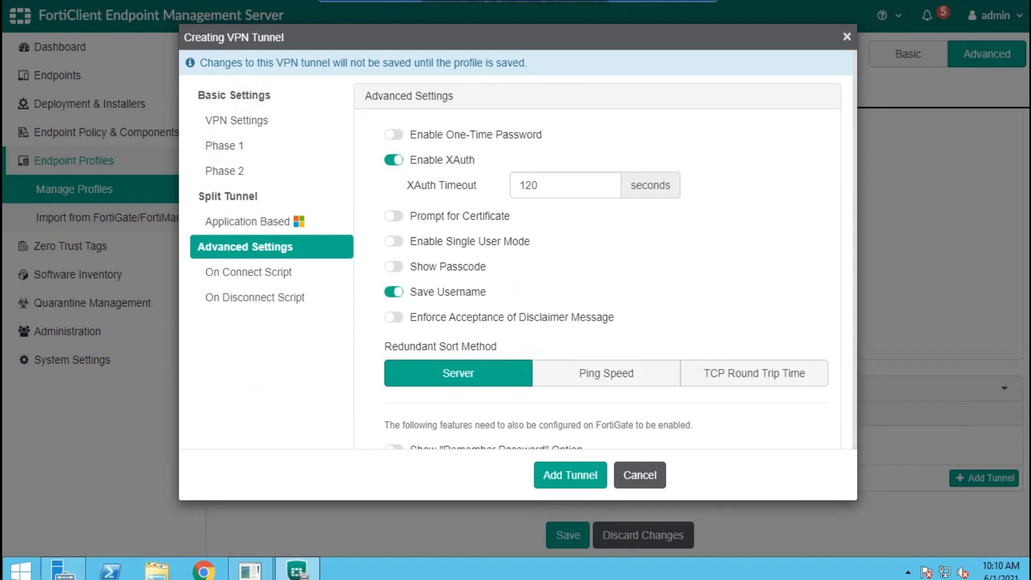
Offer remember-password, always-up and auto-connect, then add the TestVPN tunnel to the profile.
{"action": "scroll", "scroll_direction": "down", "scroll_amount": 3}
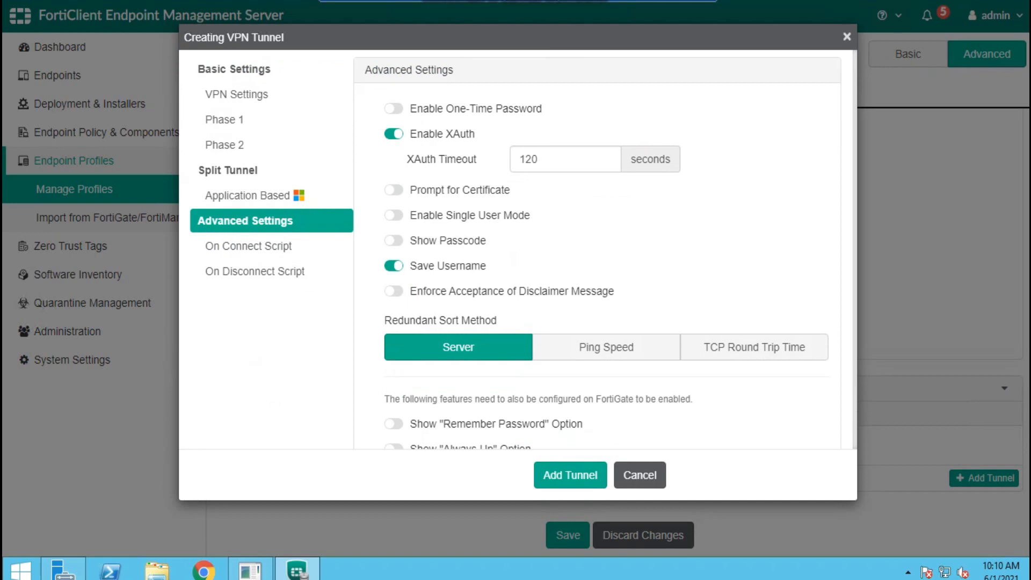
{"action": "scroll", "scroll_direction": "down", "scroll_amount": 3}
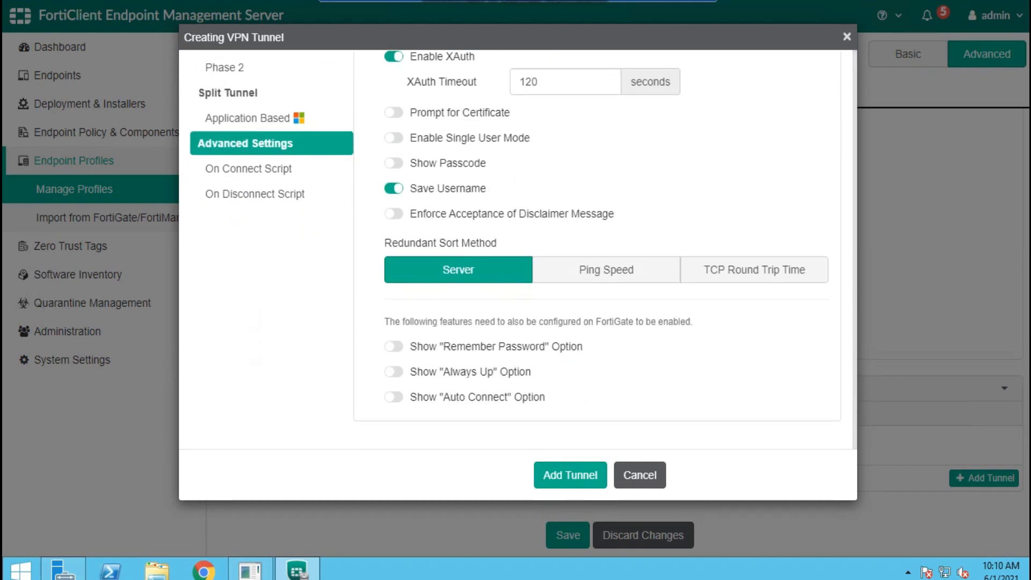
{"action": "left_click", "coordinate": [394, 347]}
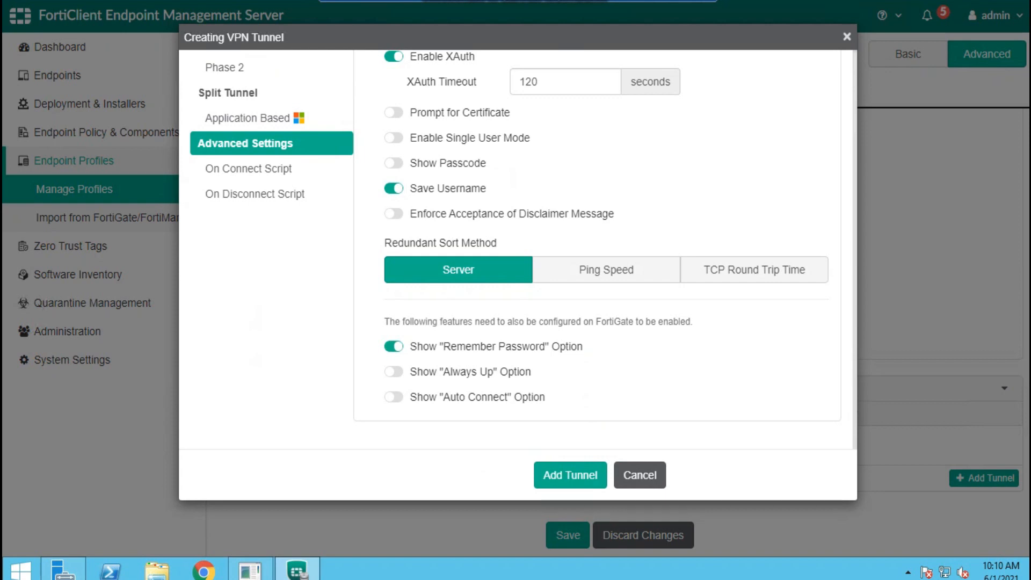
{"action": "left_click", "coordinate": [393, 371]}
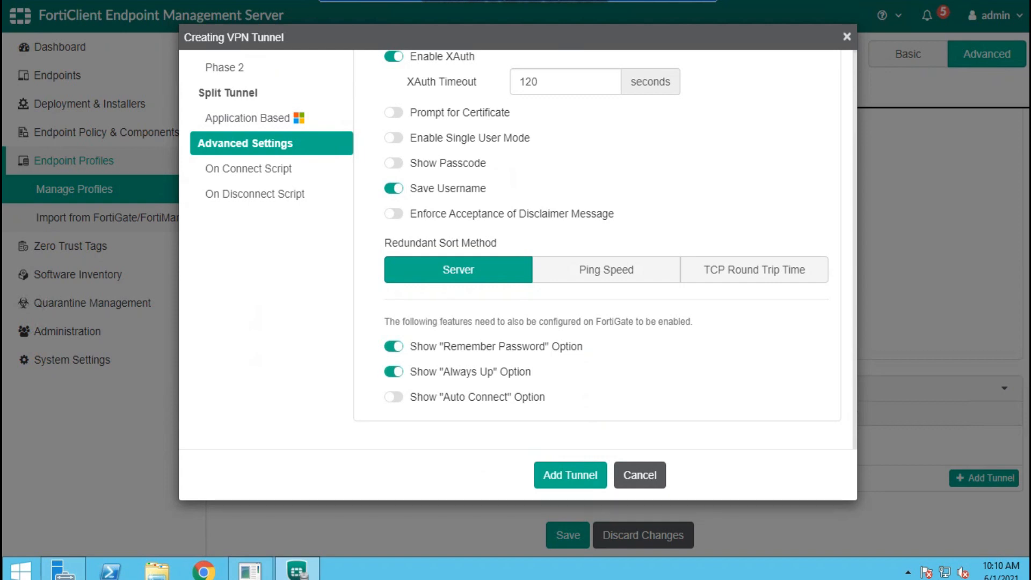
{"action": "left_click", "coordinate": [393, 397]}
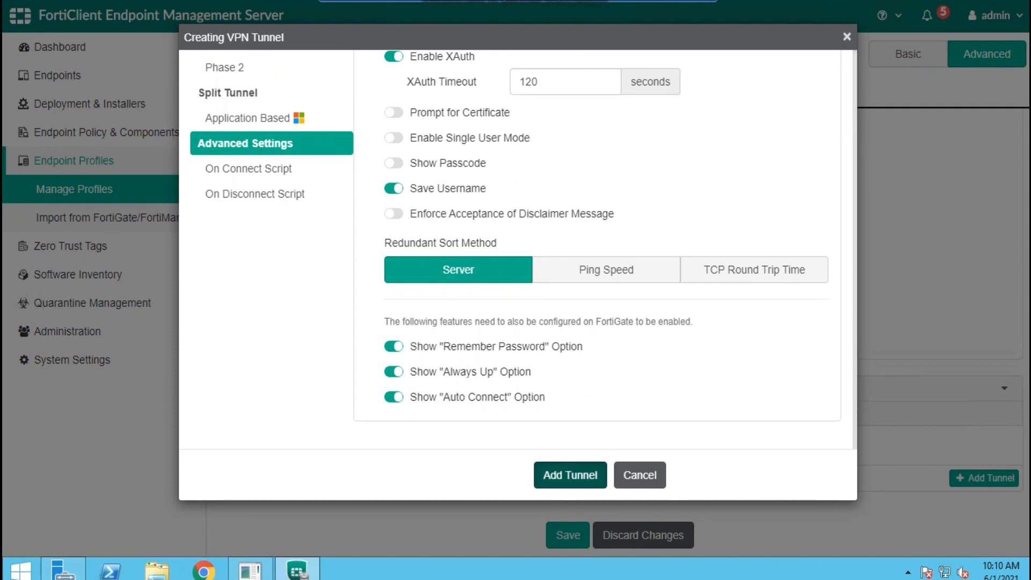
{"action": "left_click", "coordinate": [570, 474]}
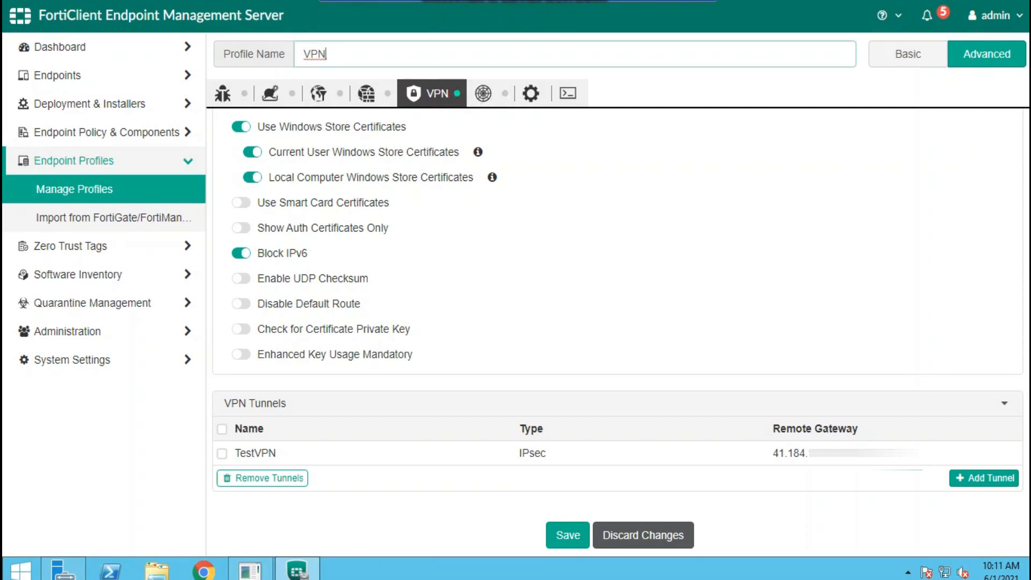
Save the VPN endpoint profile containing the TestVPN IPsec tunnel.
{"action": "left_click", "coordinate": [535, 54]}
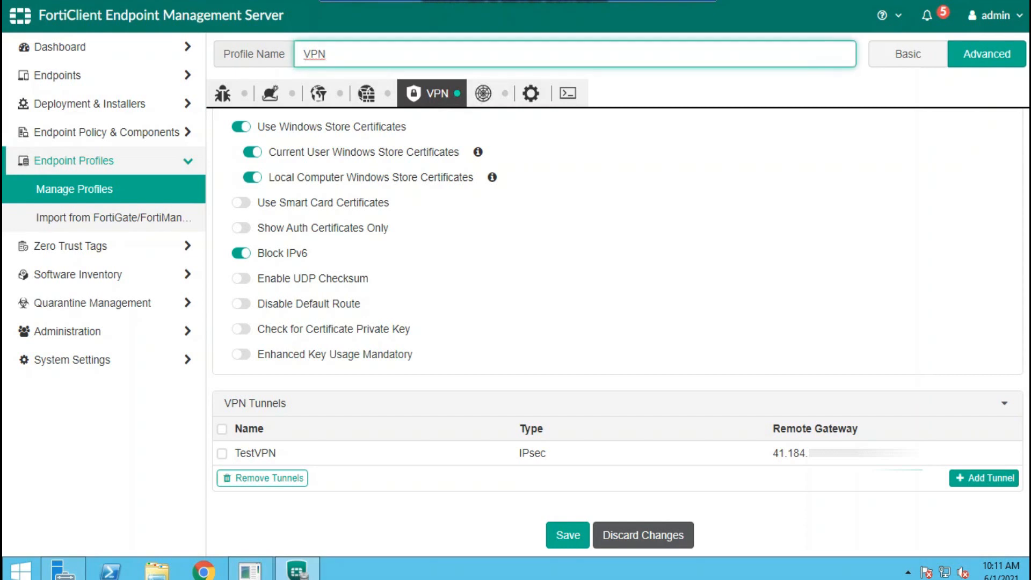
{"action": "left_click", "coordinate": [567, 535]}
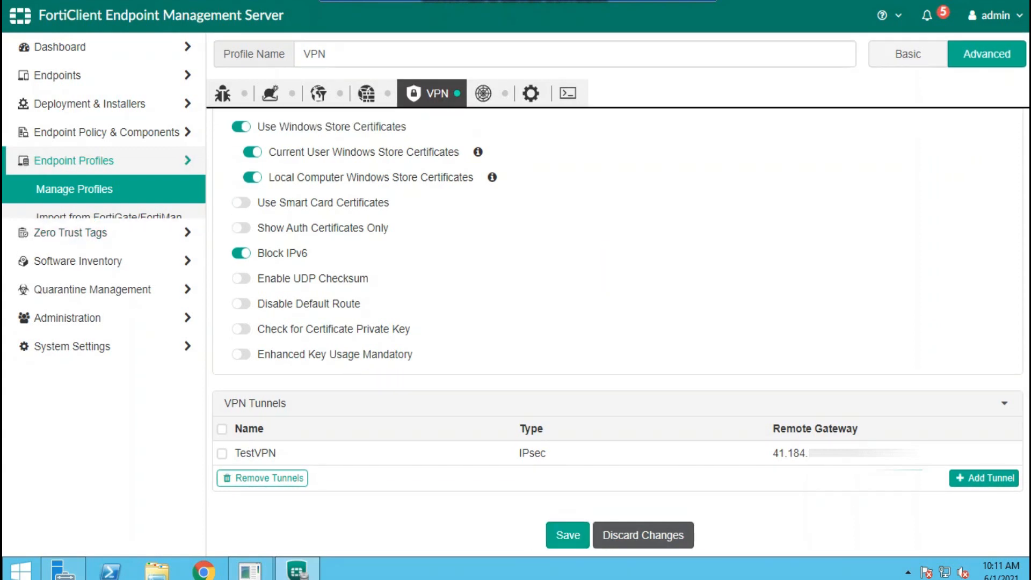
{"action": "left_click", "coordinate": [99, 132]}
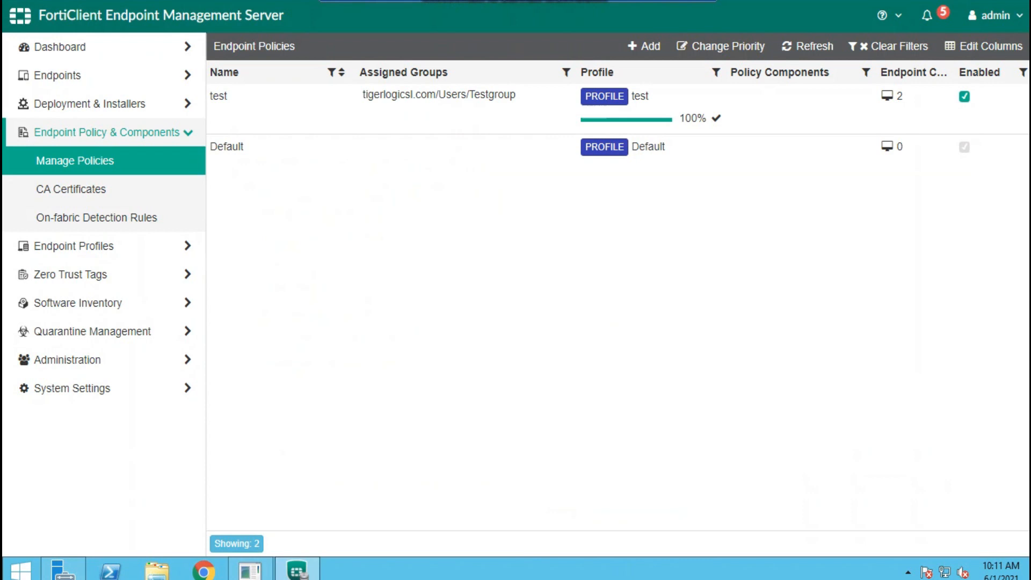
Edit the Default endpoint policy to use VPN as its off-fabric profile and save.
{"action": "left_click", "coordinate": [226, 146]}
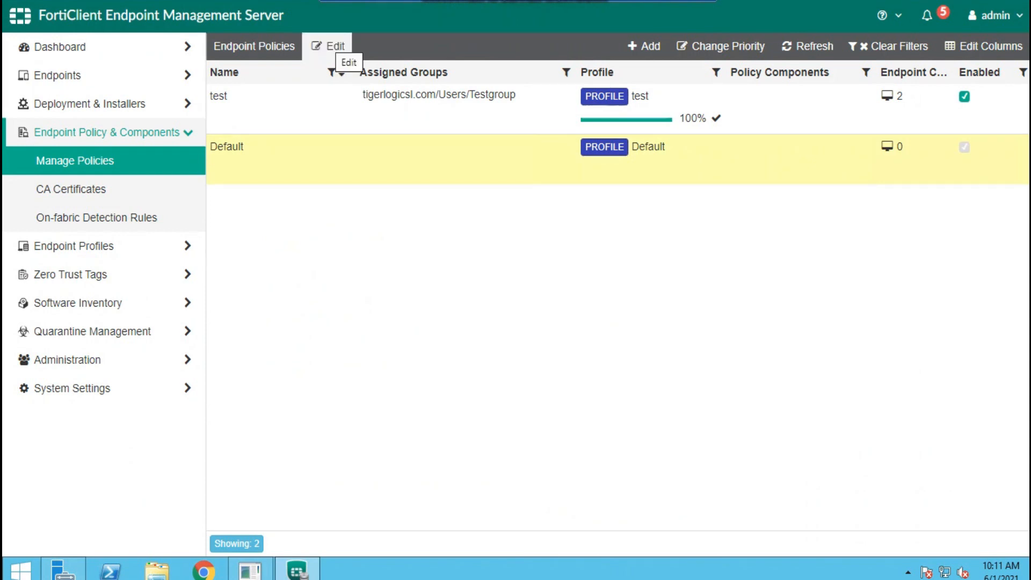
{"action": "left_click", "coordinate": [327, 46]}
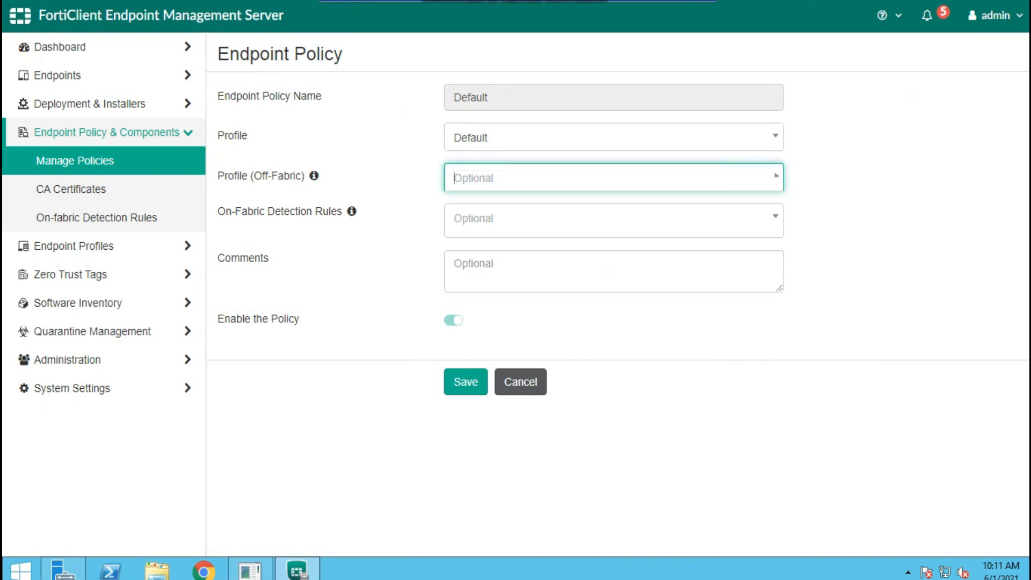
{"action": "left_click", "coordinate": [611, 177]}
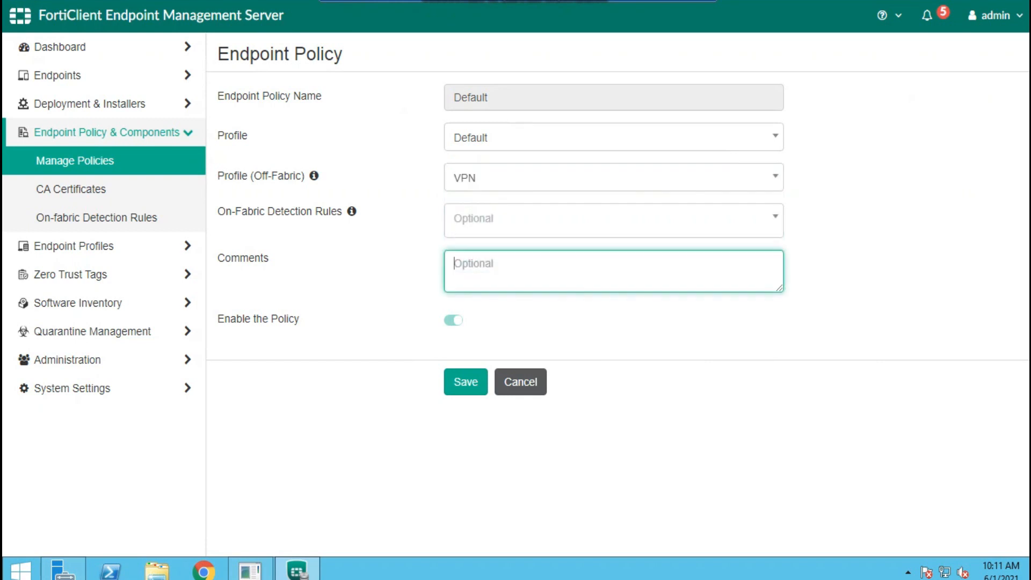
{"action": "left_click", "coordinate": [465, 382]}
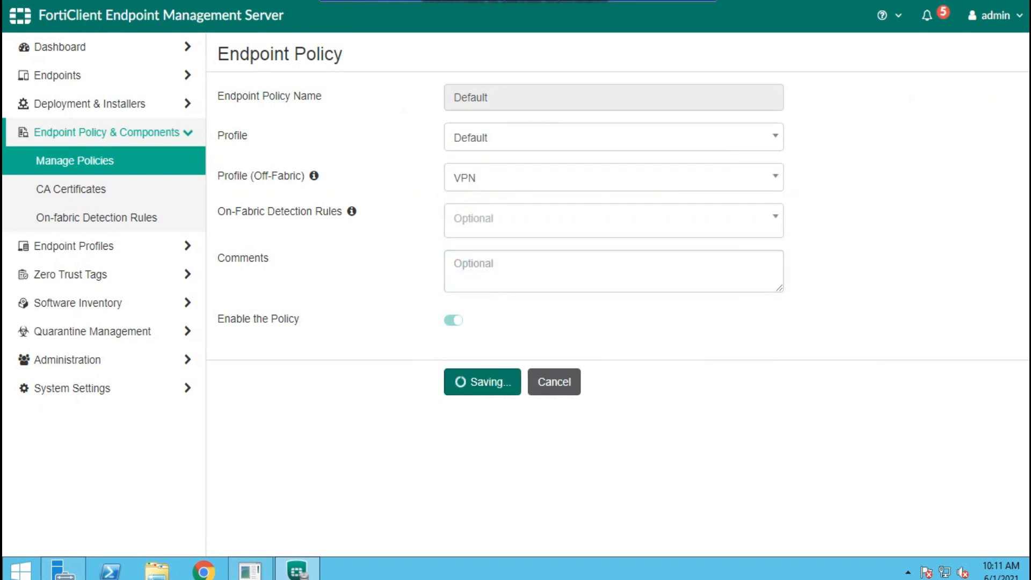
{"action": "left_click", "coordinate": [482, 382]}
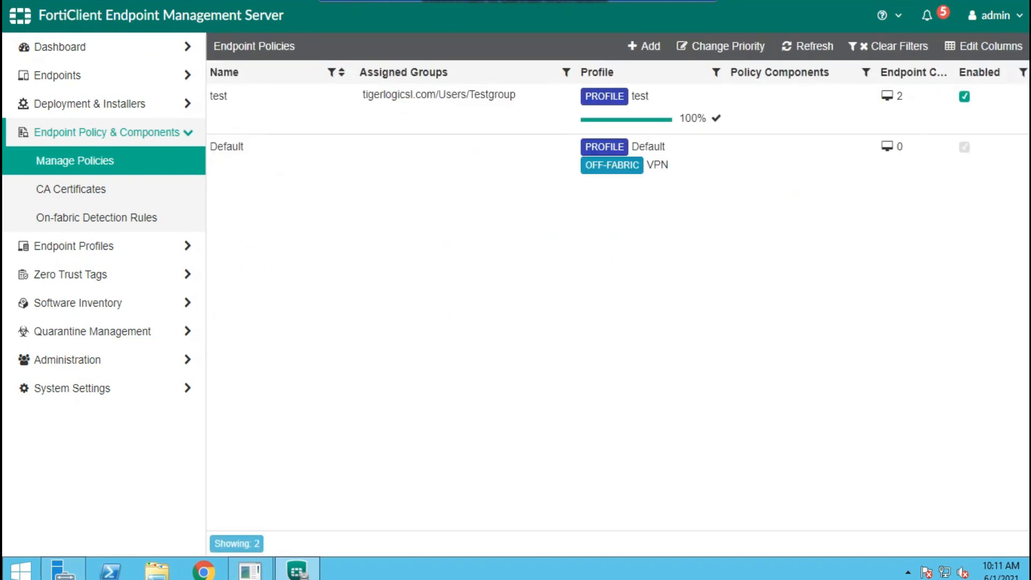
{"action": "mouse_move", "coordinate": [644, 46]}
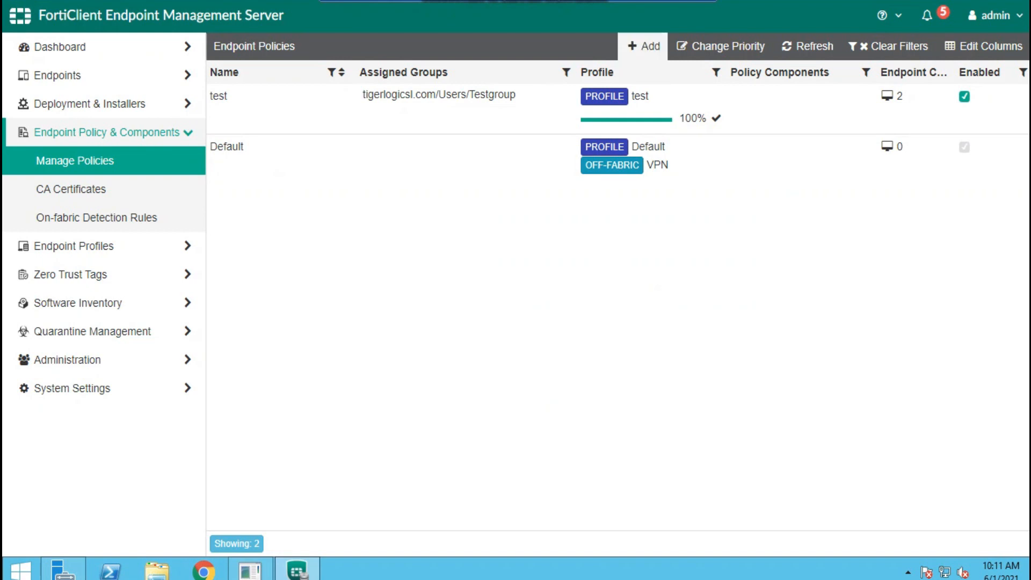
Create a new endpoint policy named Test VPN and open its endpoint group picker.
{"action": "left_click", "coordinate": [643, 47]}
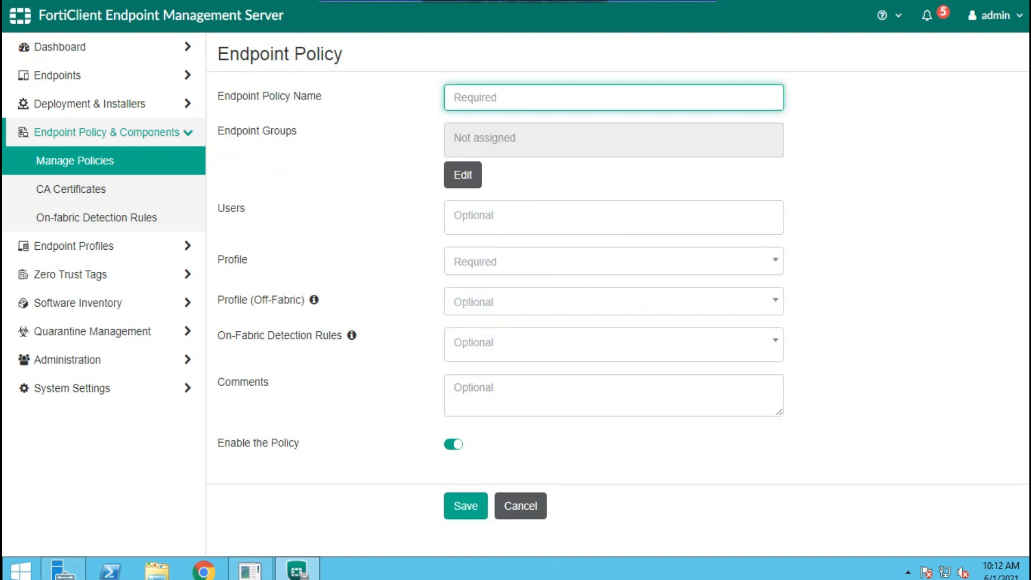
{"action": "type", "text": "Test"}
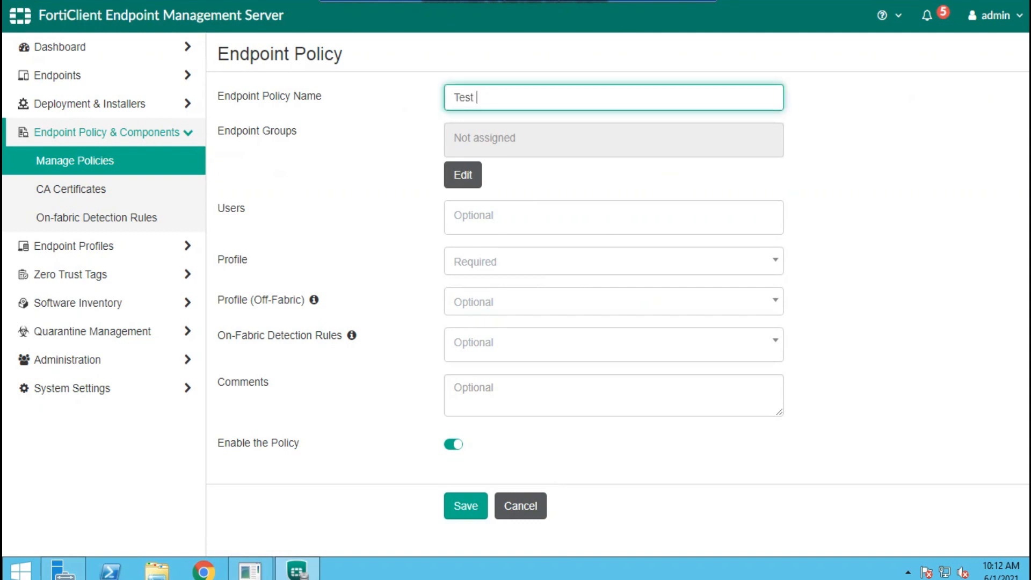
{"action": "type", "text": "VPN"}
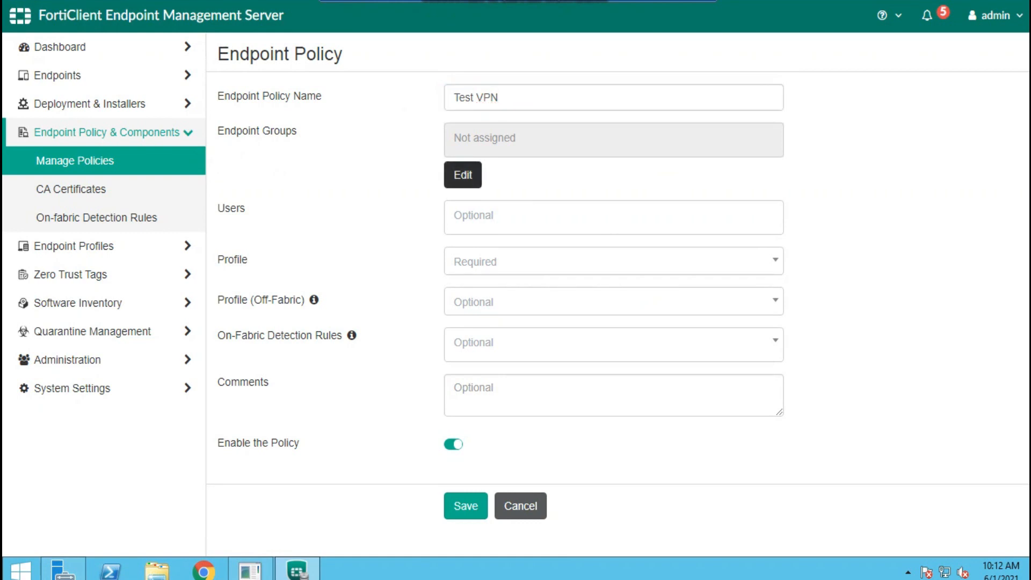
{"action": "left_click", "coordinate": [462, 175]}
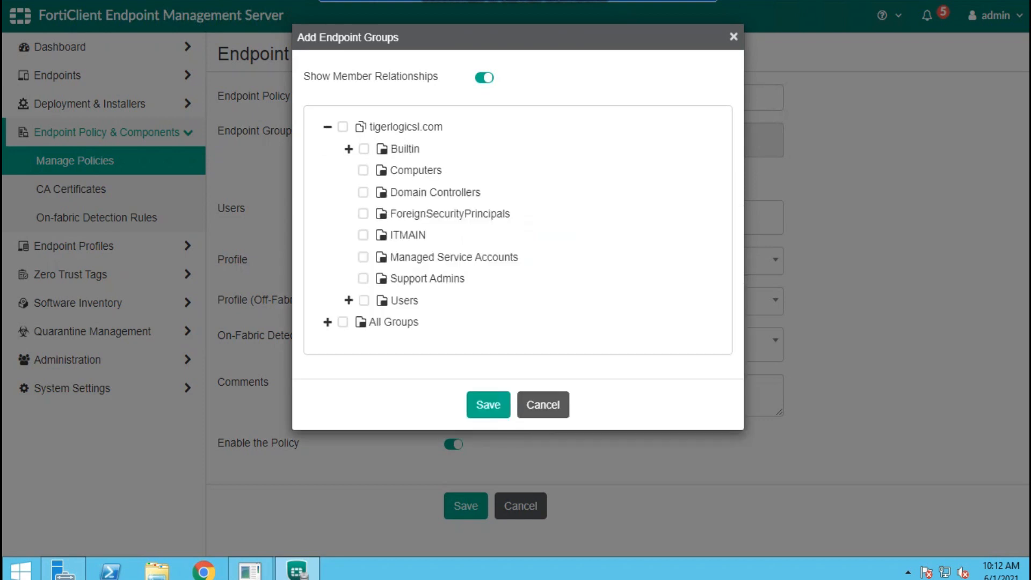
{"action": "left_click", "coordinate": [348, 300]}
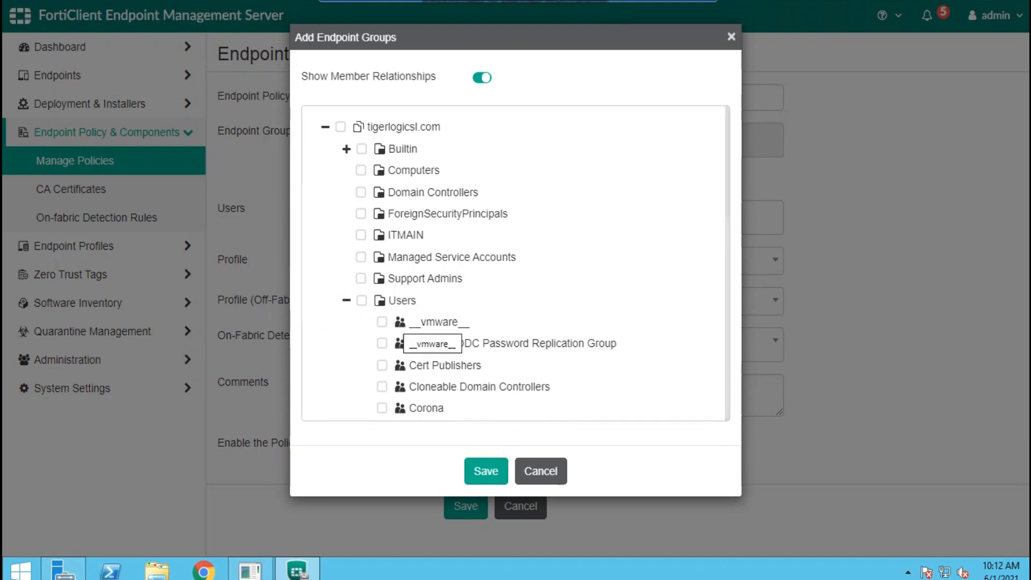
Tick the Staff and Other Endpoints groups for the policy.
{"action": "scroll", "scroll_direction": "down", "scroll_amount": 3}
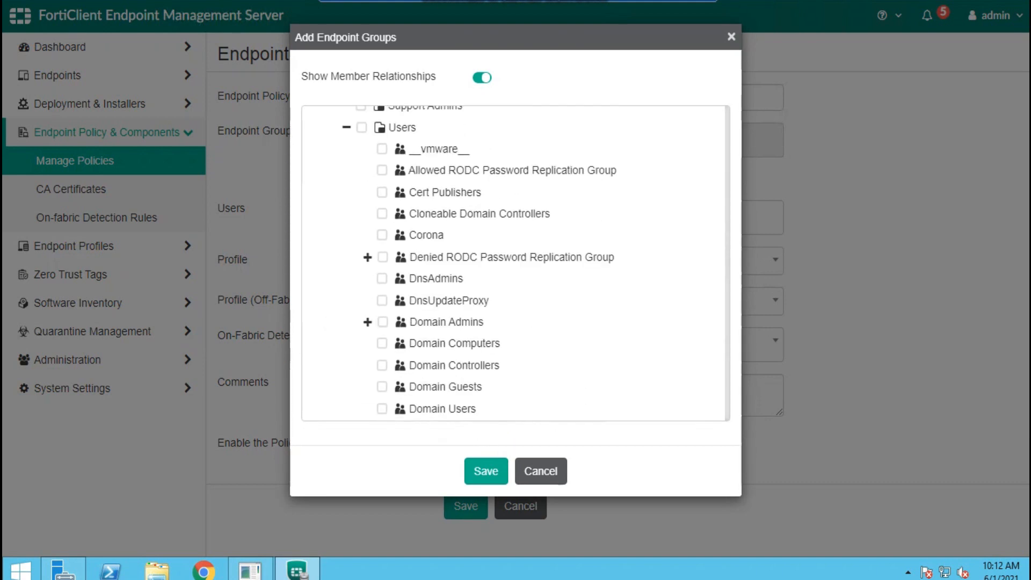
{"action": "scroll", "scroll_direction": "up", "scroll_amount": 3}
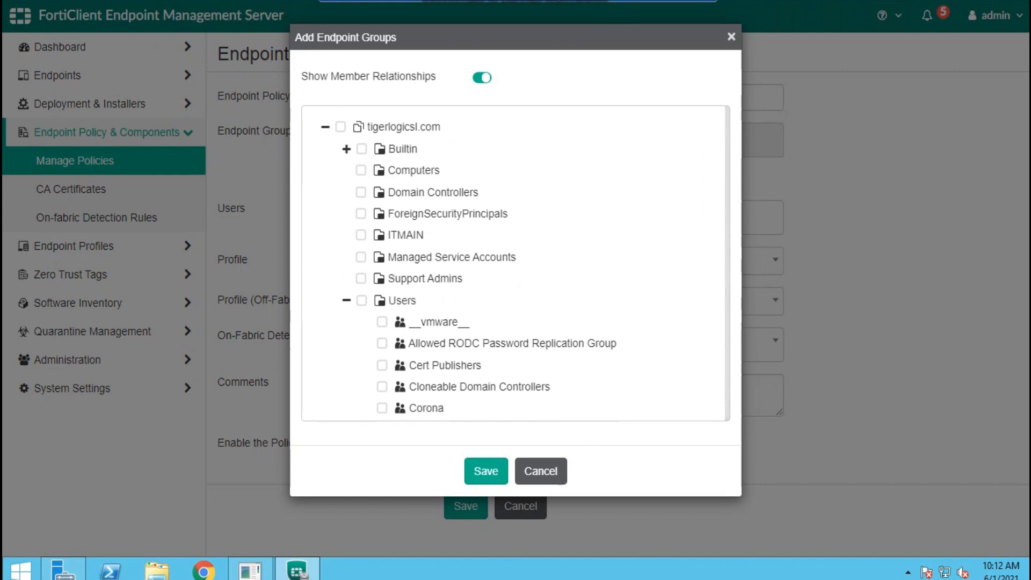
{"action": "mouse_move", "coordinate": [436, 192]}
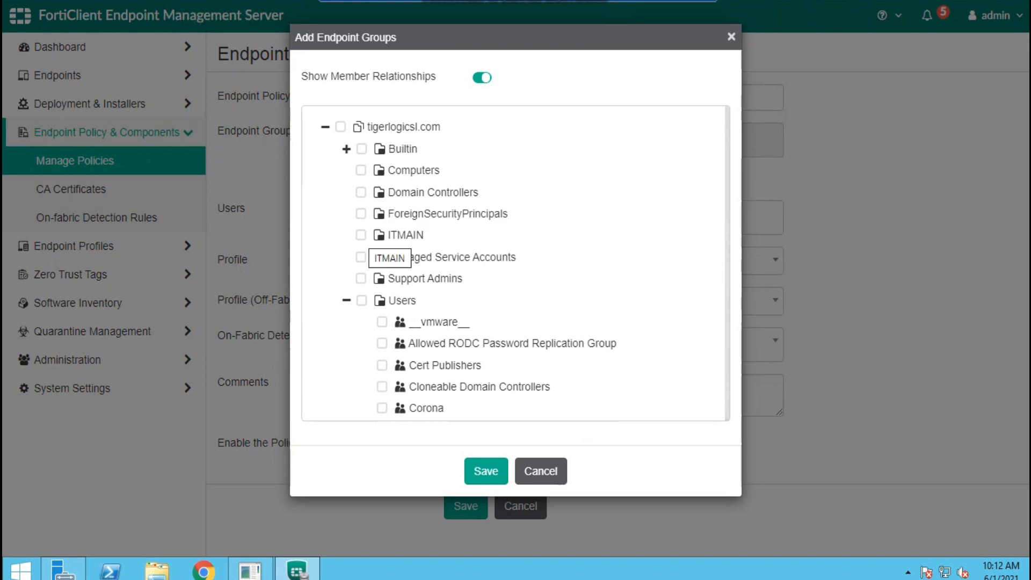
{"action": "scroll", "scroll_direction": "down", "scroll_amount": 3}
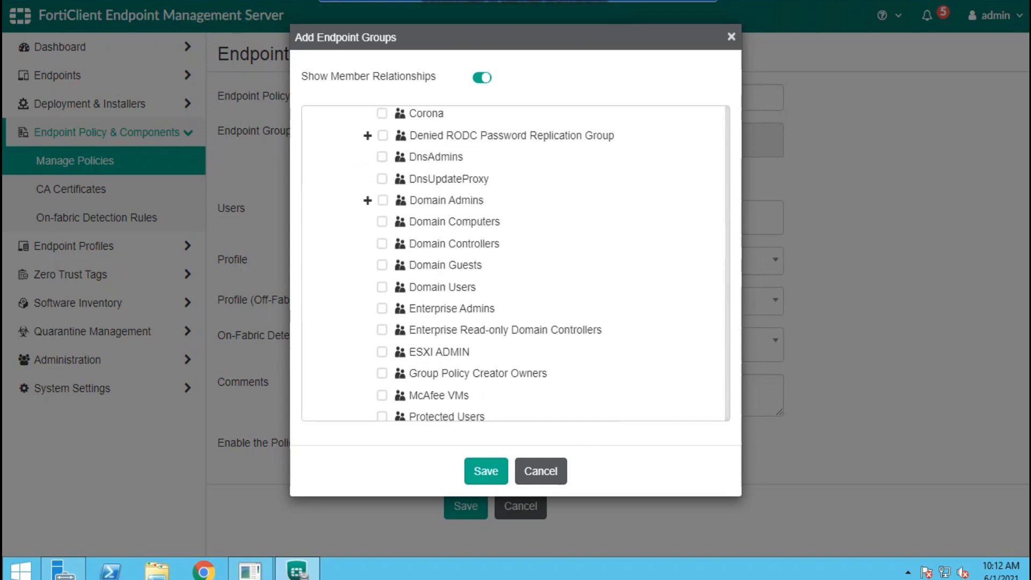
{"action": "scroll", "scroll_direction": "down", "scroll_amount": 3}
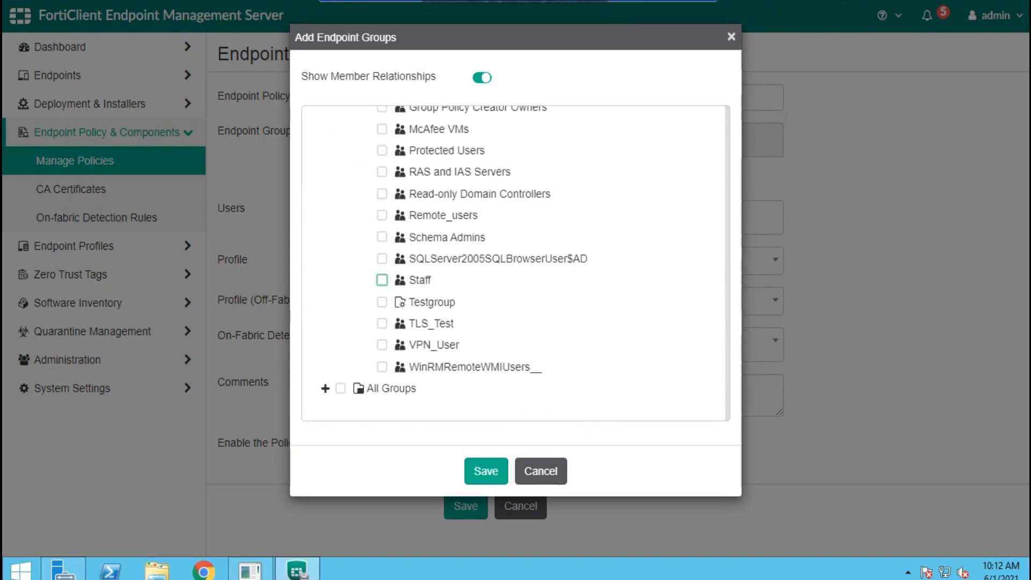
{"action": "left_click", "coordinate": [382, 280]}
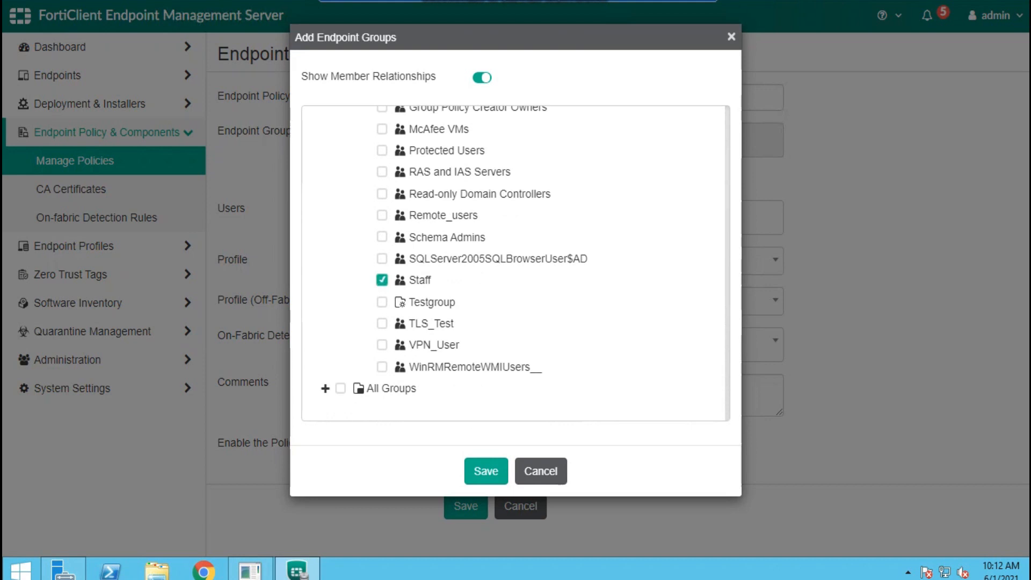
{"action": "left_click", "coordinate": [325, 388]}
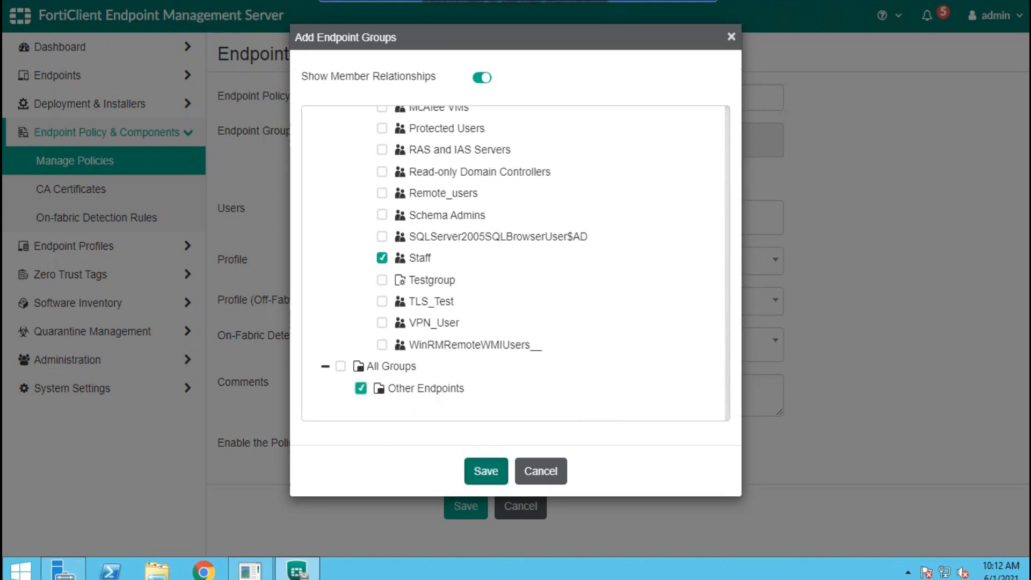
Confirm the endpoint groups, choose the VPN profile, and save the Test VPN policy.
{"action": "left_click", "coordinate": [486, 471]}
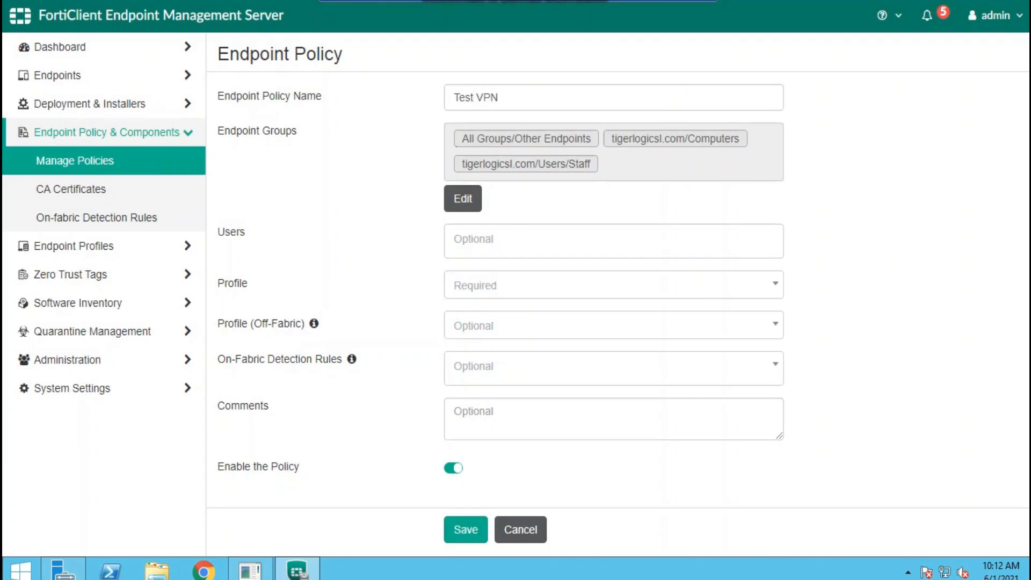
{"action": "left_click", "coordinate": [611, 240]}
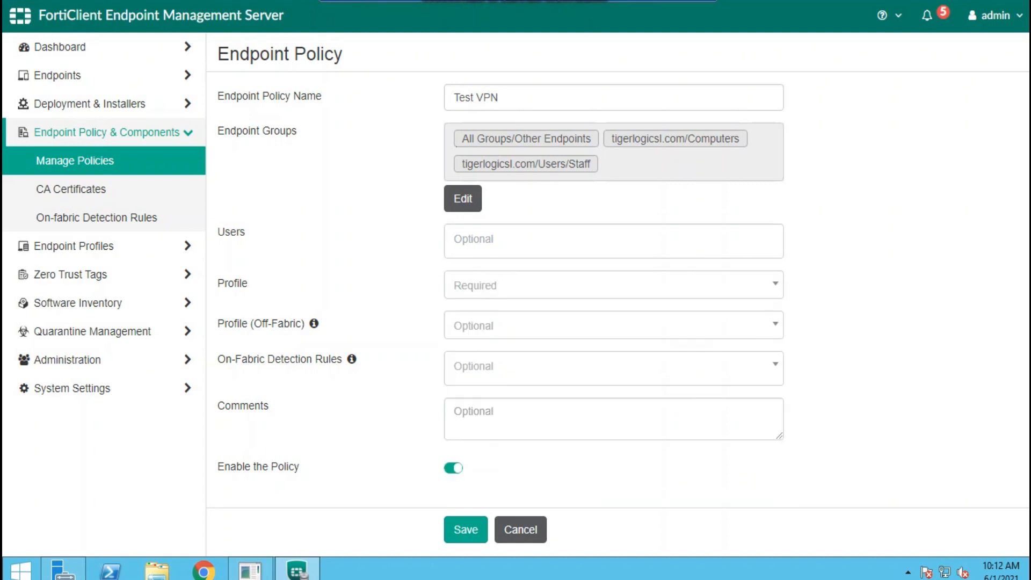
{"action": "left_click", "coordinate": [611, 284]}
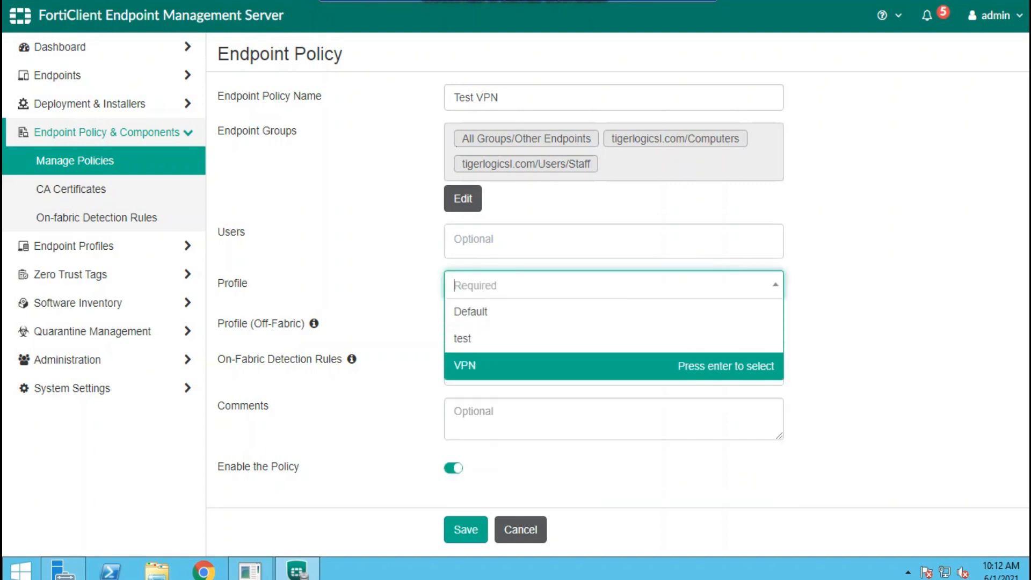
{"action": "left_click", "coordinate": [464, 365]}
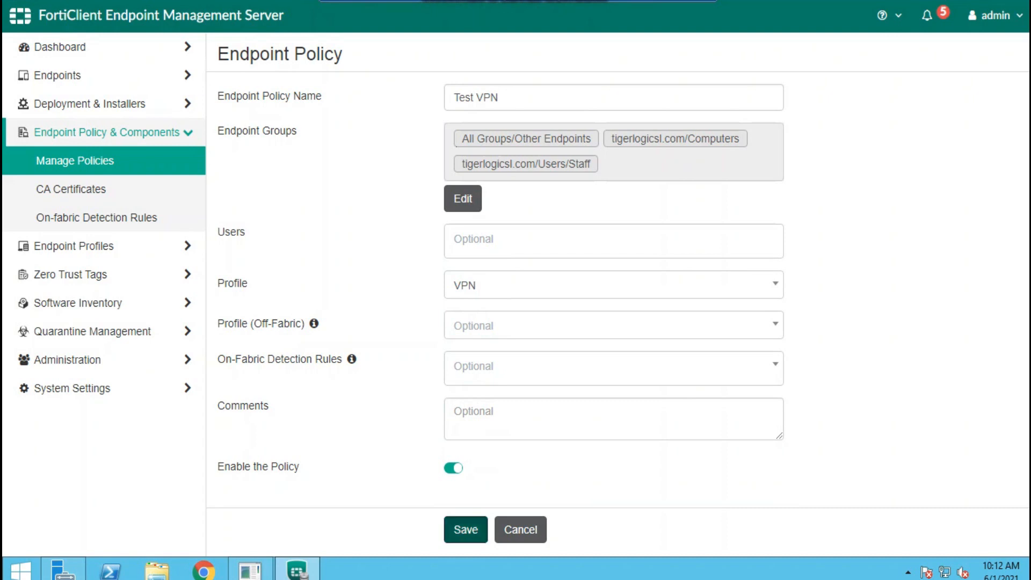
{"action": "left_click", "coordinate": [465, 530]}
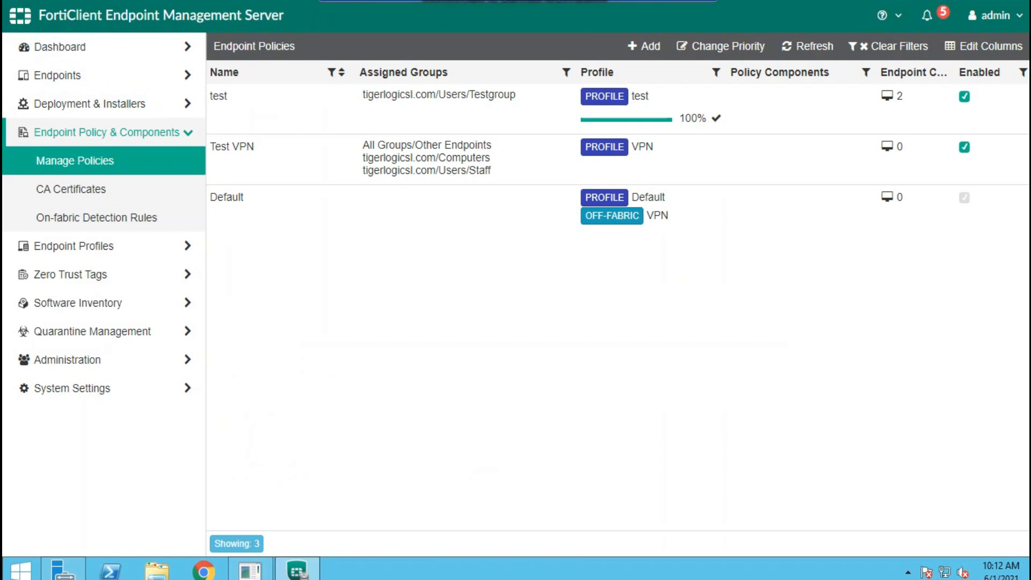
{"action": "mouse_move", "coordinate": [717, 13]}
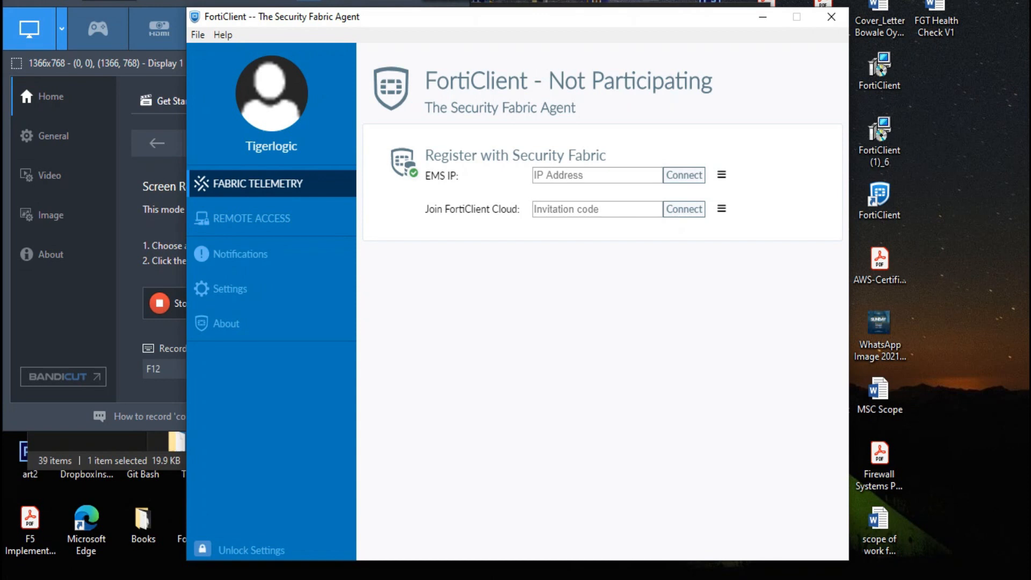
Register FortiClient with the EMS server at 192.168.10.50 so it shows Connected.
{"action": "left_click", "coordinate": [598, 175]}
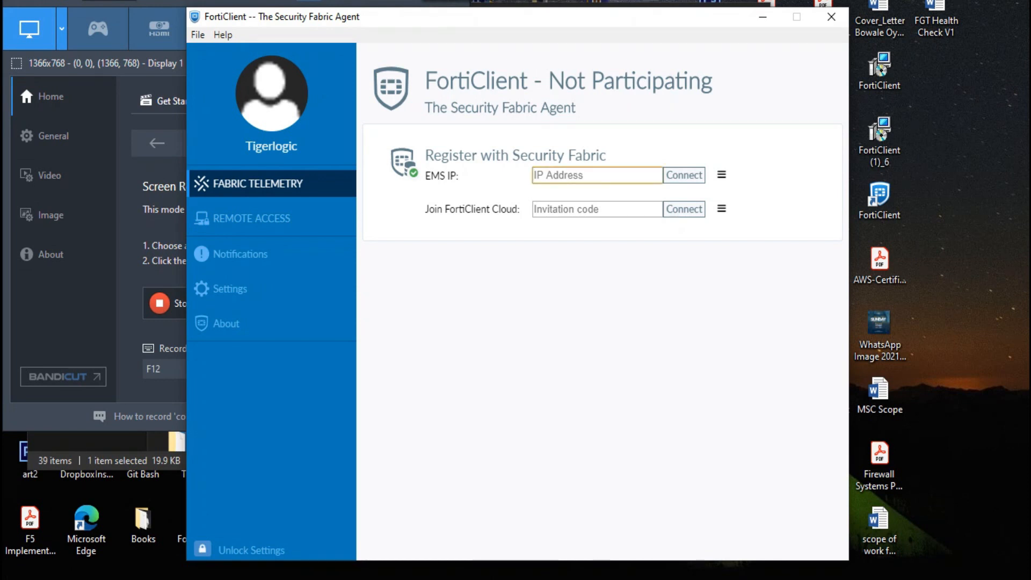
{"action": "type", "text": "192.16"}
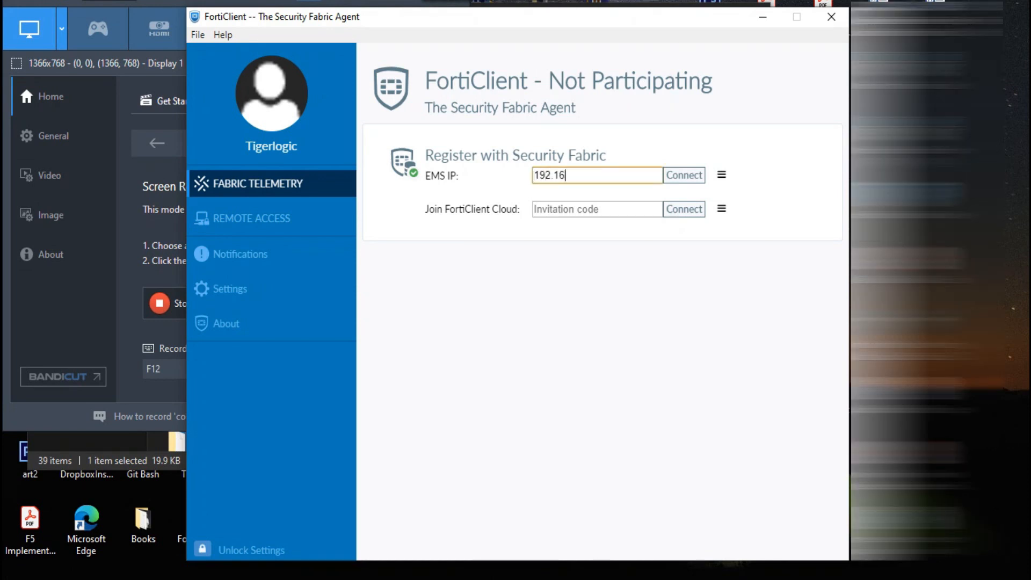
{"action": "type", "text": "8."}
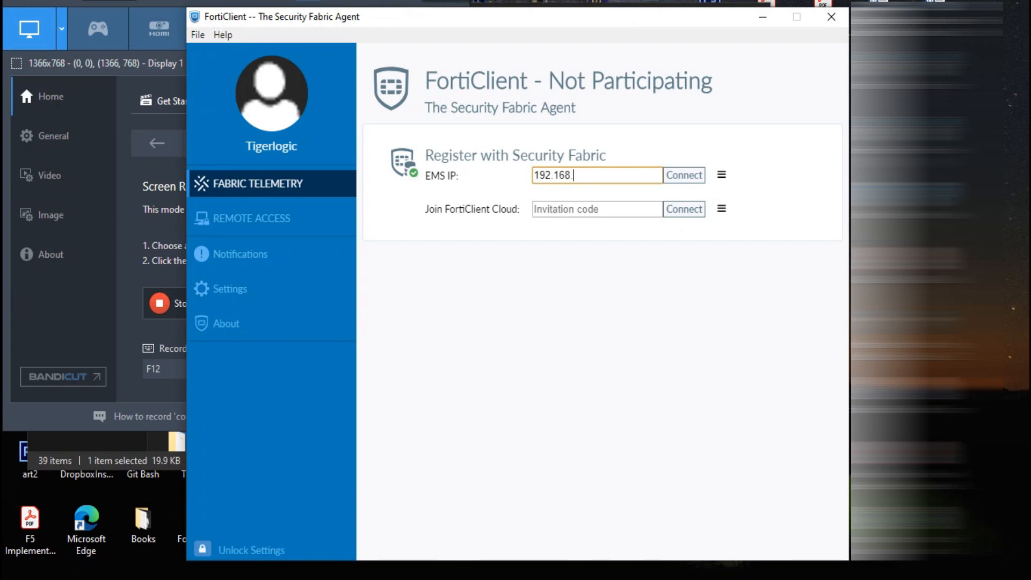
{"action": "type", "text": "10."}
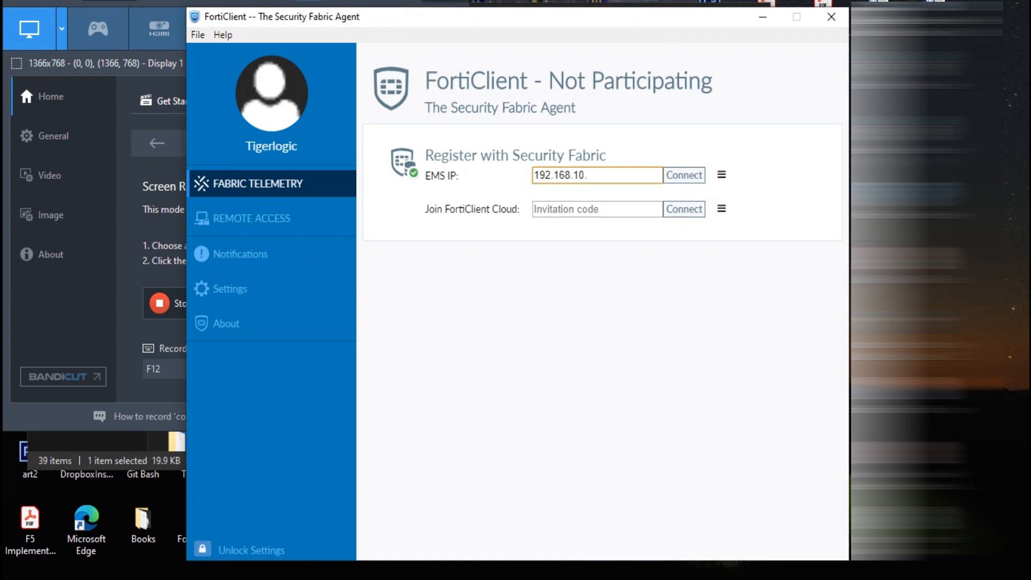
{"action": "type", "text": "50"}
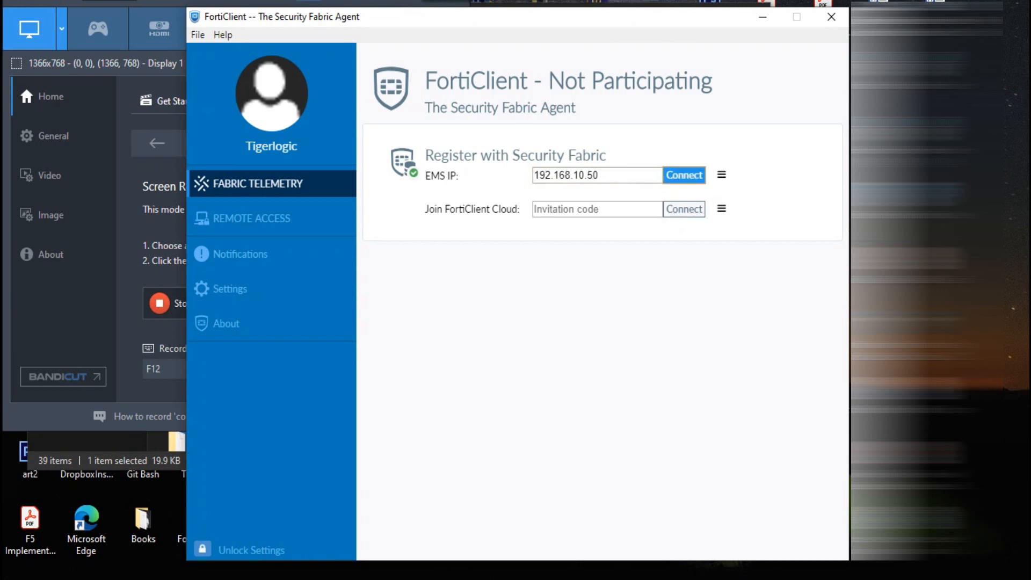
{"action": "left_click", "coordinate": [683, 175]}
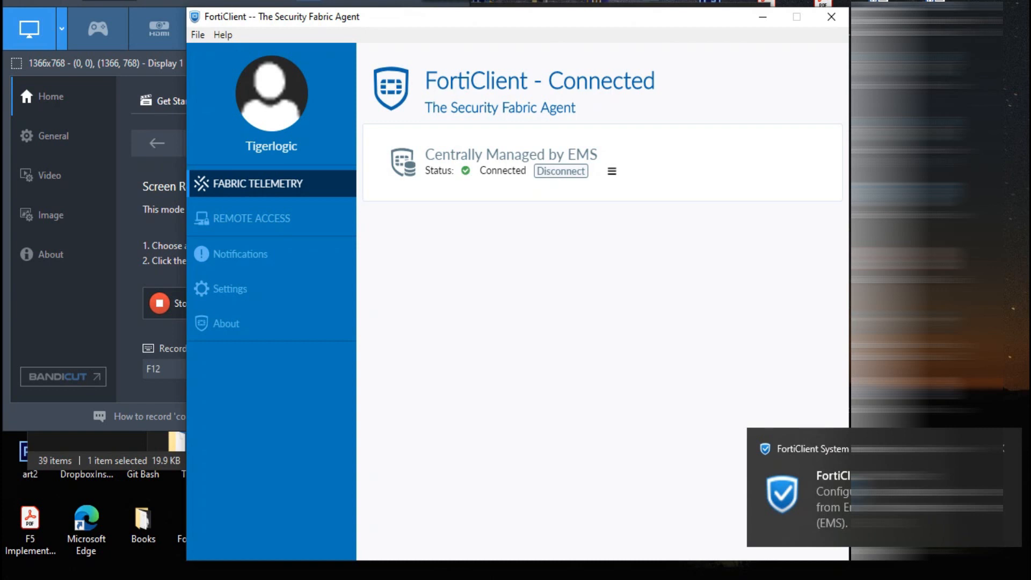
Show the Remote Access page with the EMS-pushed TestVPN tunnel in the VPN Name list.
{"action": "left_click", "coordinate": [250, 218]}
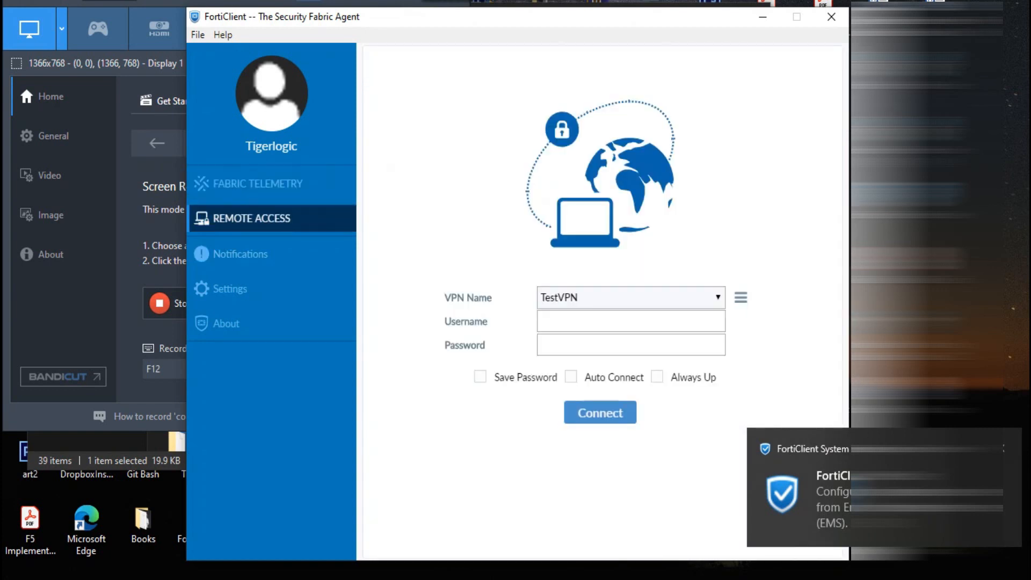
{"action": "left_click", "coordinate": [717, 298]}
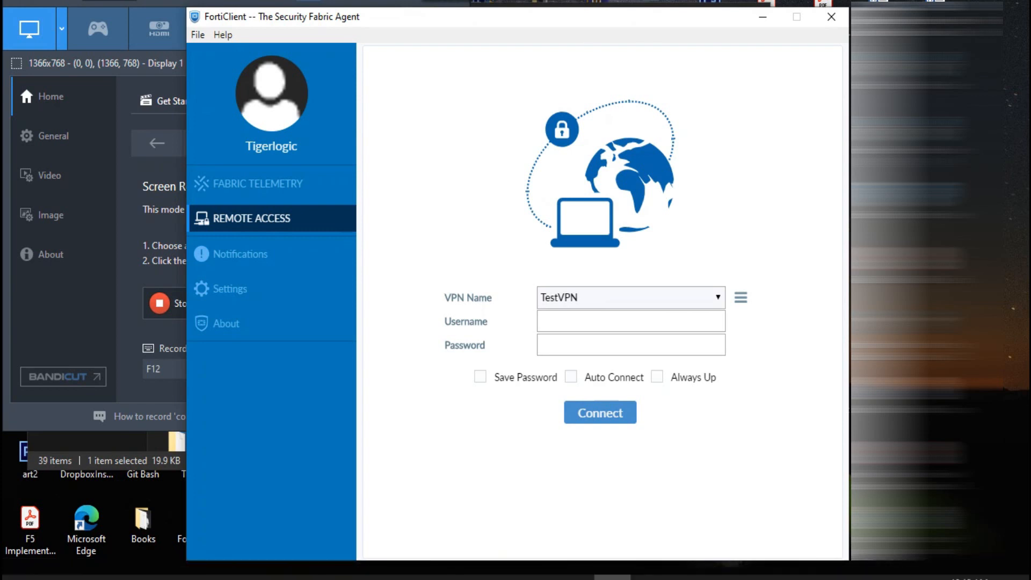
Join the Redmi Note 9S_qw0F phone hotspot from the Wi-Fi list.
{"action": "left_click", "coordinate": [919, 571]}
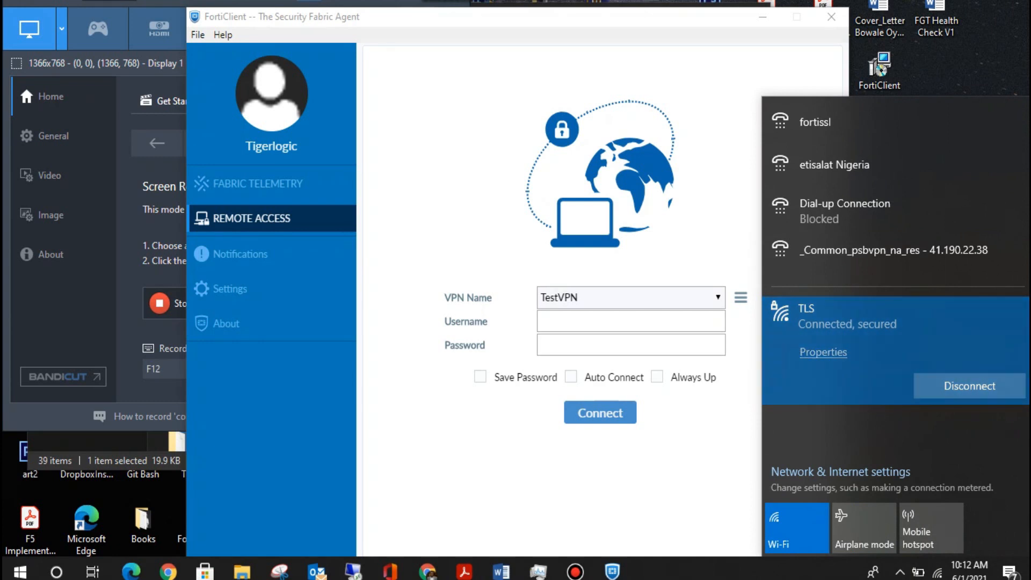
{"action": "scroll", "scroll_direction": "down", "scroll_amount": 3}
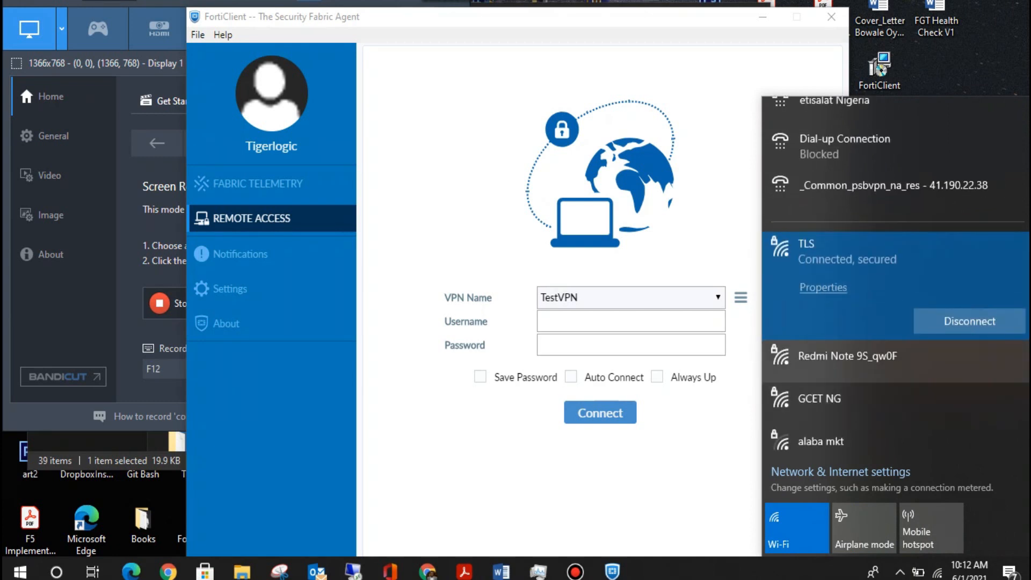
{"action": "left_click", "coordinate": [848, 355]}
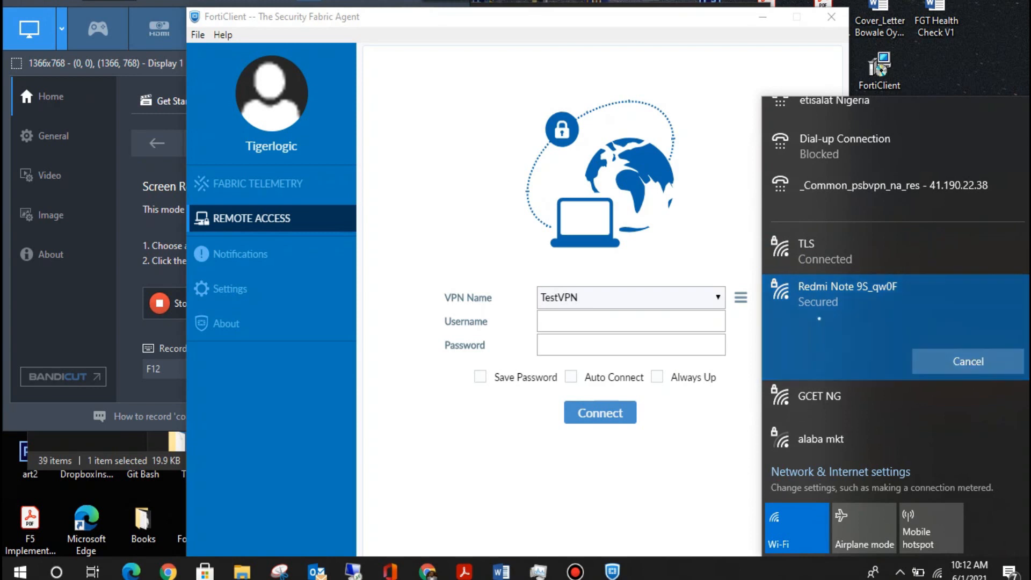
Enter username 'bowale.o' and password, then bring up the TestVPN tunnel.
{"action": "left_click", "coordinate": [630, 321]}
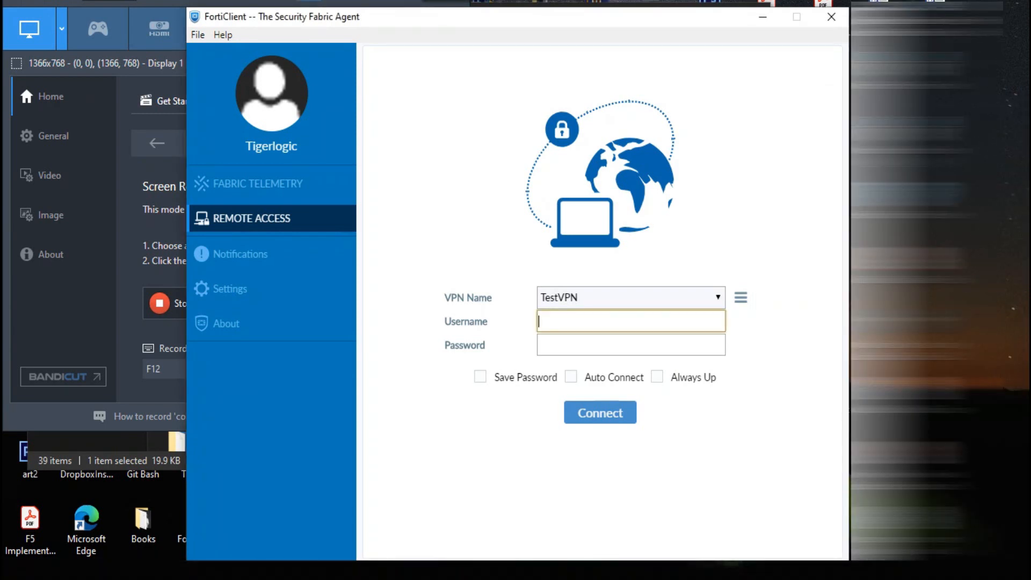
{"action": "type", "text": "bow"}
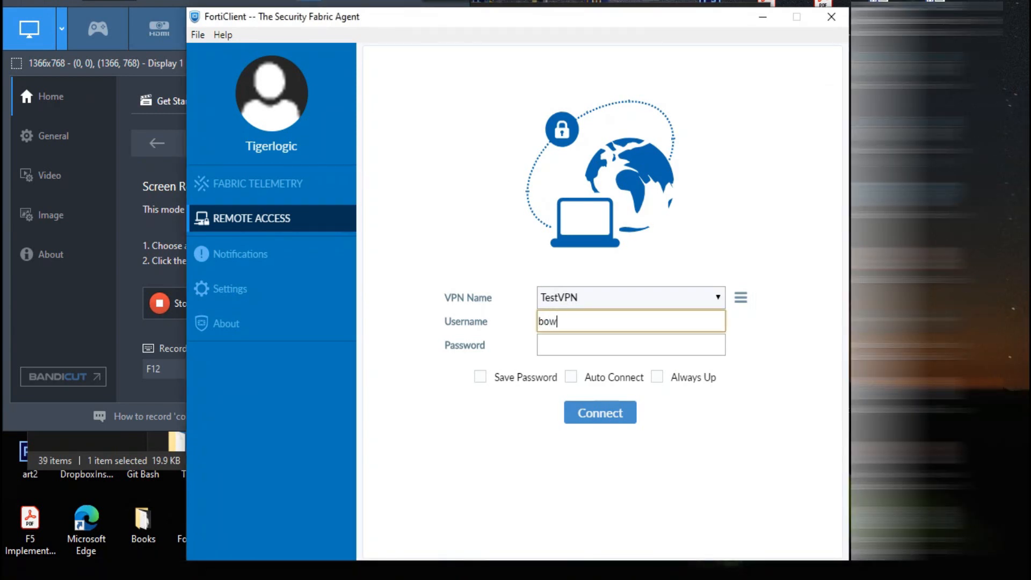
{"action": "type", "text": "ale."}
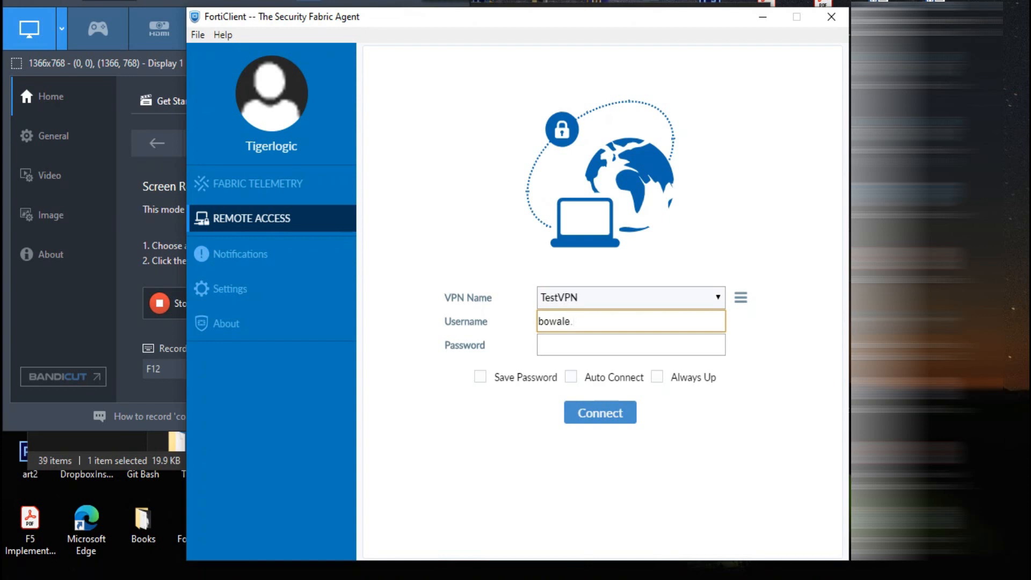
{"action": "type", "text": "o"}
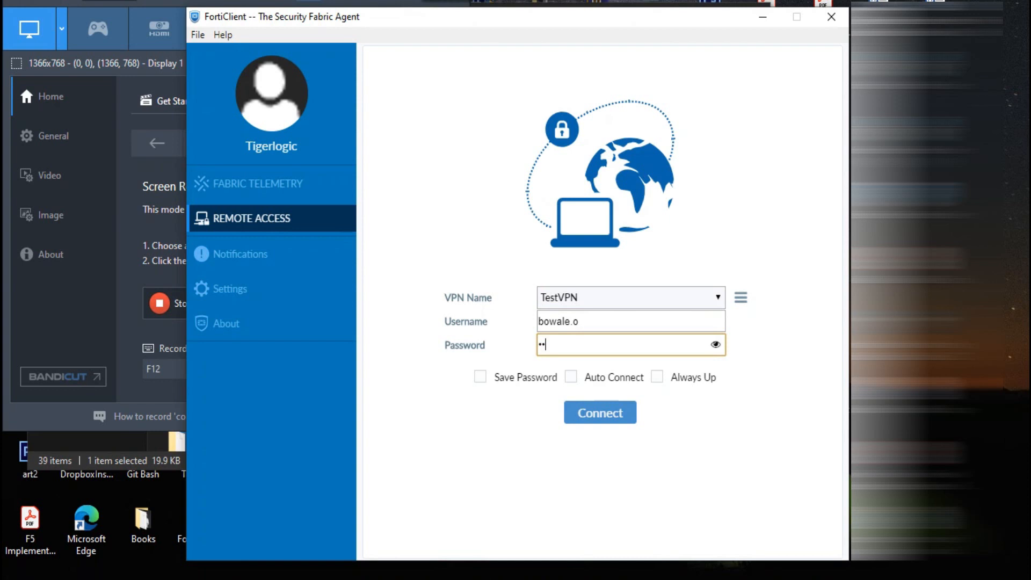
{"action": "type", "text": "password"}
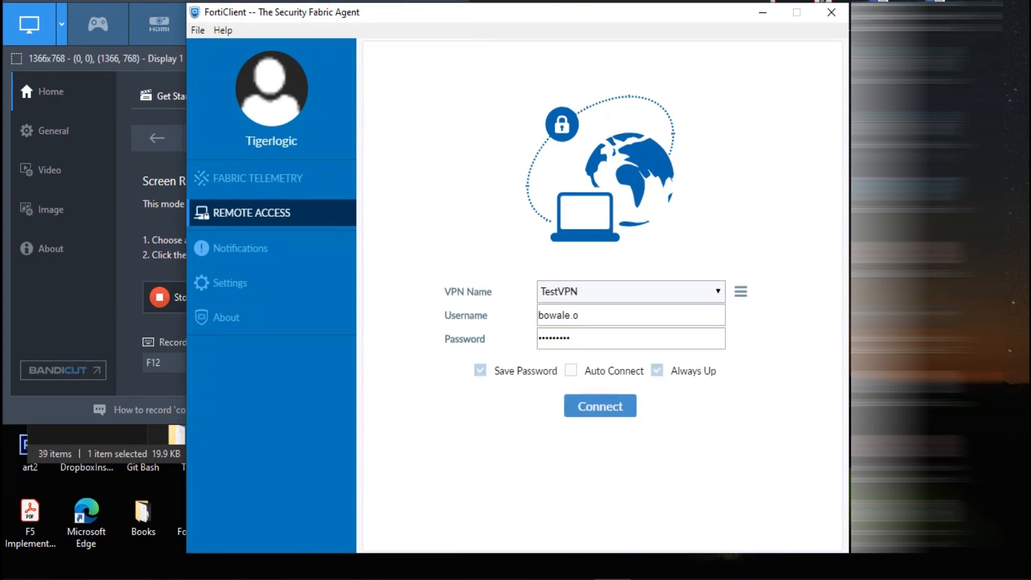
{"action": "left_click", "coordinate": [600, 407]}
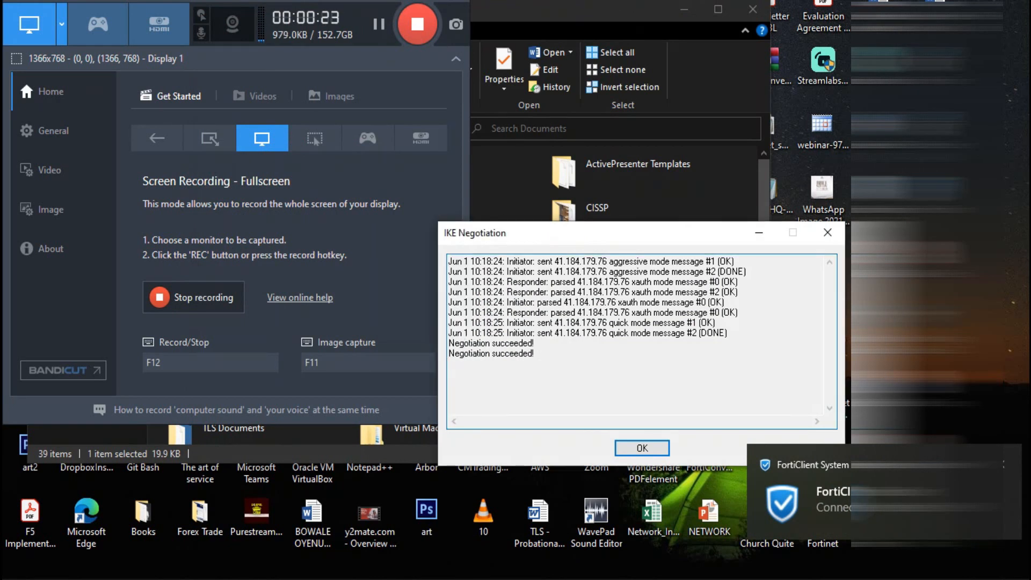
Dismiss the successful IKE negotiation log.
{"action": "left_click", "coordinate": [642, 448]}
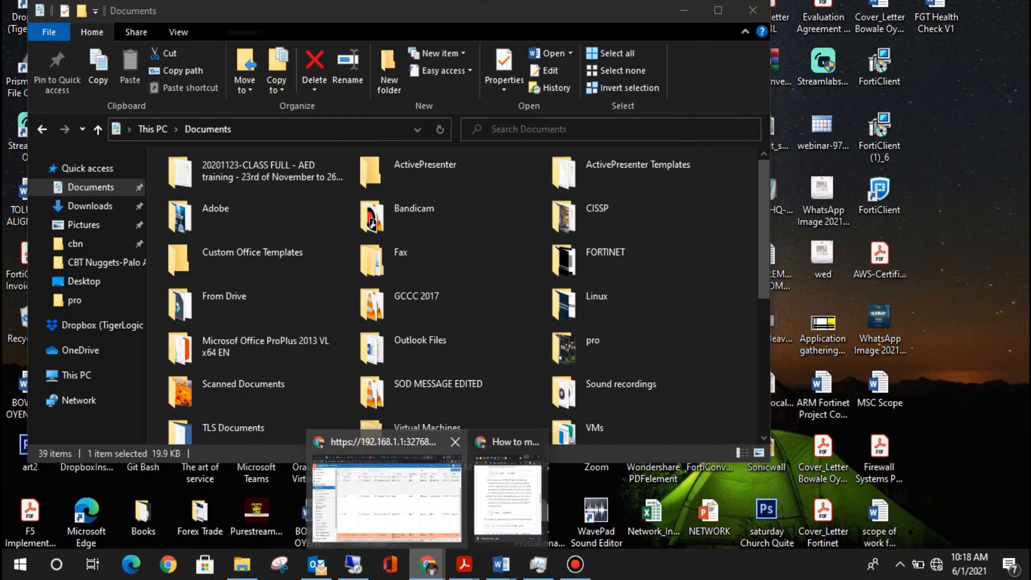
{"action": "left_click", "coordinate": [385, 497]}
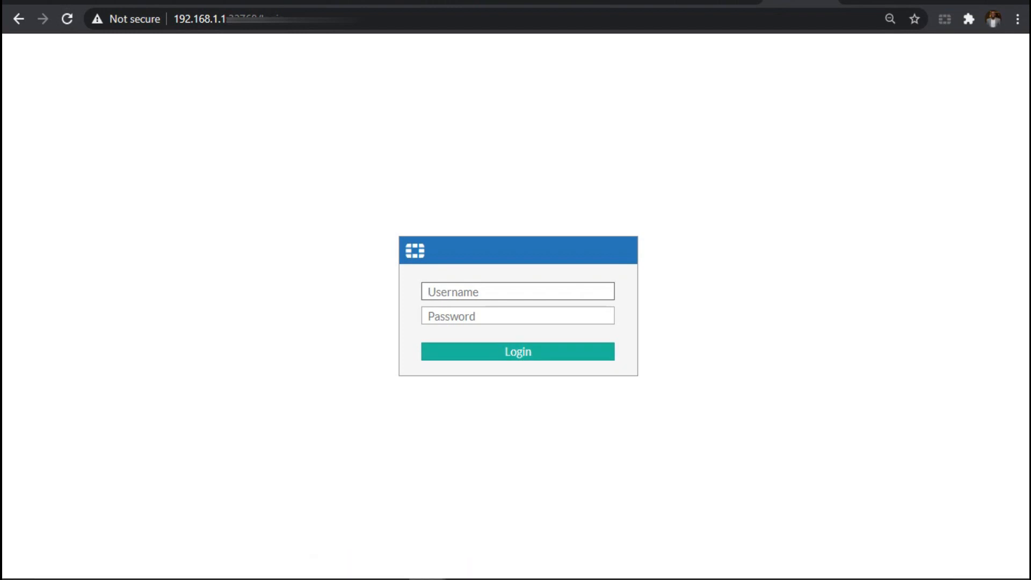
{"action": "type", "text": "192"}
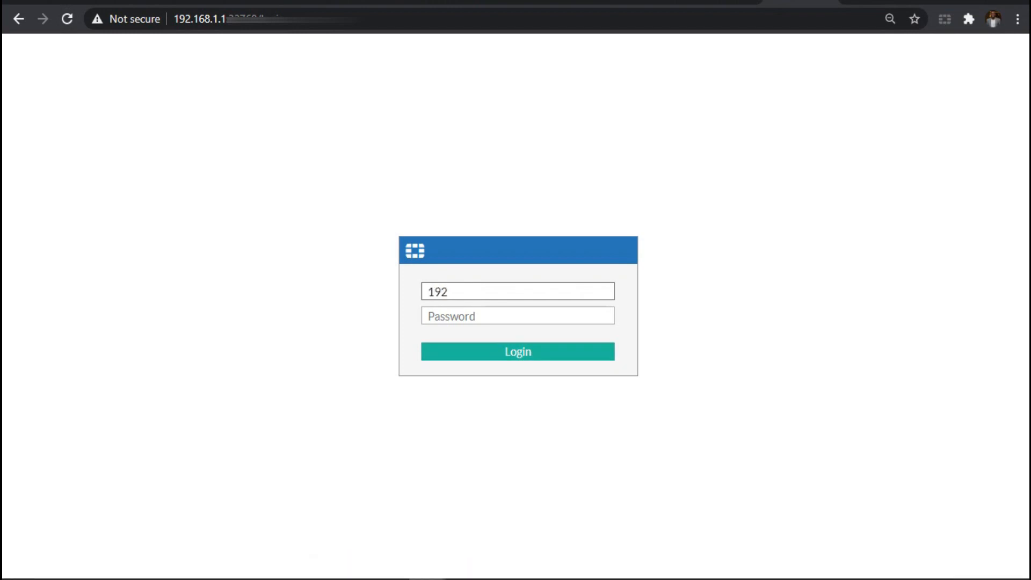
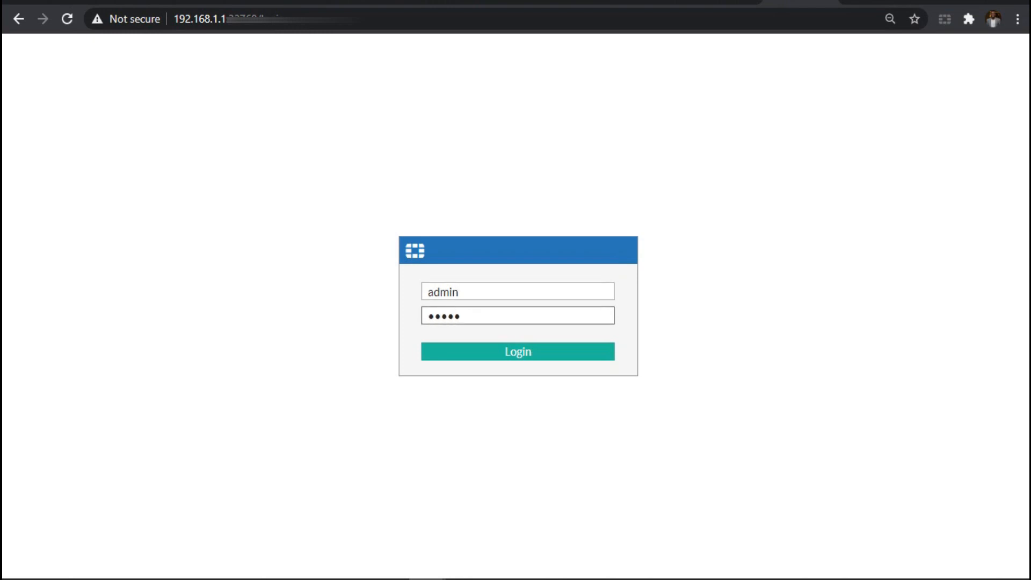
{"action": "left_click", "coordinate": [516, 351]}
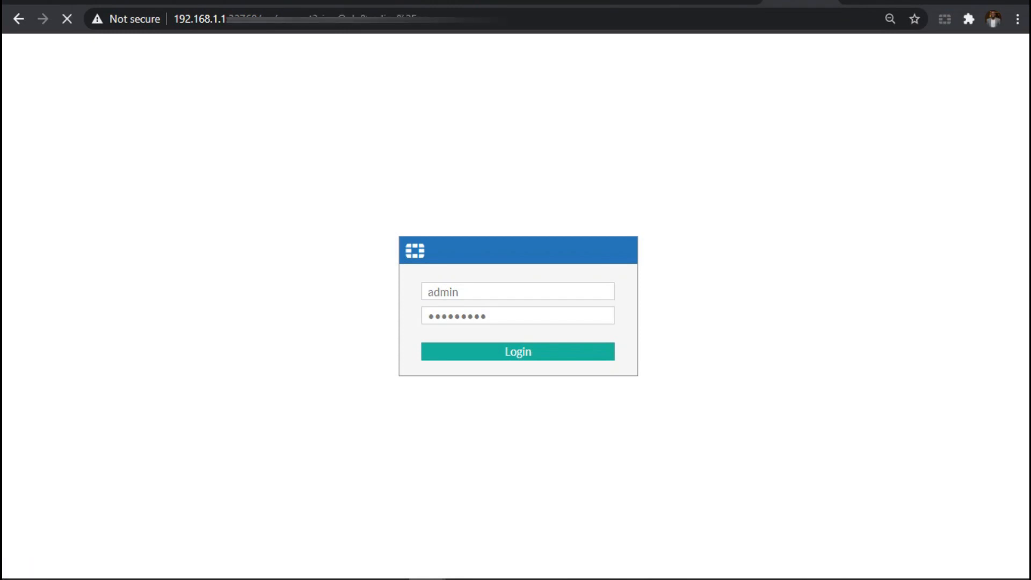
{"action": "left_click", "coordinate": [518, 351]}
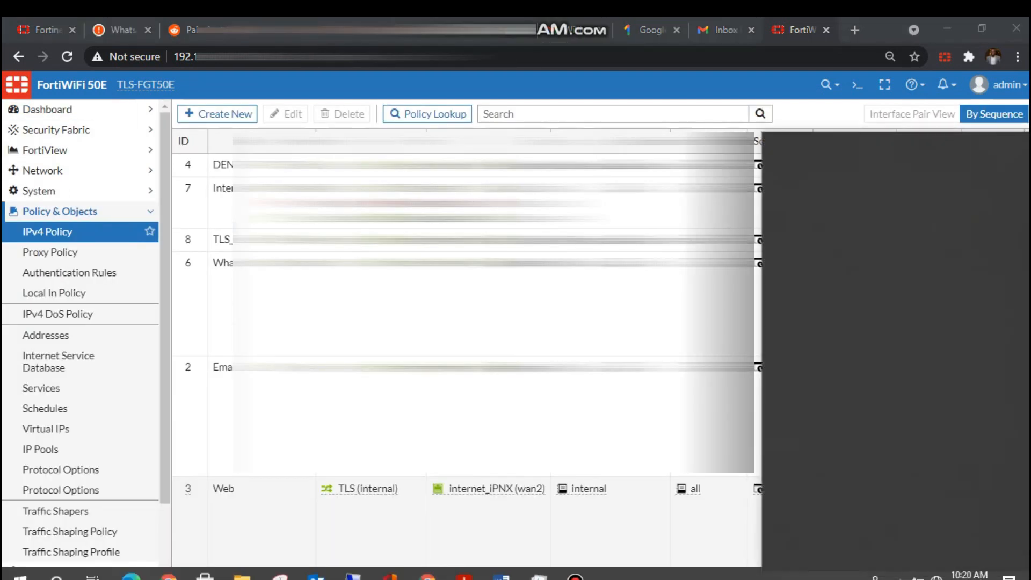
Check the Wi-Fi connection status and bring up FortiClient reporting Connected to FortiGate.
{"action": "left_click", "coordinate": [877, 578]}
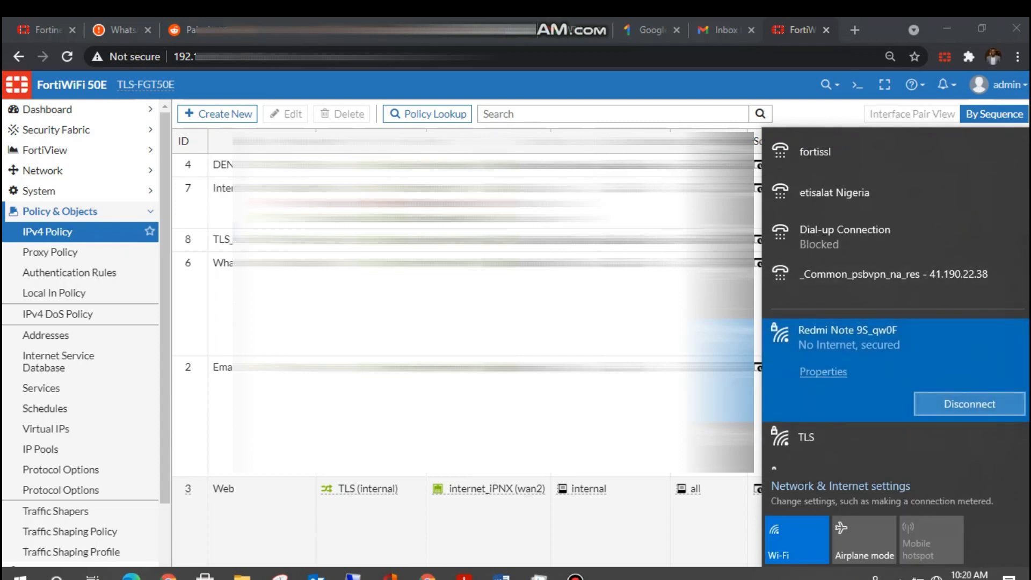
{"action": "left_click", "coordinate": [968, 404]}
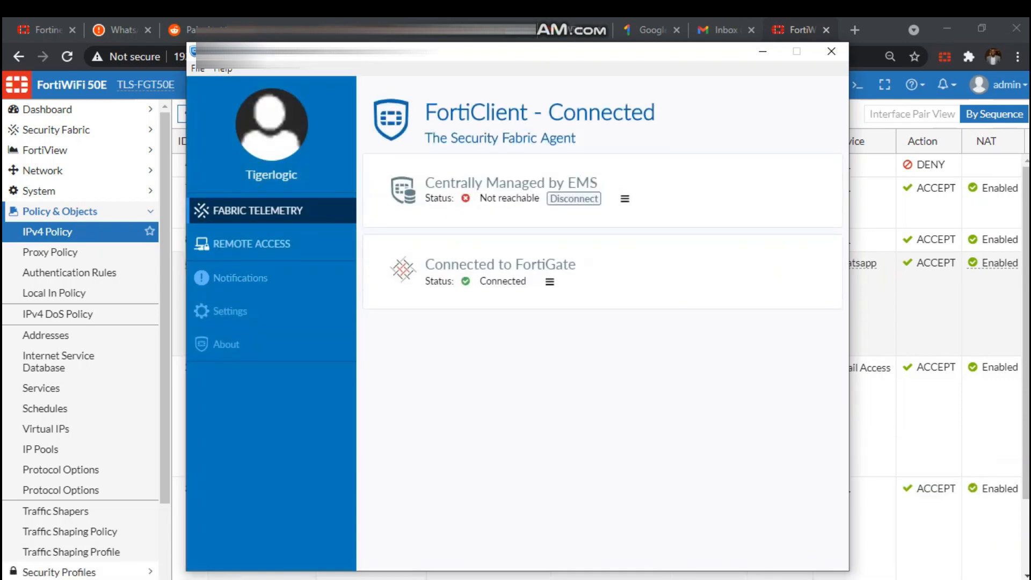
Return to the TestVPN Remote Access page and glance at the Wi-Fi list as the IPsec tunnel drops.
{"action": "left_click", "coordinate": [252, 244]}
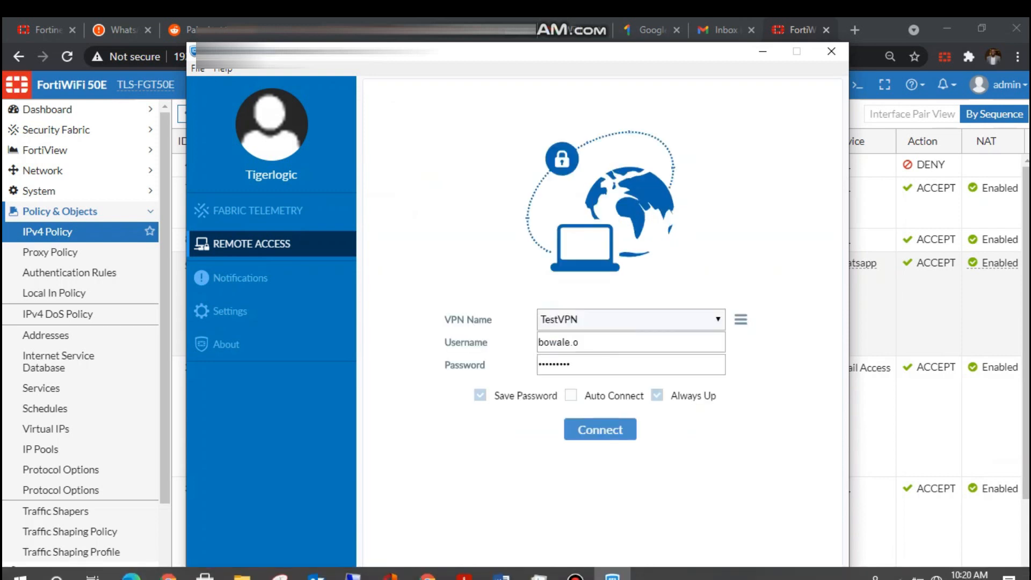
{"action": "left_click", "coordinate": [598, 429]}
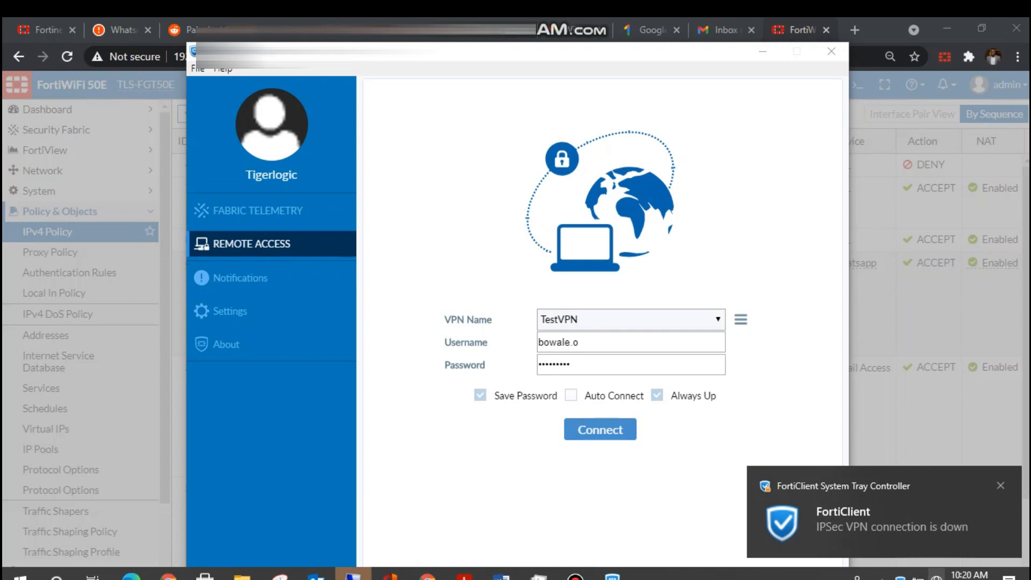
{"action": "left_click", "coordinate": [919, 577]}
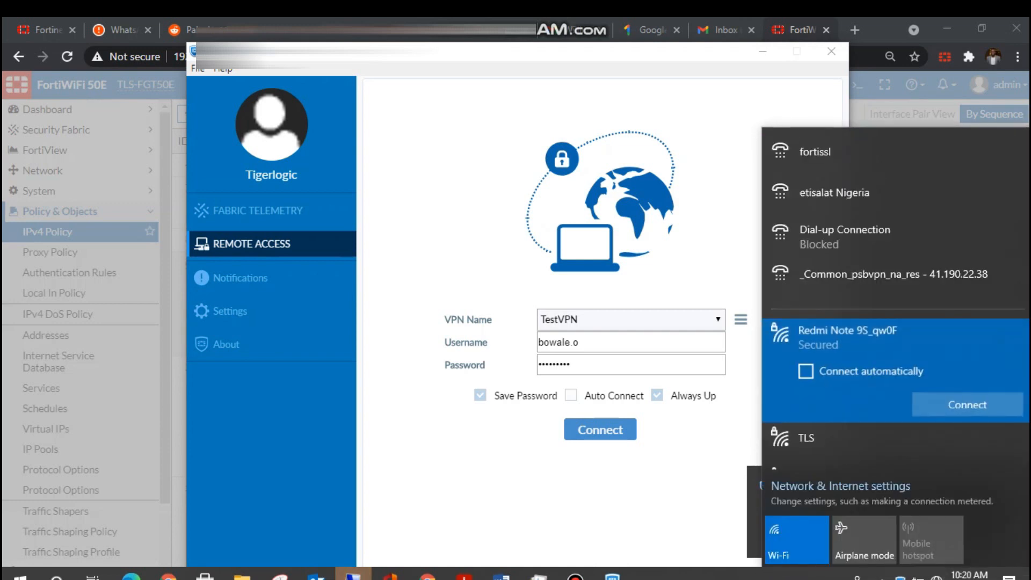
{"action": "left_click", "coordinate": [598, 429]}
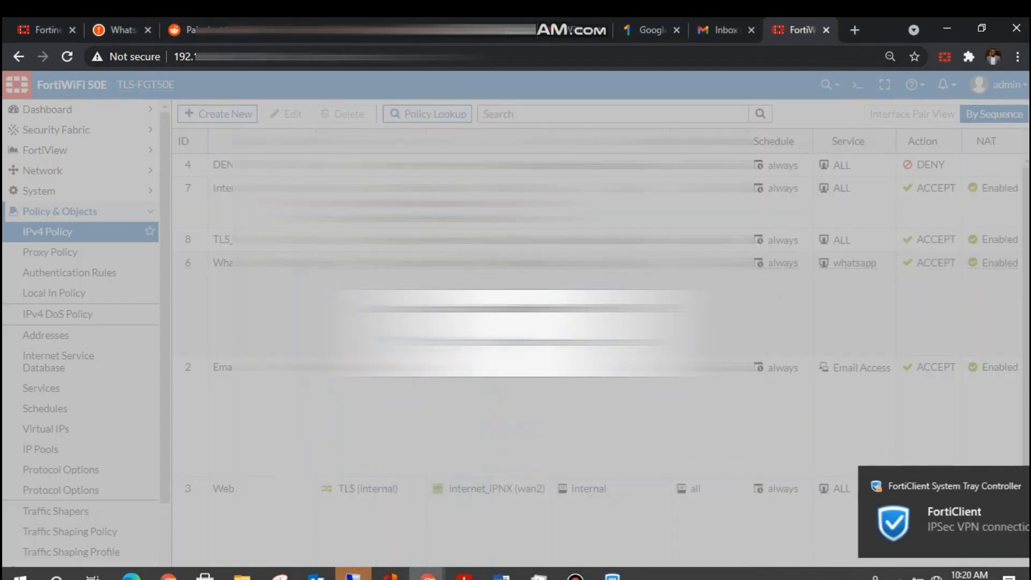